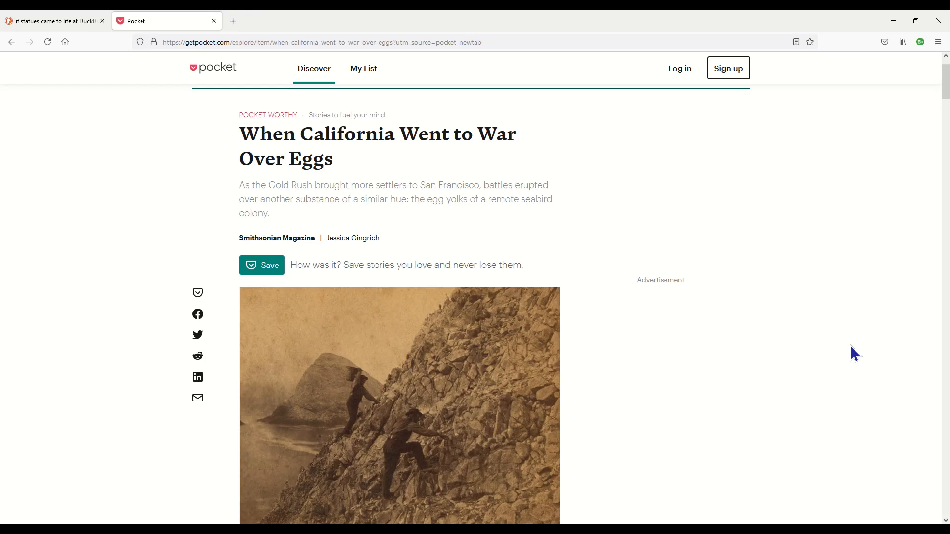
{"action": "mouse_move", "coordinate": [854, 354]}
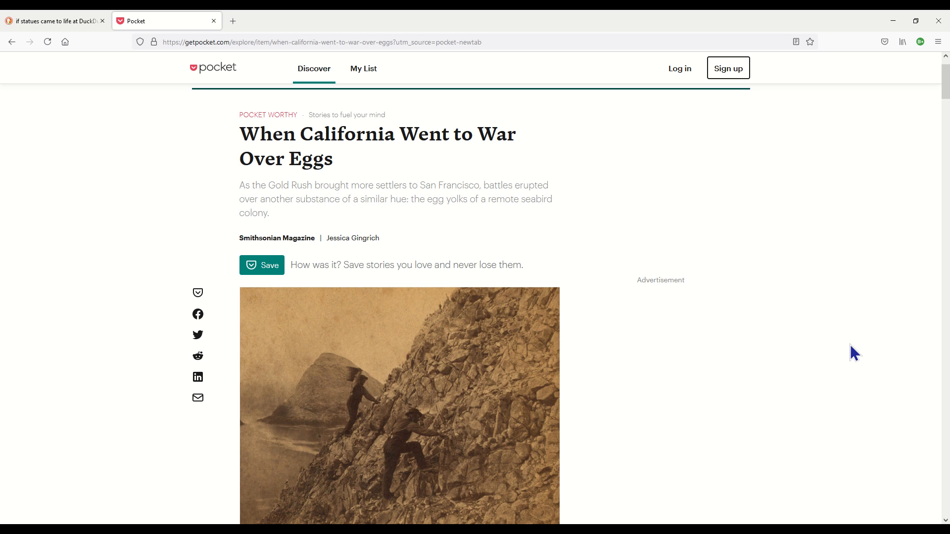
{"action": "mouse_move", "coordinate": [841, 357]}
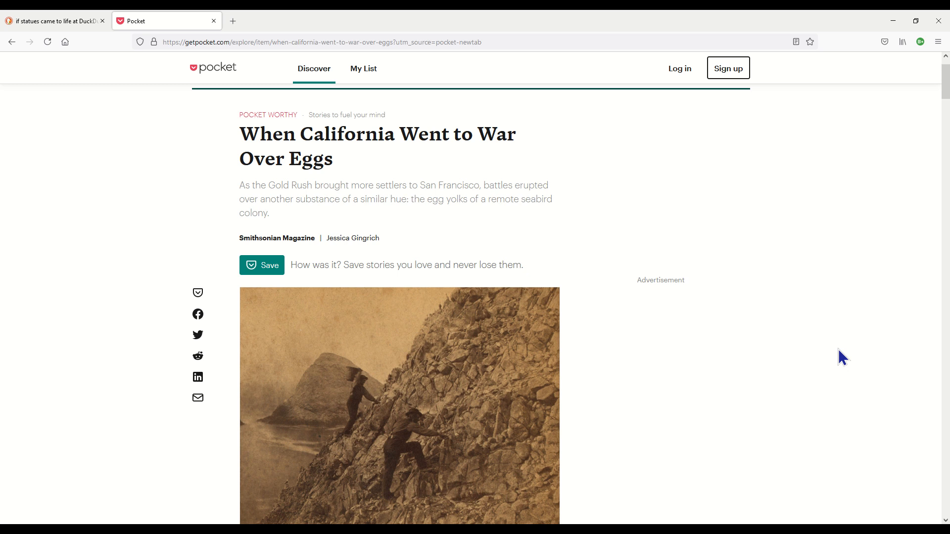
{"action": "mouse_move", "coordinate": [852, 373]}
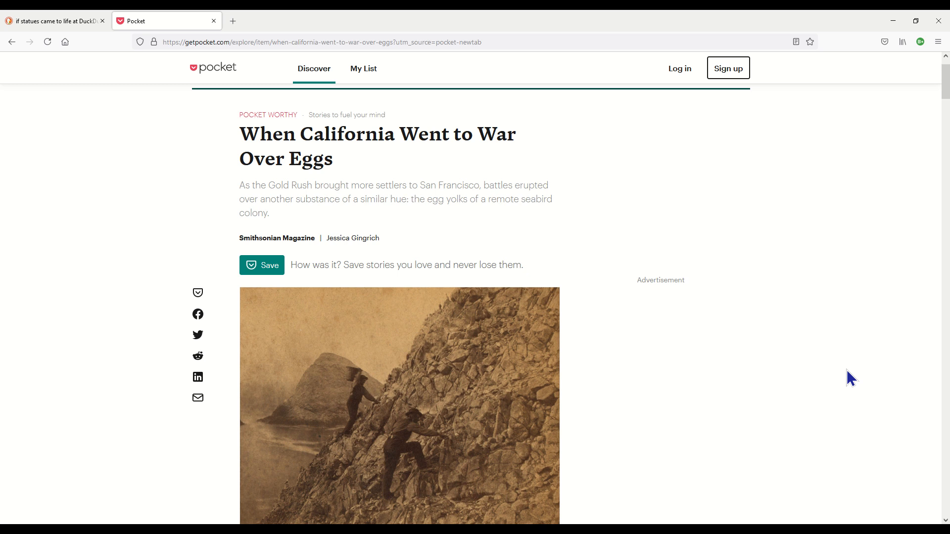
{"action": "mouse_move", "coordinate": [822, 389]}
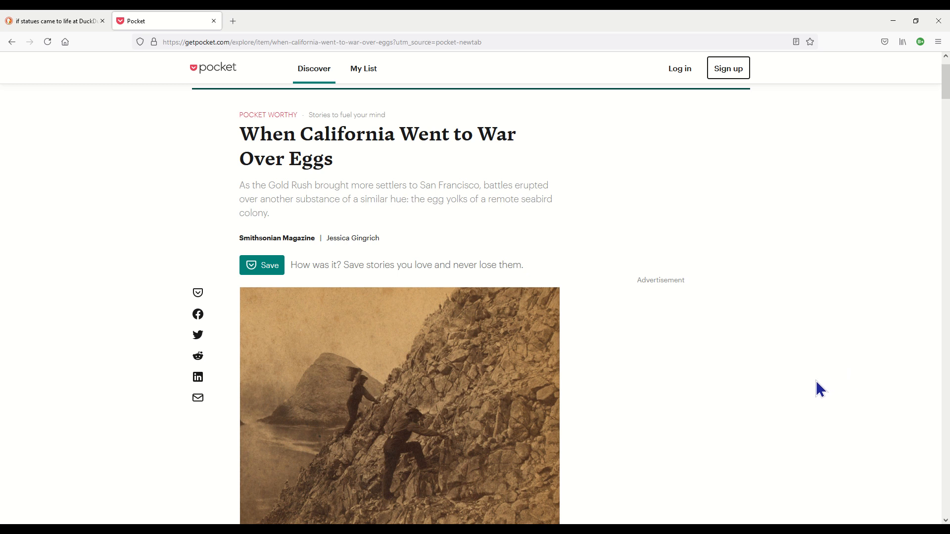
{"action": "scroll", "scroll_direction": "down", "scroll_amount": 3}
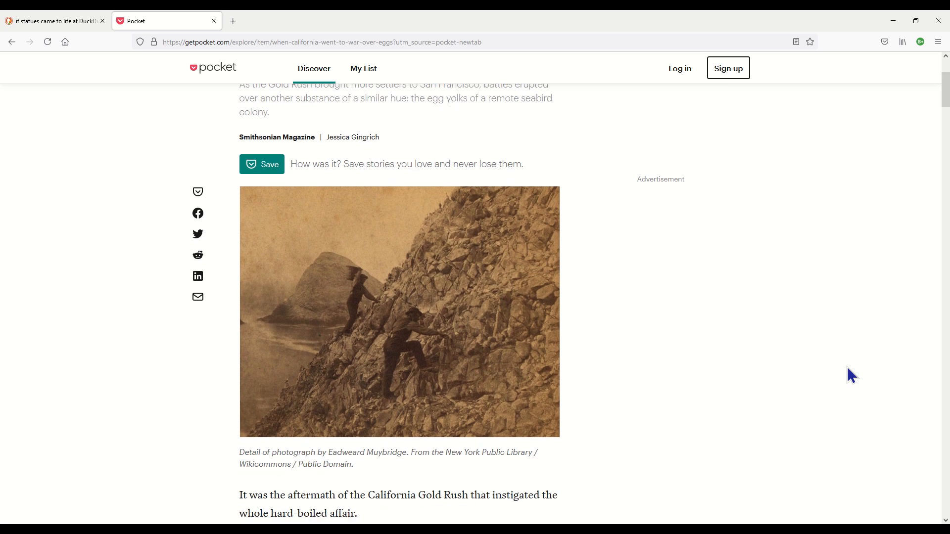
{"action": "scroll", "scroll_direction": "down", "scroll_amount": 3}
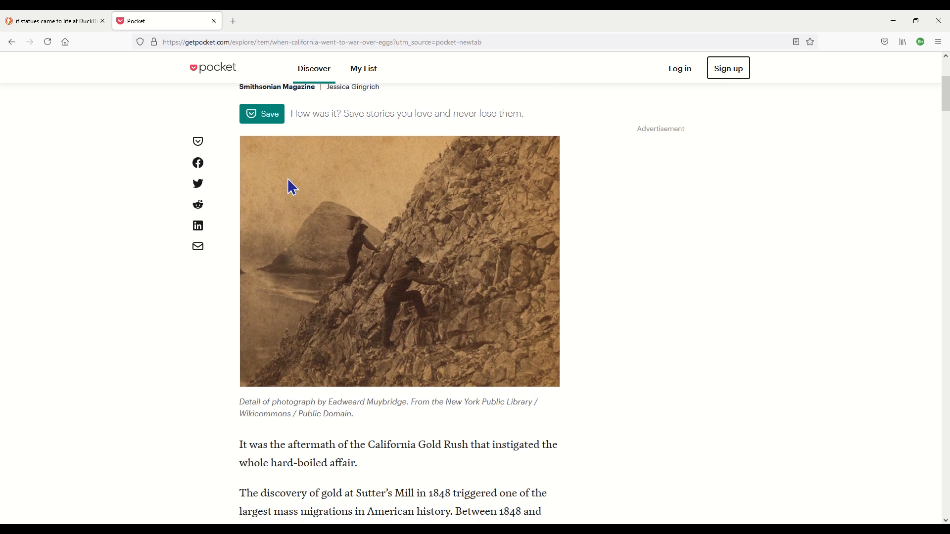
{"action": "mouse_move", "coordinate": [458, 267]}
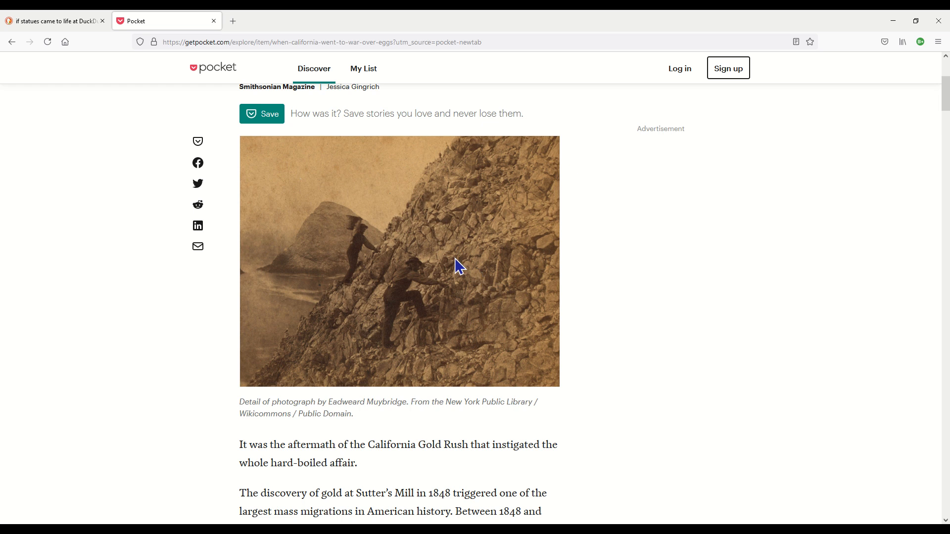
{"action": "mouse_move", "coordinate": [796, 363]}
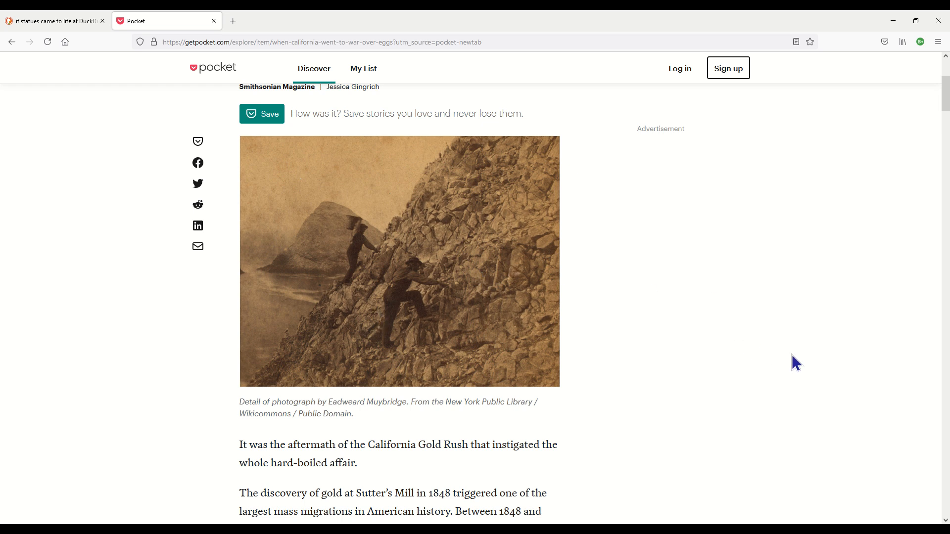
{"action": "scroll", "scroll_direction": "down", "scroll_amount": 3}
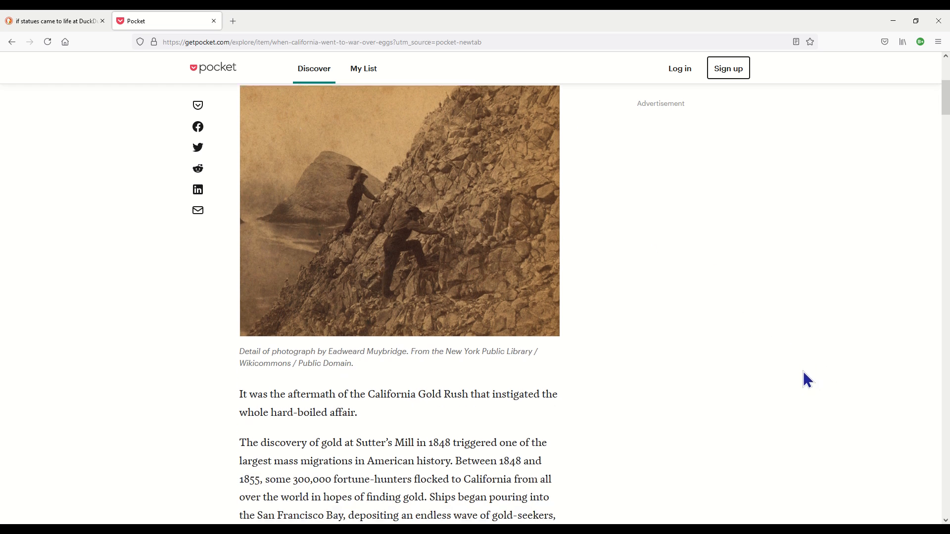
{"action": "scroll", "scroll_direction": "down", "scroll_amount": 3}
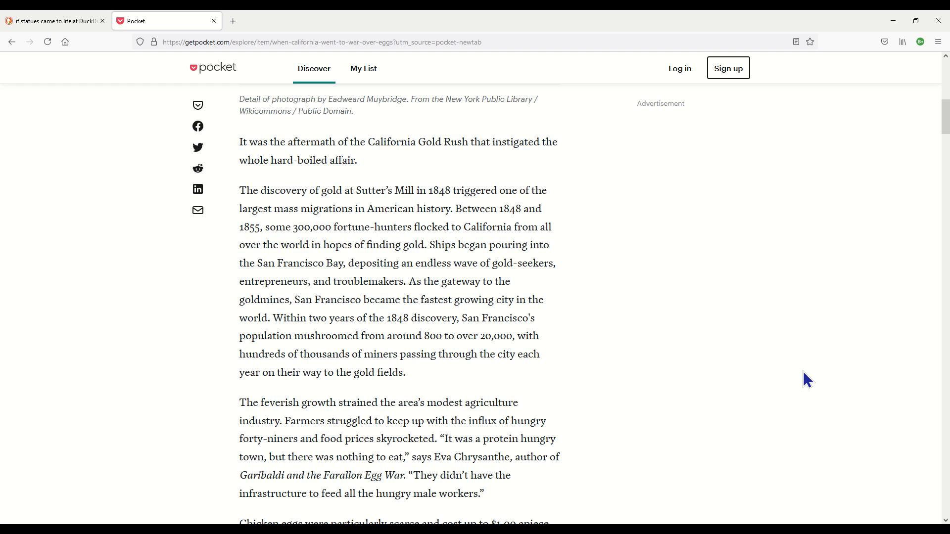
{"action": "scroll", "scroll_direction": "down", "scroll_amount": 3}
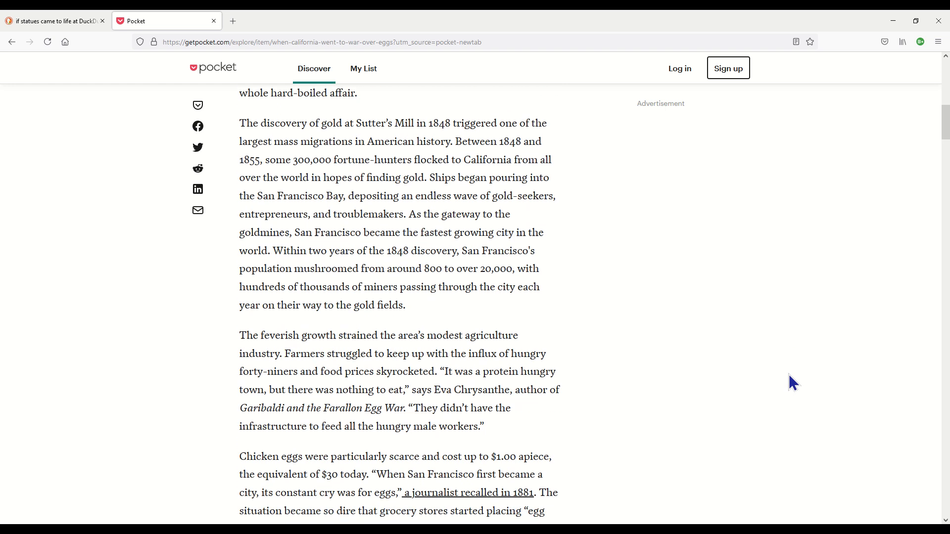
{"action": "scroll", "scroll_direction": "down", "scroll_amount": 3}
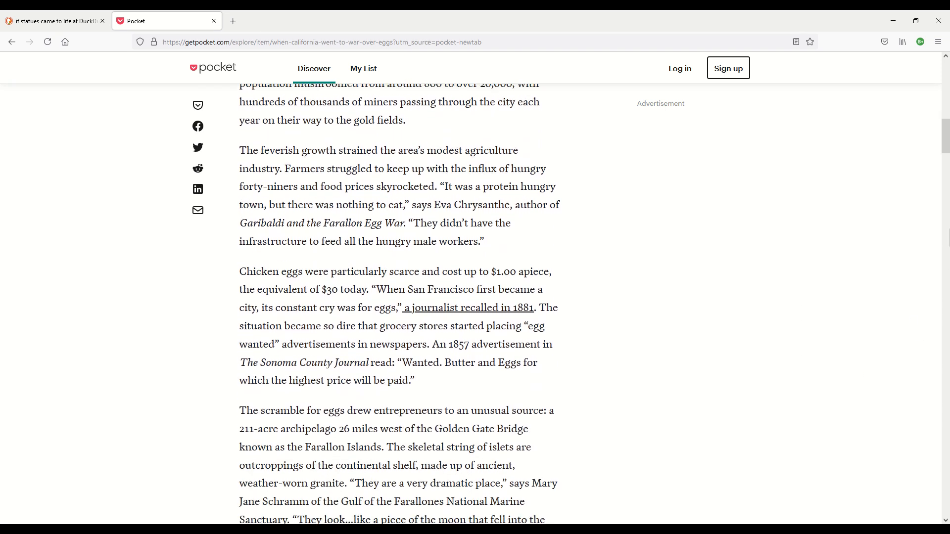
{"action": "scroll", "scroll_direction": "down", "scroll_amount": 3}
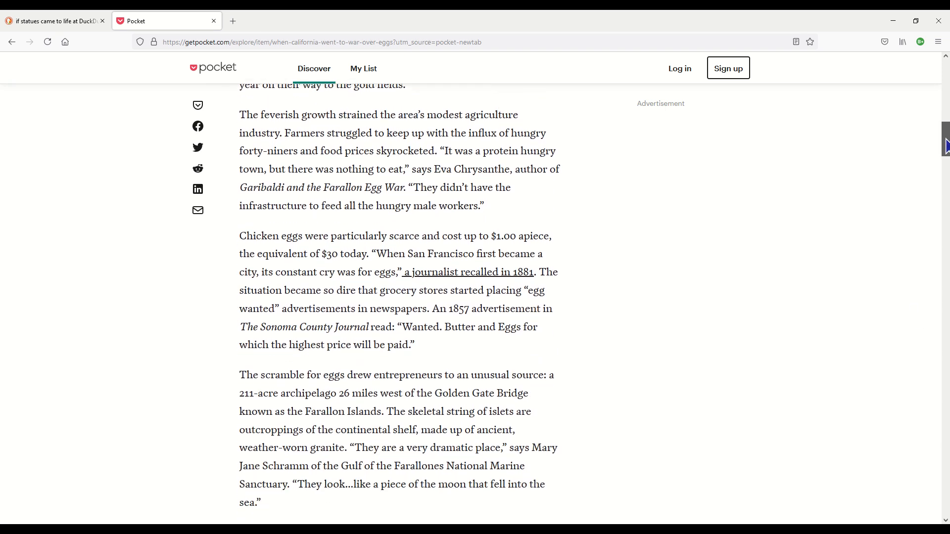
{"action": "scroll", "scroll_direction": "down", "scroll_amount": 3}
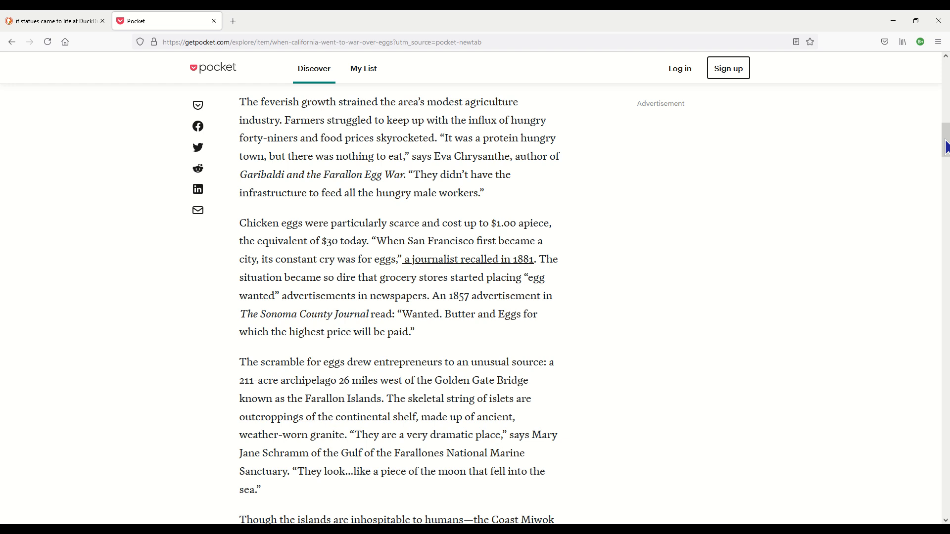
{"action": "mouse_move", "coordinate": [751, 307]}
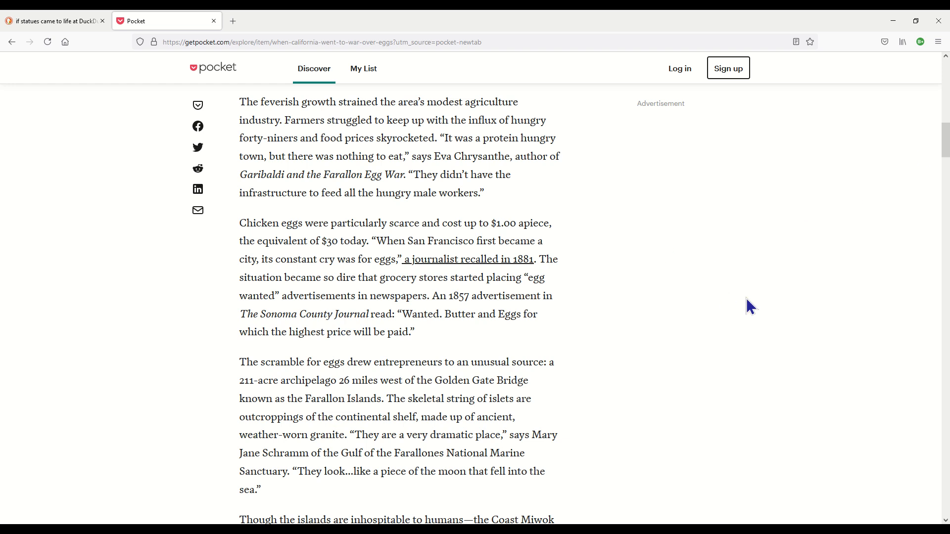
{"action": "mouse_move", "coordinate": [747, 357]}
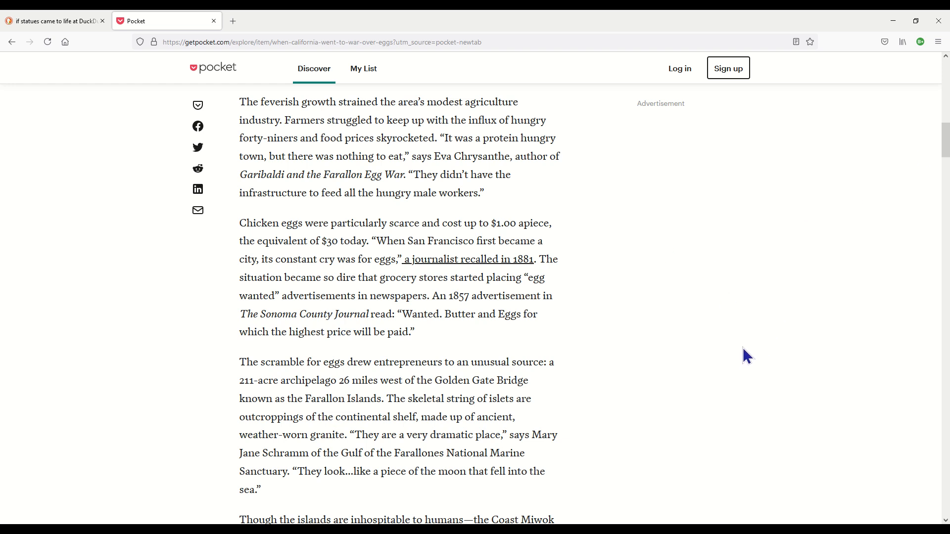
{"action": "mouse_move", "coordinate": [738, 350]}
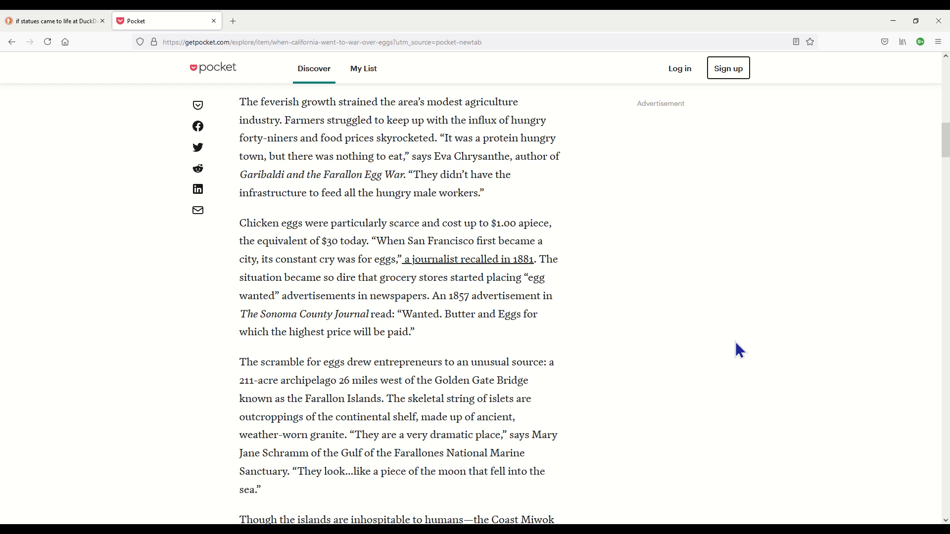
{"action": "mouse_move", "coordinate": [736, 348]}
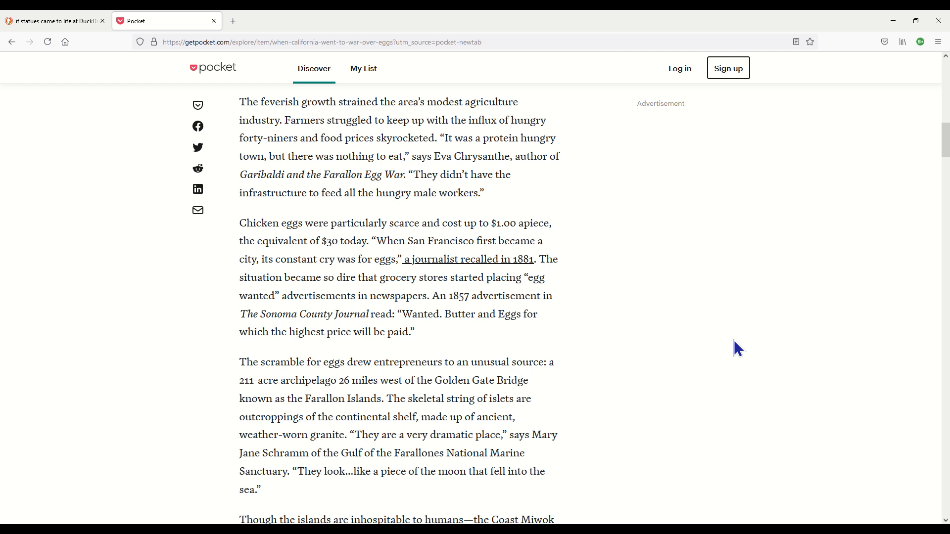
{"action": "mouse_move", "coordinate": [730, 347]}
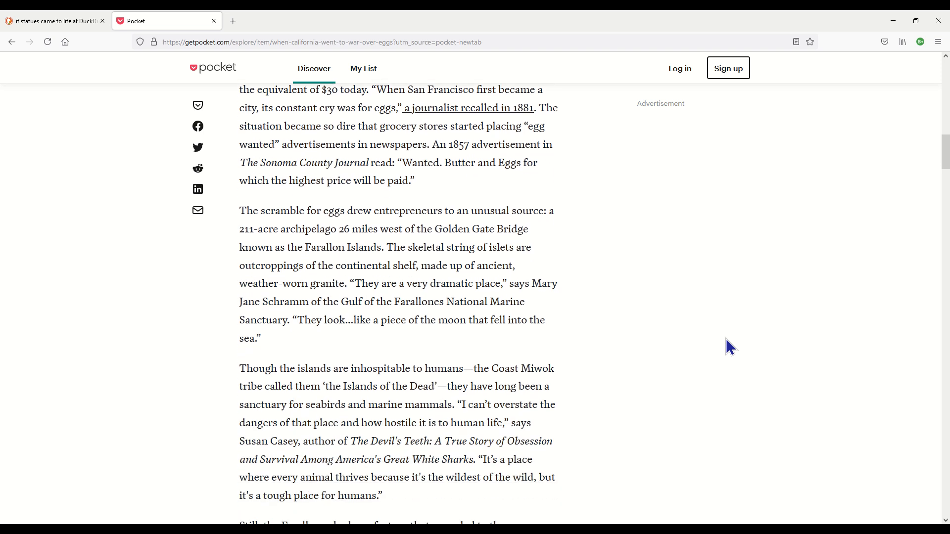
{"action": "scroll", "scroll_direction": "down", "scroll_amount": 3}
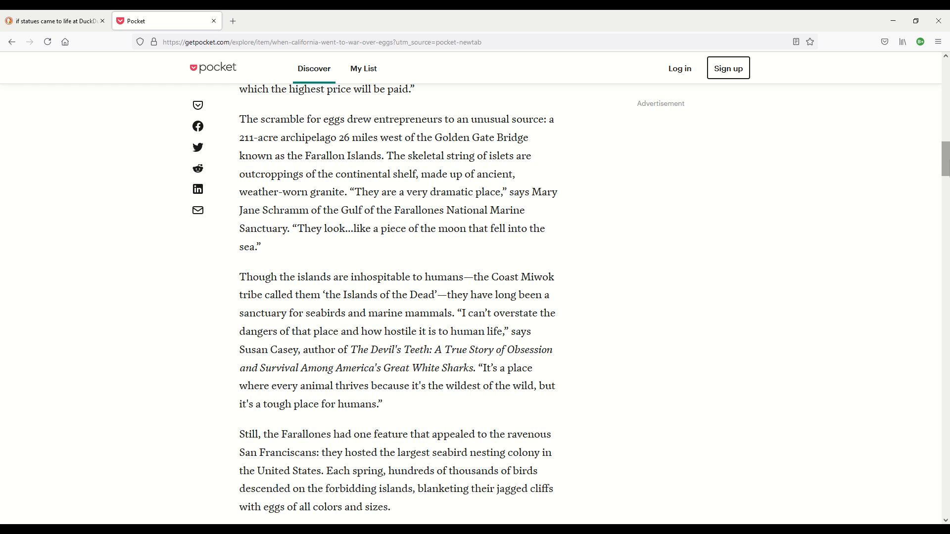
{"action": "mouse_move", "coordinate": [398, 229]}
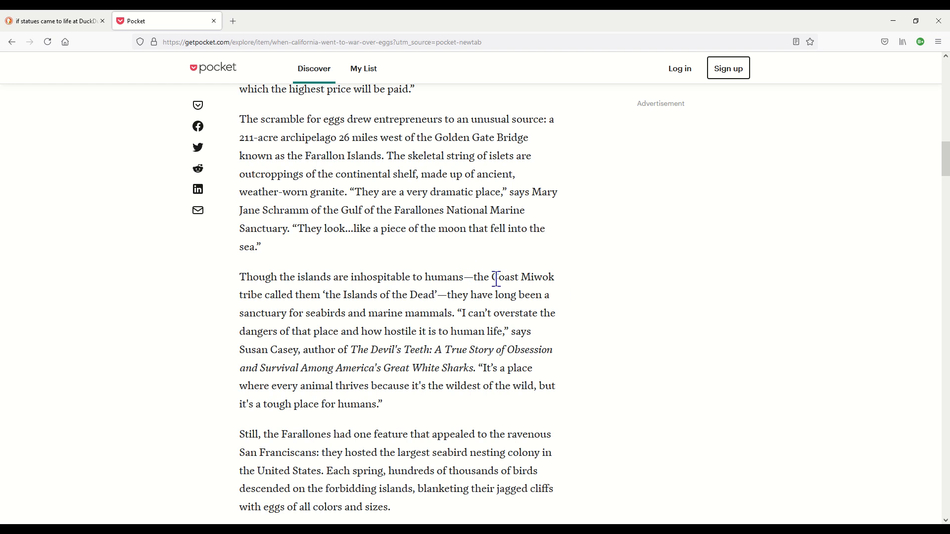
{"action": "mouse_move", "coordinate": [315, 310]}
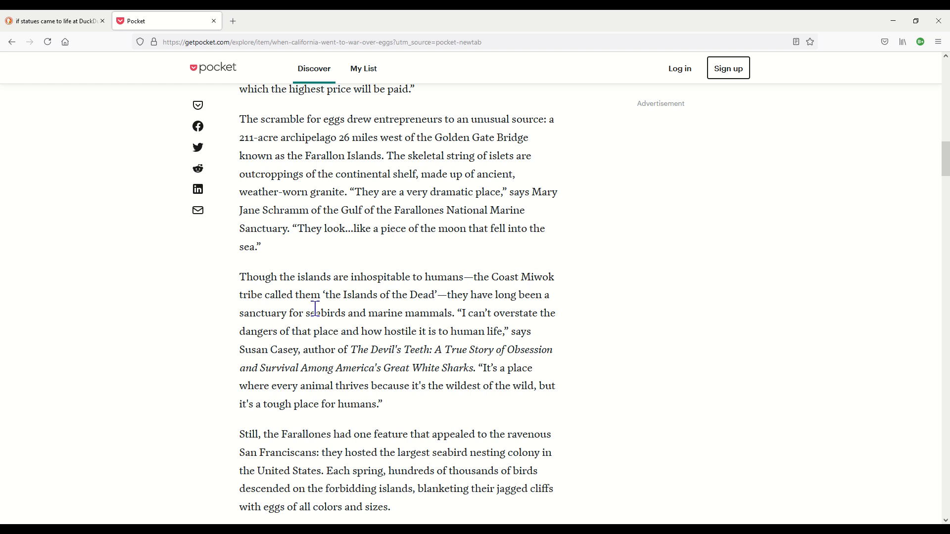
{"action": "mouse_move", "coordinate": [797, 339]}
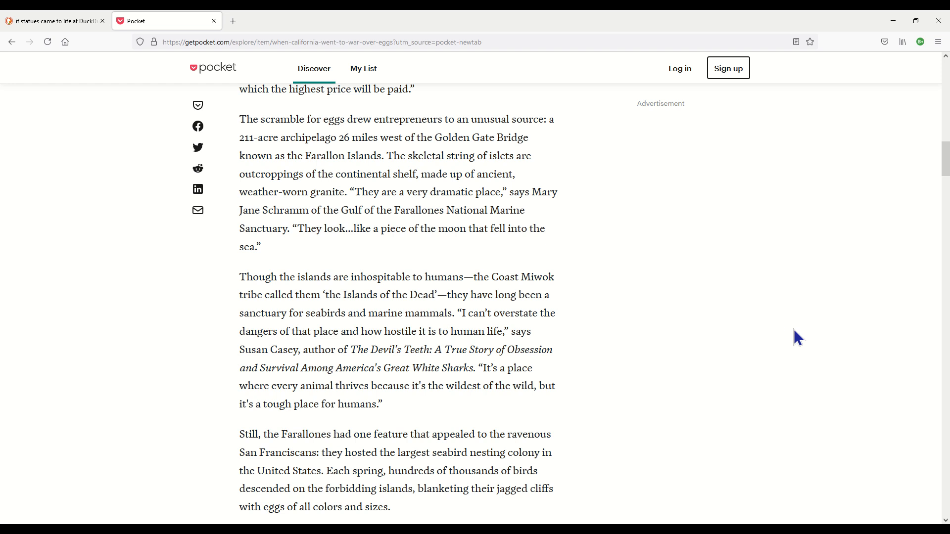
{"action": "mouse_move", "coordinate": [796, 339]}
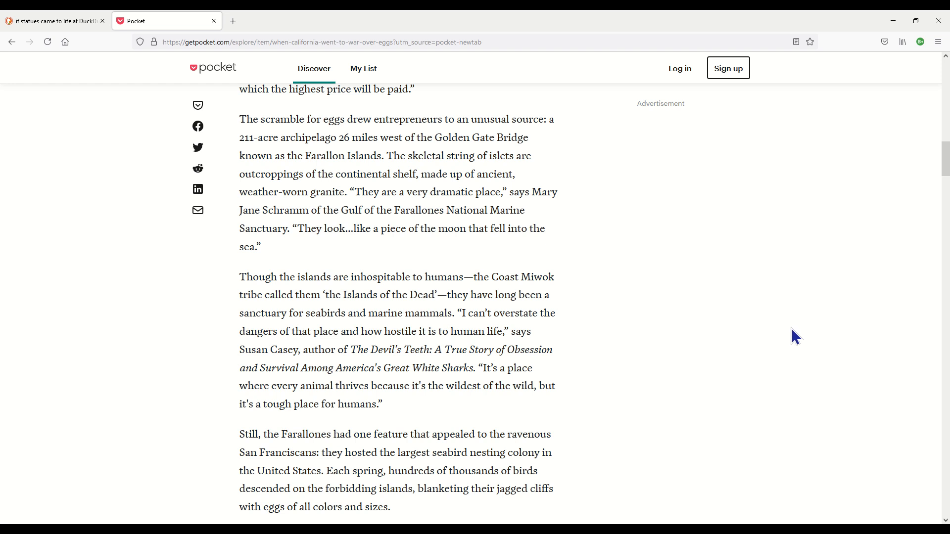
{"action": "mouse_move", "coordinate": [576, 300]}
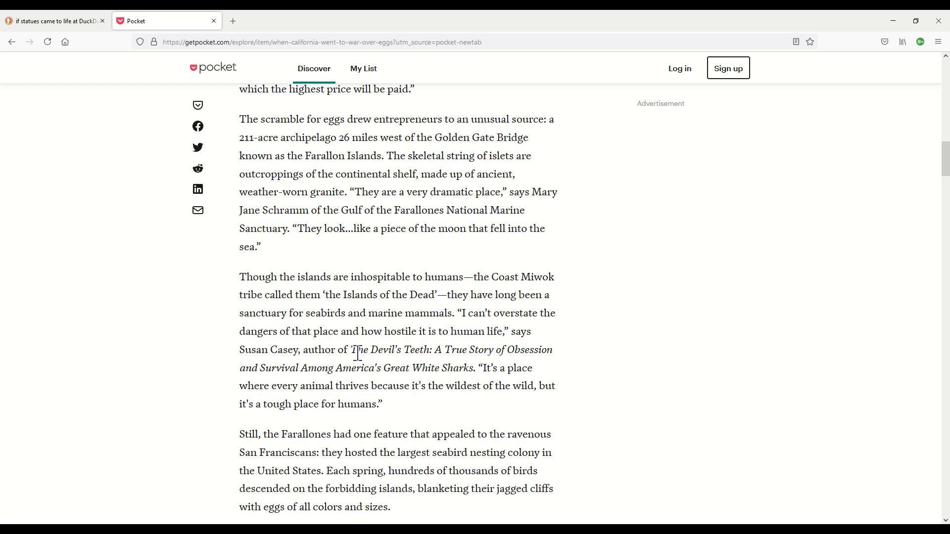
{"action": "mouse_move", "coordinate": [633, 375]}
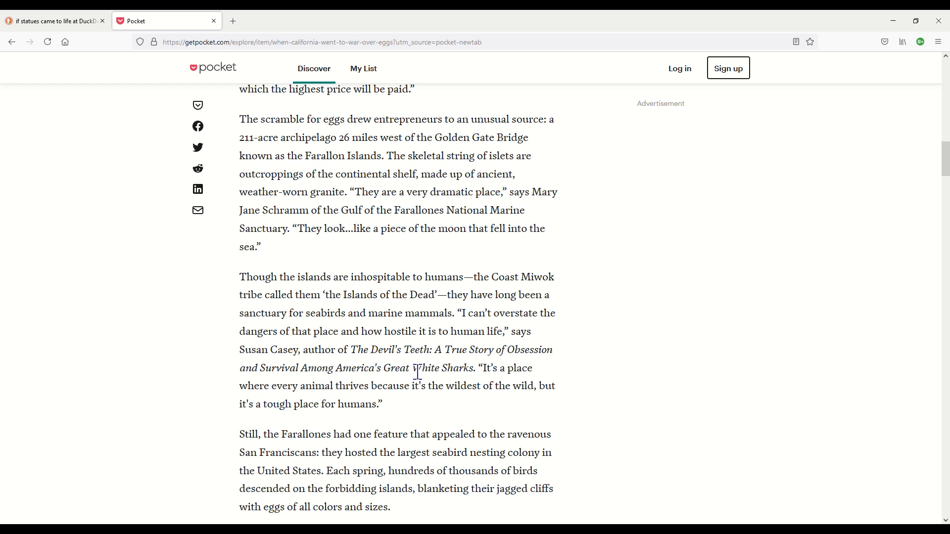
{"action": "mouse_move", "coordinate": [683, 382]}
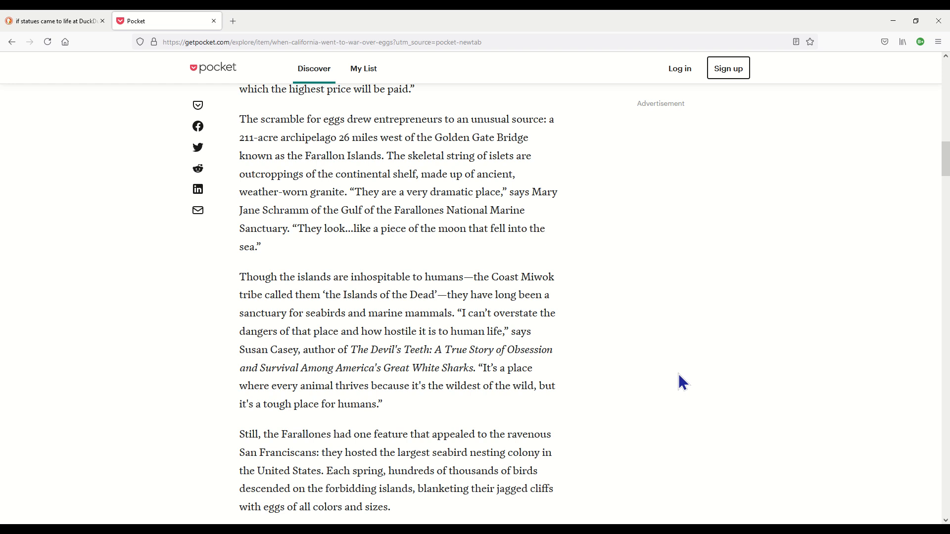
{"action": "mouse_move", "coordinate": [633, 392]}
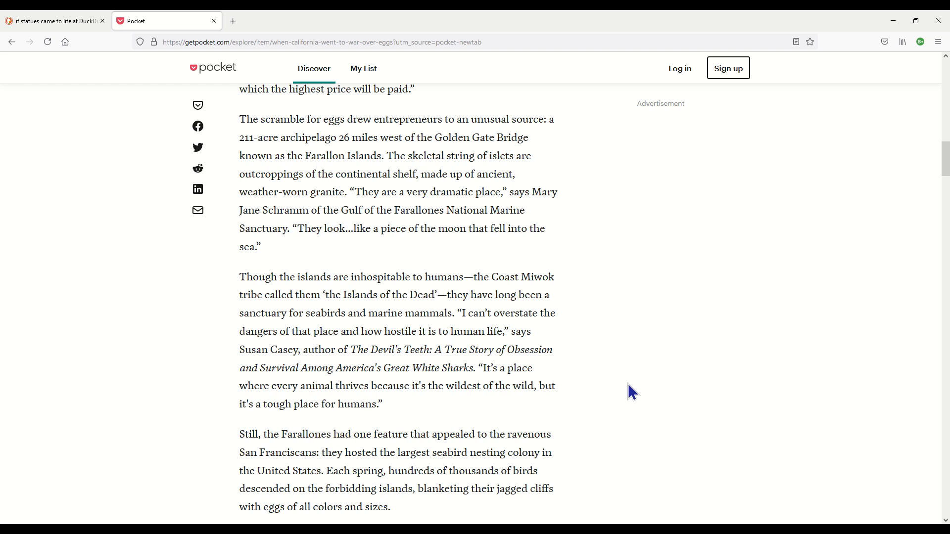
{"action": "mouse_move", "coordinate": [710, 410]}
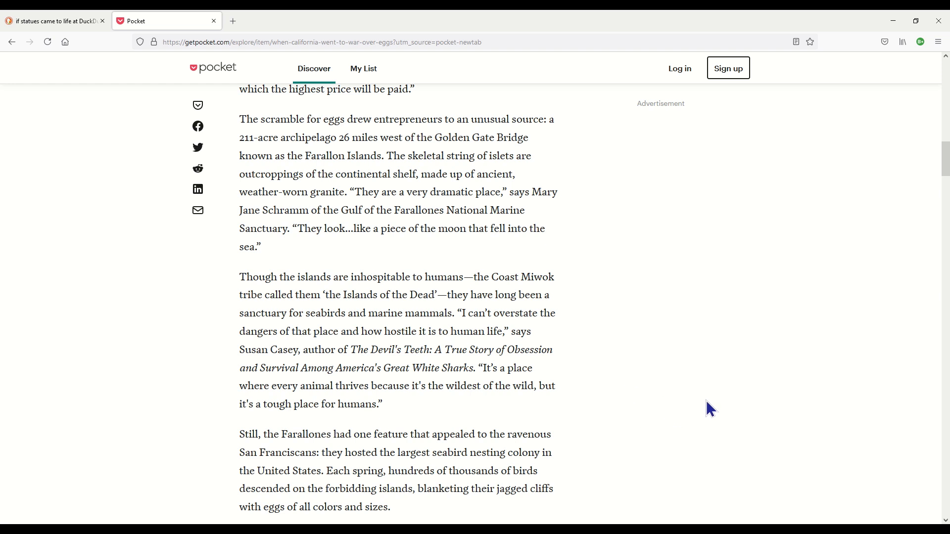
{"action": "mouse_move", "coordinate": [722, 419]}
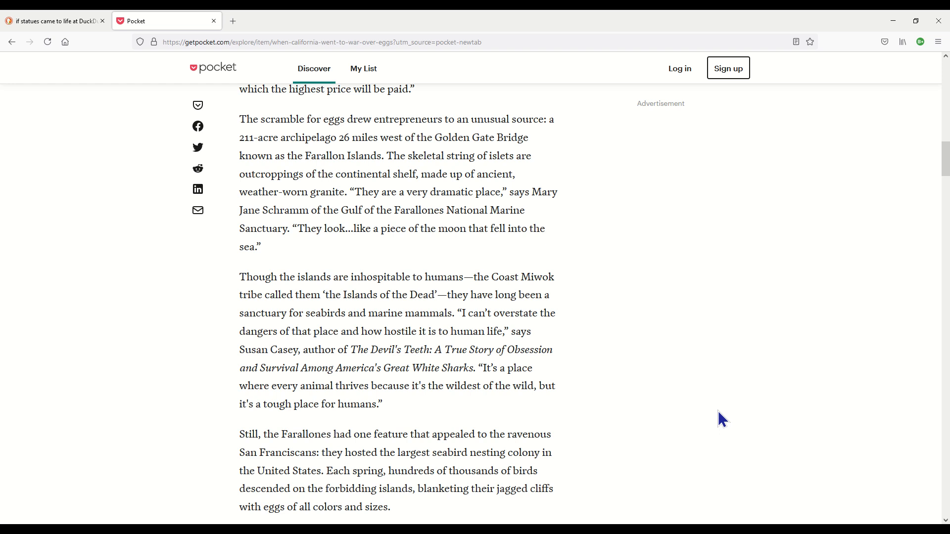
{"action": "scroll", "scroll_direction": "down", "scroll_amount": 3}
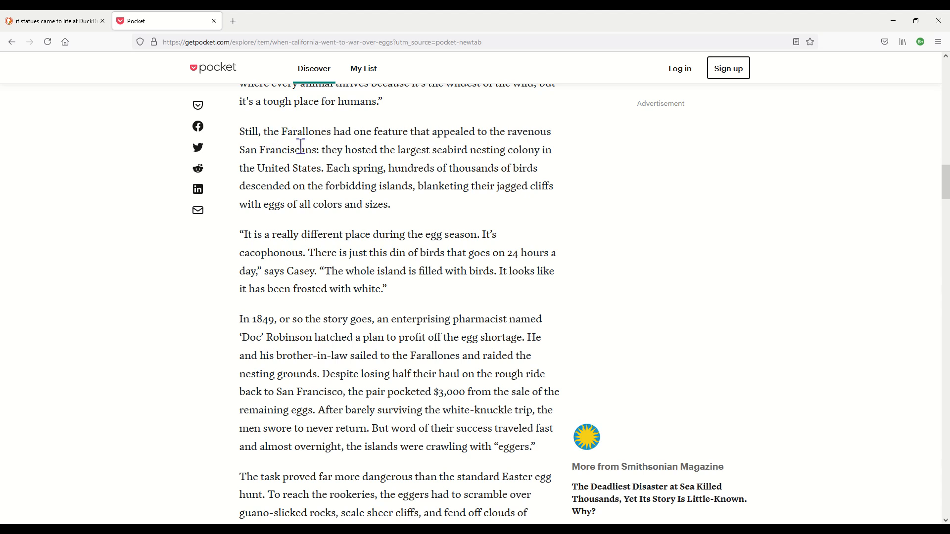
{"action": "mouse_move", "coordinate": [460, 146]}
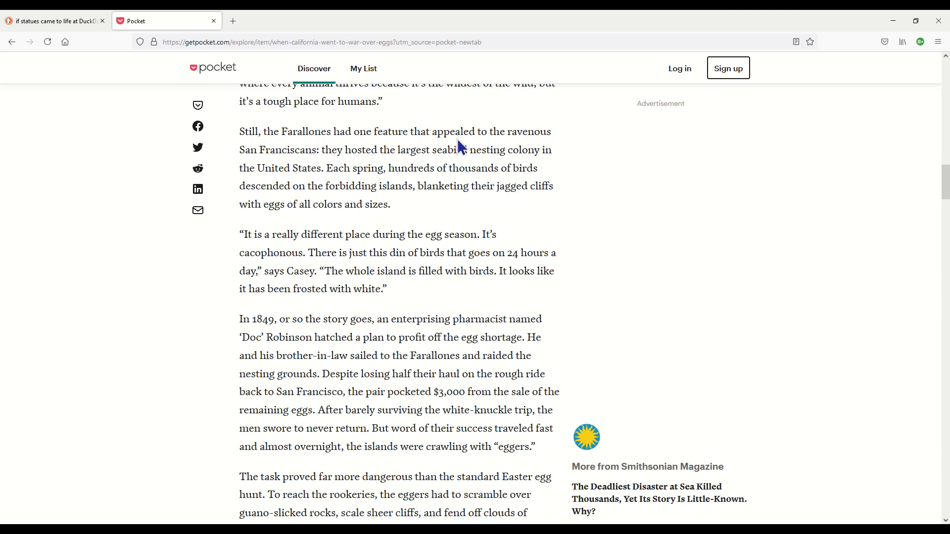
{"action": "mouse_move", "coordinate": [836, 220]}
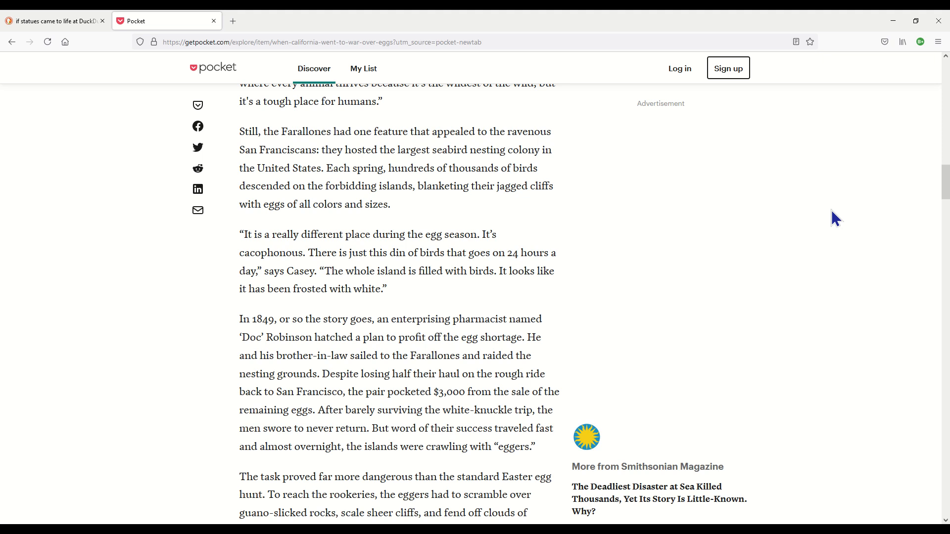
{"action": "mouse_move", "coordinate": [890, 313]}
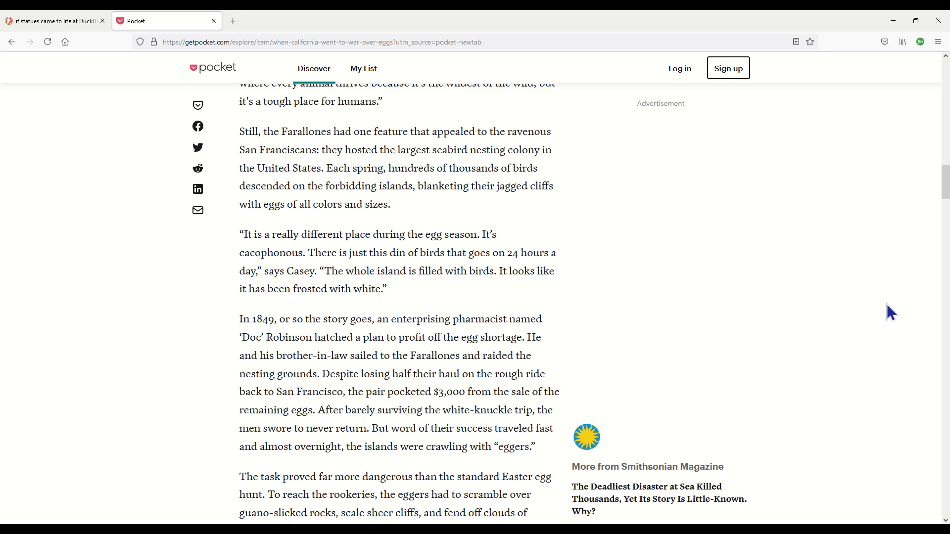
{"action": "scroll", "scroll_direction": "down", "scroll_amount": 3}
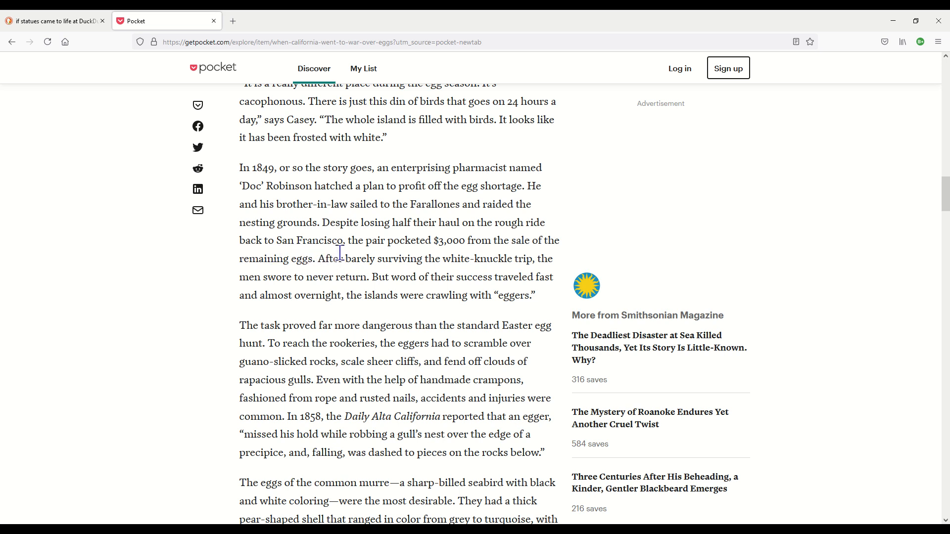
{"action": "mouse_move", "coordinate": [451, 257]}
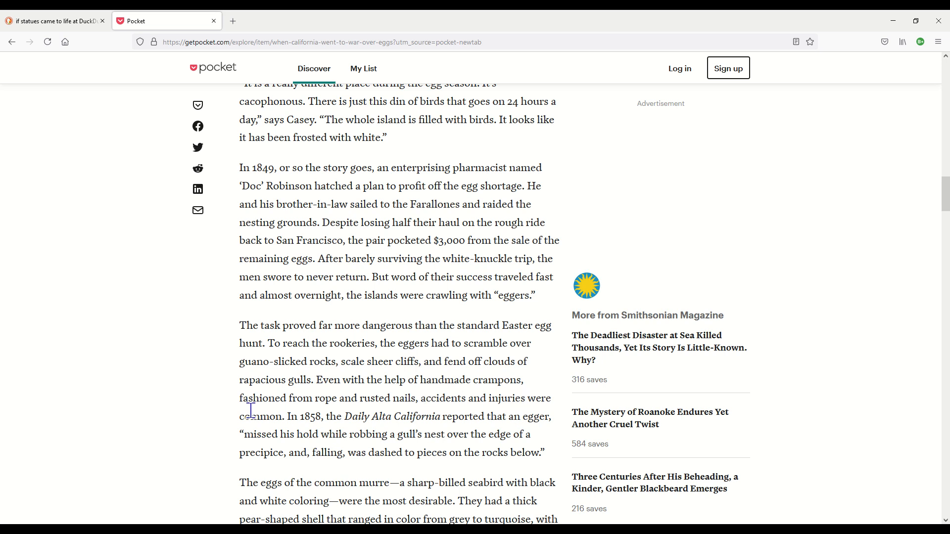
{"action": "mouse_move", "coordinate": [358, 404]}
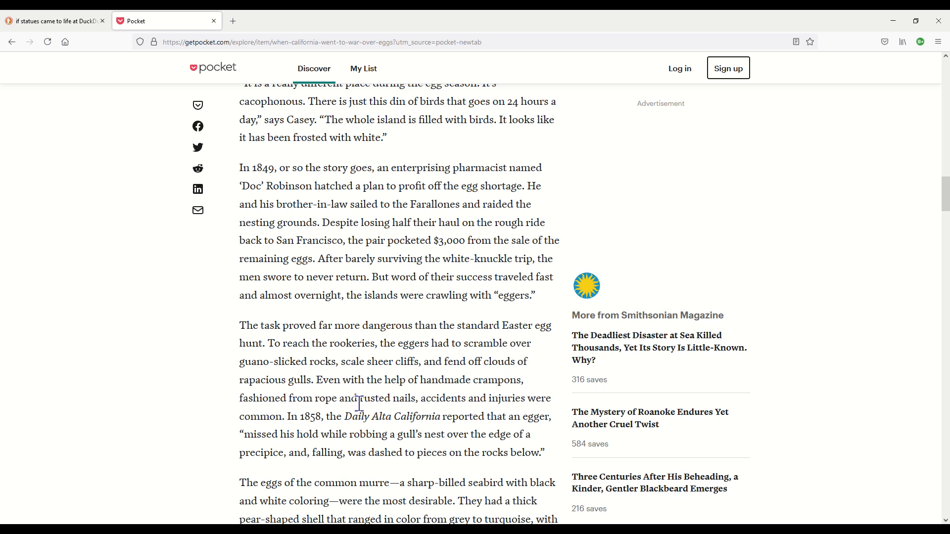
{"action": "mouse_move", "coordinate": [517, 403]}
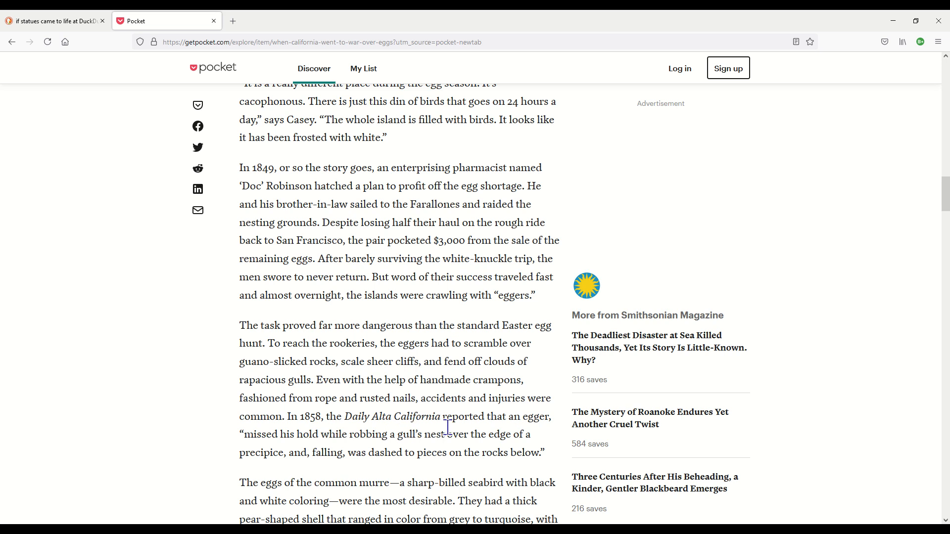
{"action": "mouse_move", "coordinate": [346, 441]}
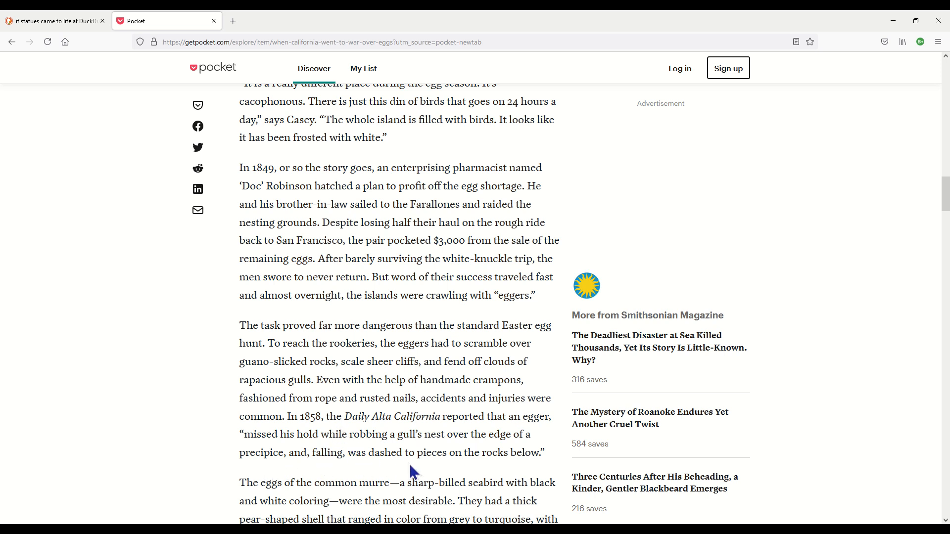
{"action": "mouse_move", "coordinate": [555, 461]}
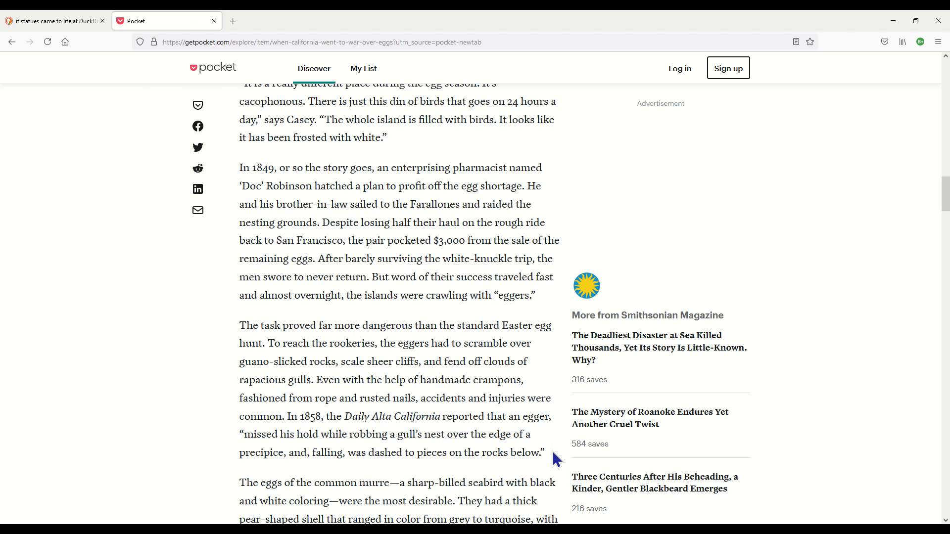
{"action": "scroll", "scroll_direction": "down", "scroll_amount": 3}
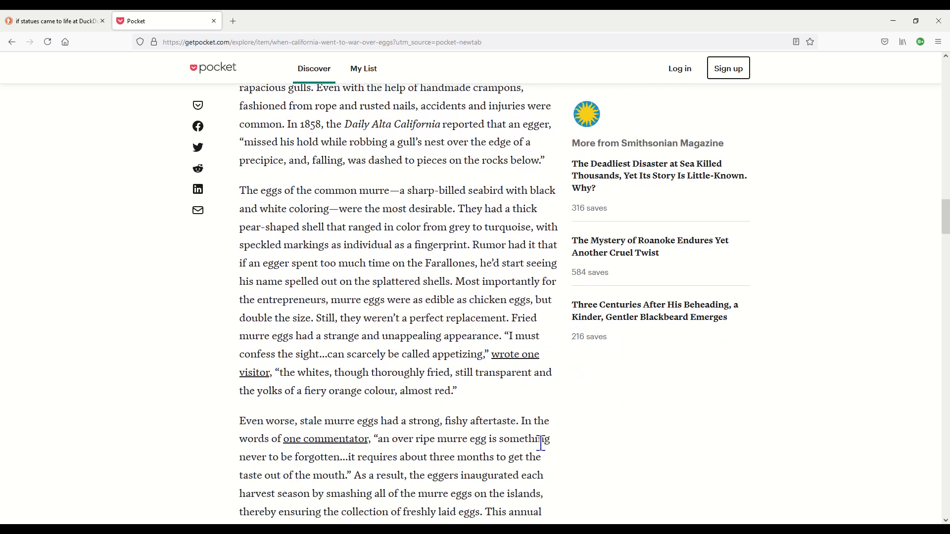
{"action": "scroll", "scroll_direction": "down", "scroll_amount": 3}
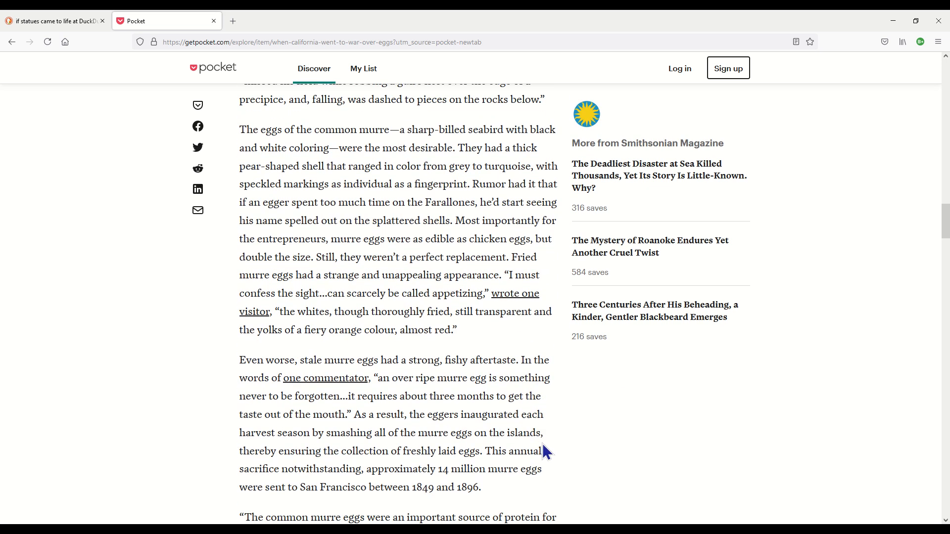
{"action": "mouse_move", "coordinate": [497, 128]}
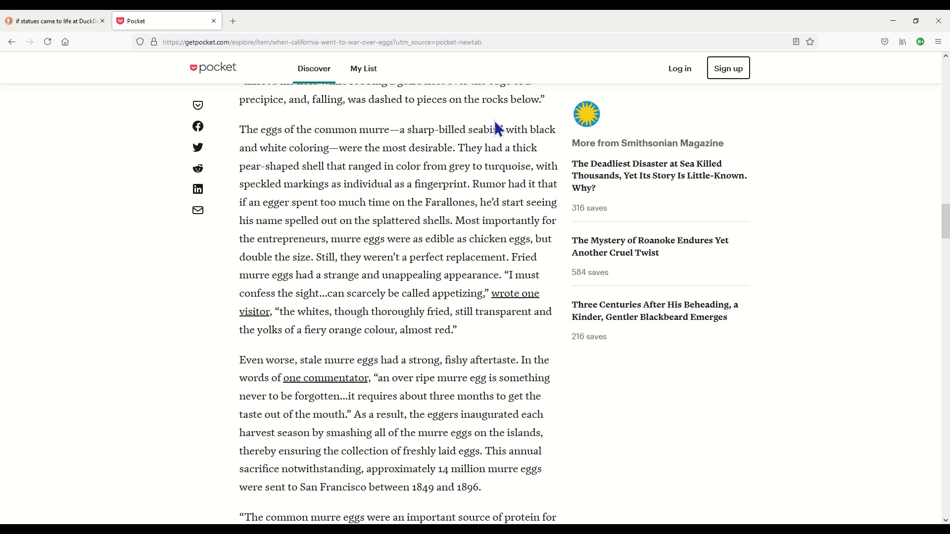
{"action": "mouse_move", "coordinate": [572, 156]}
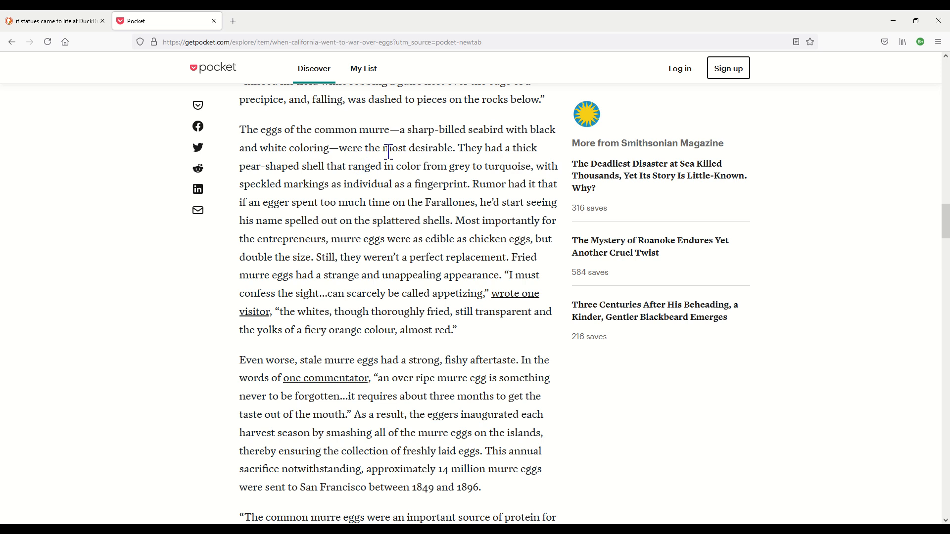
{"action": "mouse_move", "coordinate": [349, 168]}
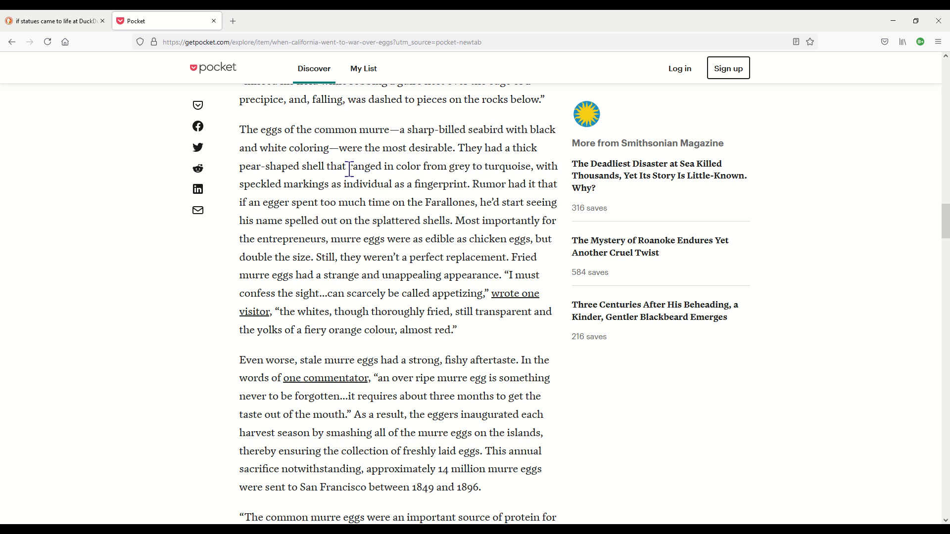
{"action": "mouse_move", "coordinate": [431, 186]}
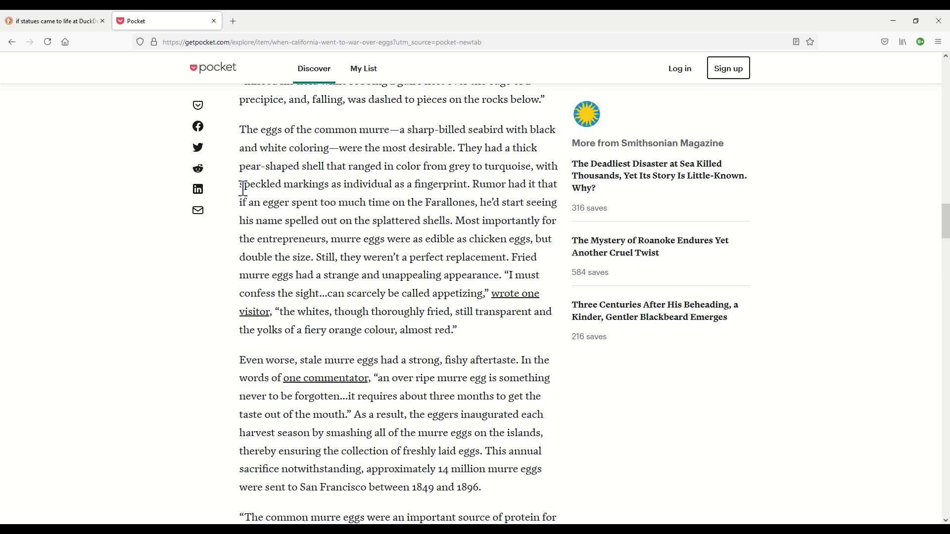
{"action": "mouse_move", "coordinate": [412, 203]}
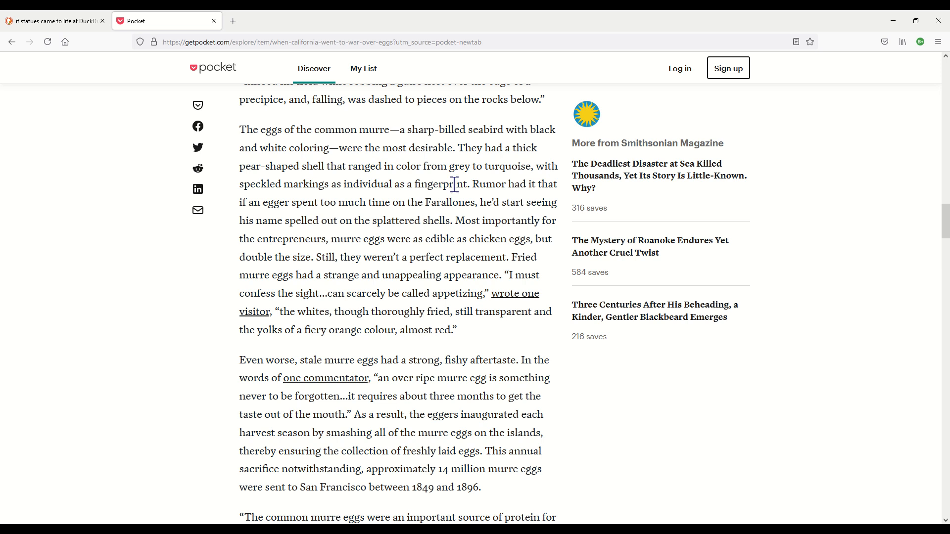
{"action": "mouse_move", "coordinate": [271, 202]}
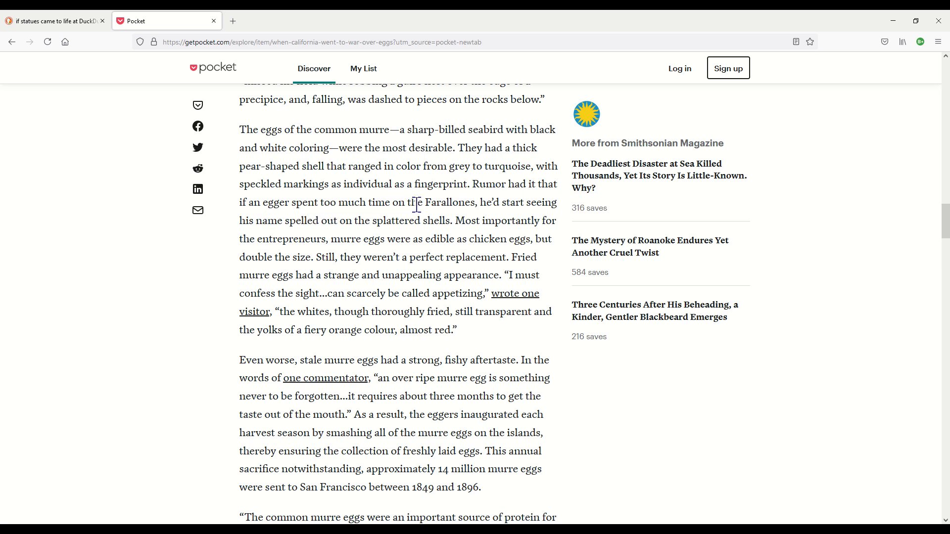
{"action": "mouse_move", "coordinate": [435, 223]}
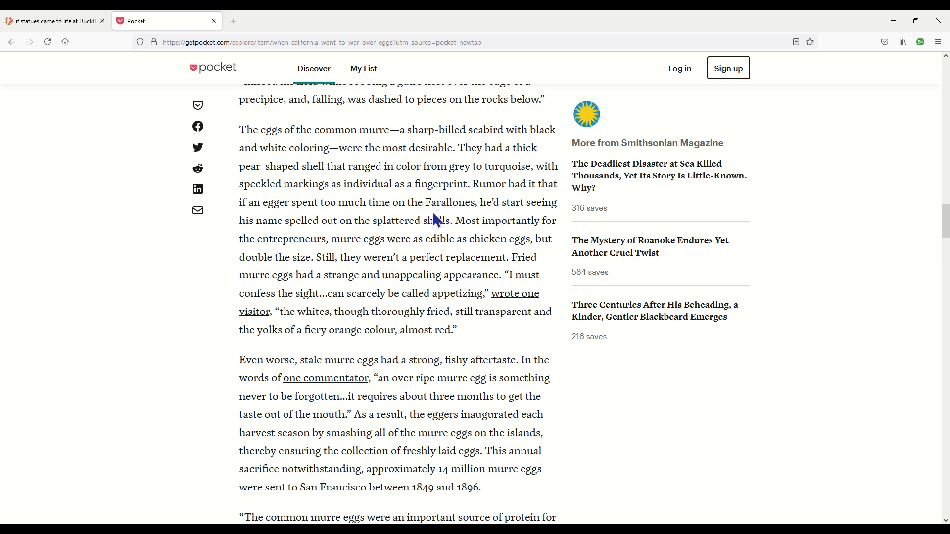
{"action": "mouse_move", "coordinate": [380, 225]}
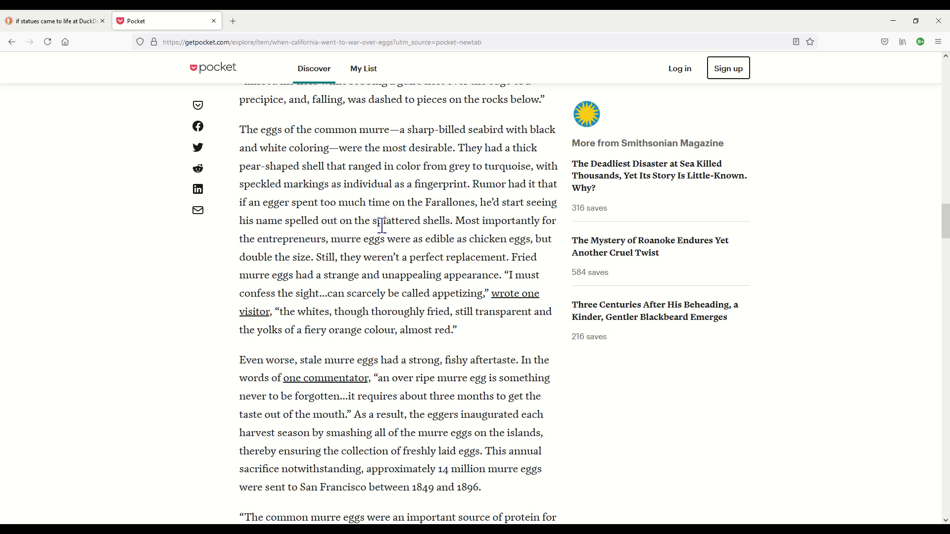
{"action": "mouse_move", "coordinate": [472, 238]}
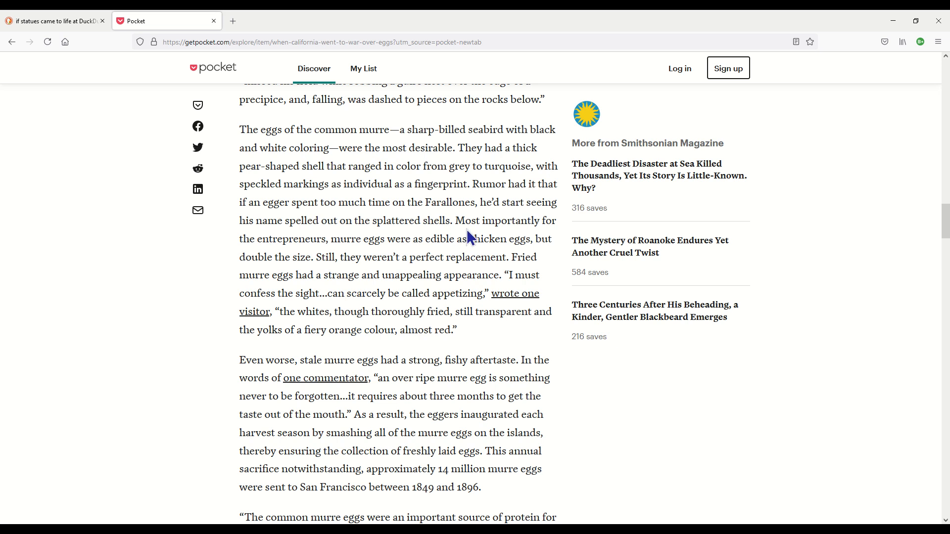
{"action": "mouse_move", "coordinate": [362, 250]}
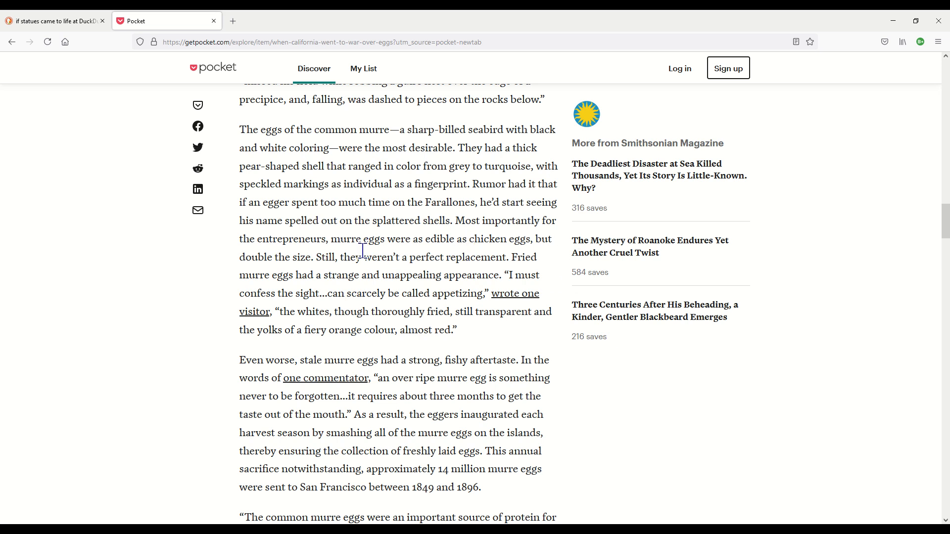
{"action": "mouse_move", "coordinate": [454, 244]}
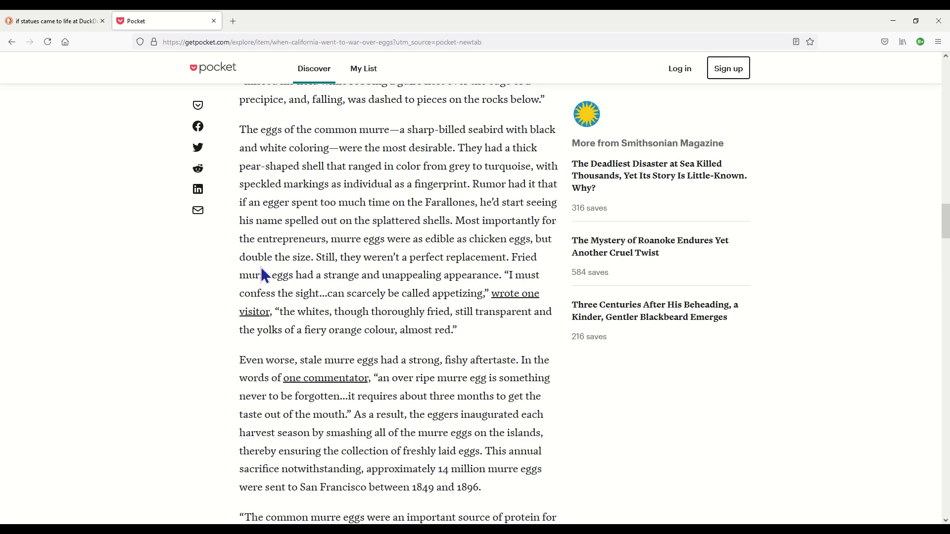
{"action": "mouse_move", "coordinate": [357, 270]}
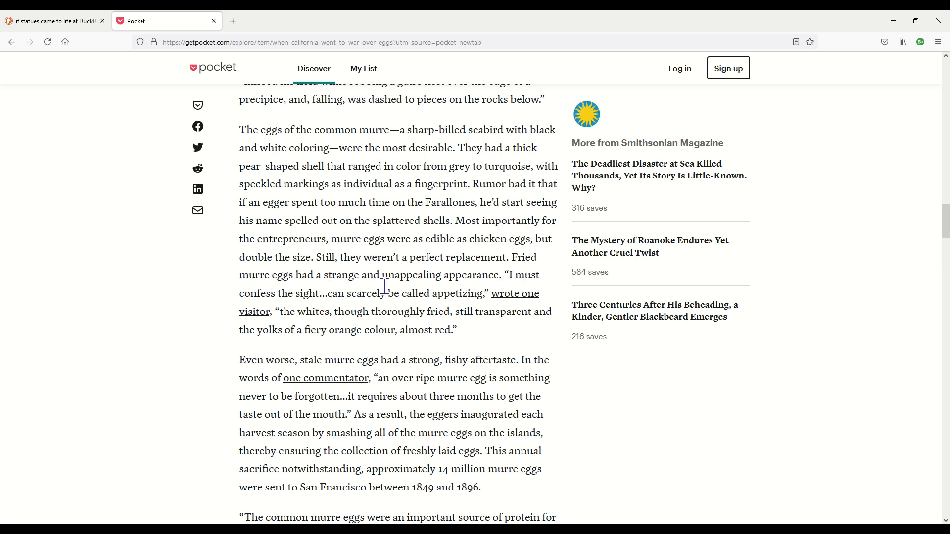
{"action": "mouse_move", "coordinate": [365, 308]}
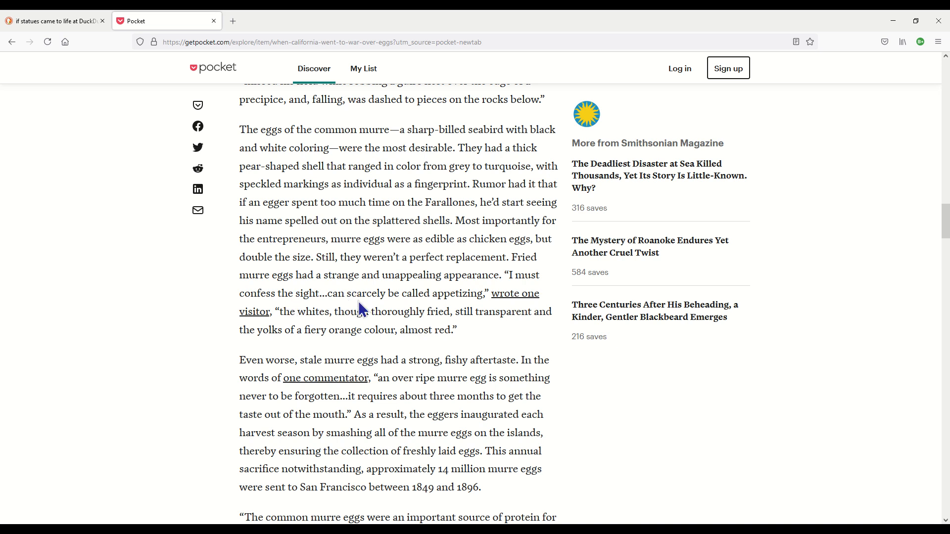
{"action": "mouse_move", "coordinate": [554, 363]}
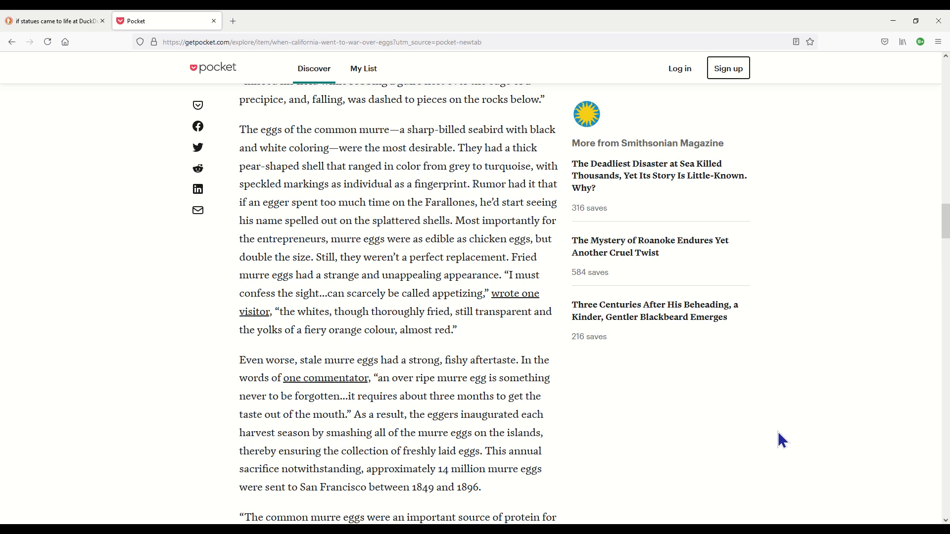
{"action": "mouse_move", "coordinate": [436, 317]}
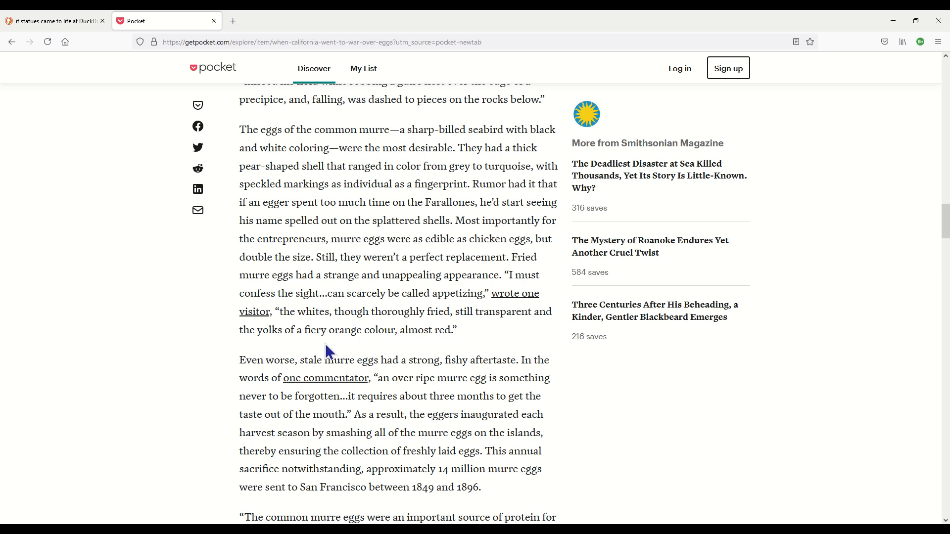
{"action": "mouse_move", "coordinate": [360, 335]}
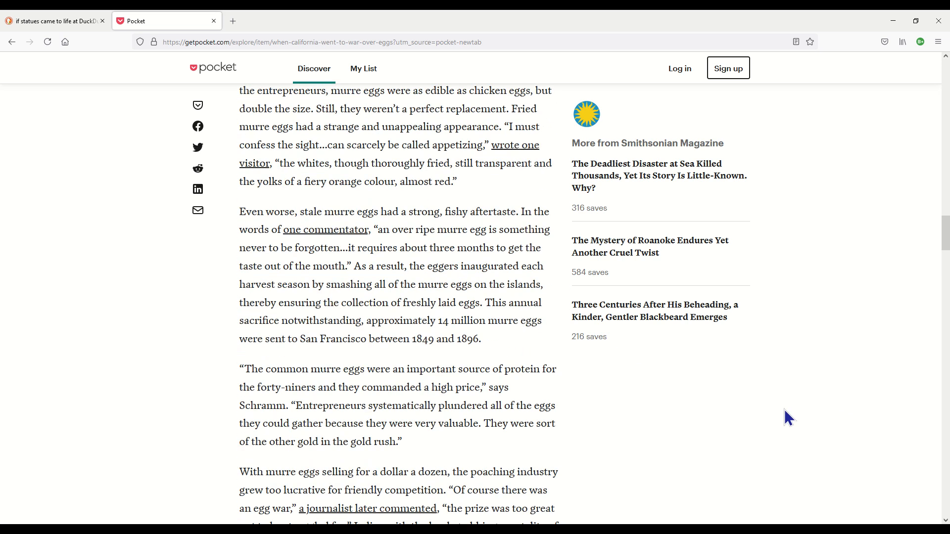
{"action": "scroll", "scroll_direction": "down", "scroll_amount": 3}
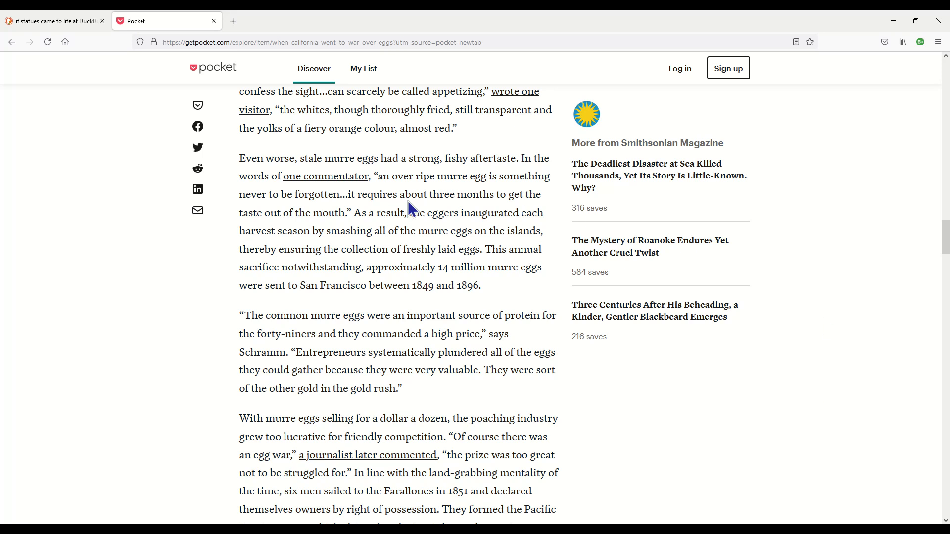
{"action": "mouse_move", "coordinate": [722, 200]}
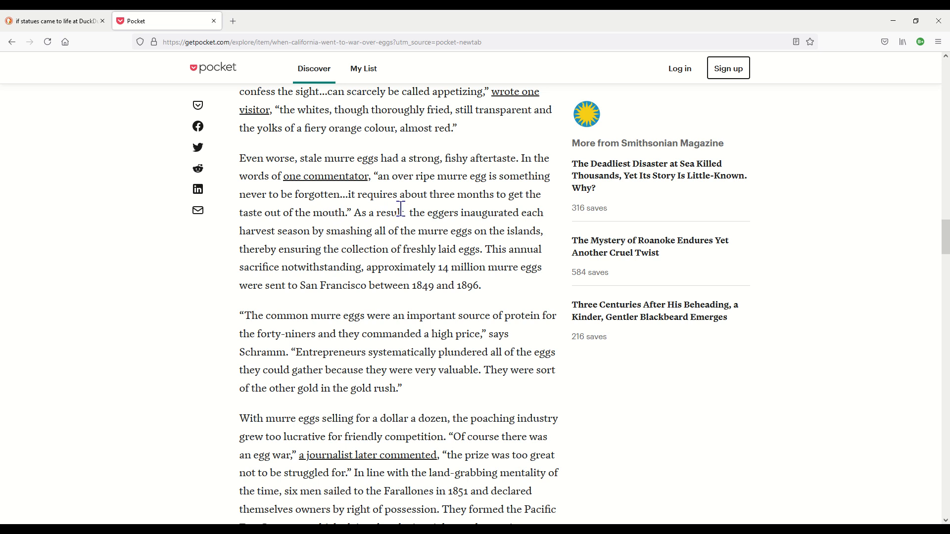
{"action": "mouse_move", "coordinate": [557, 216]}
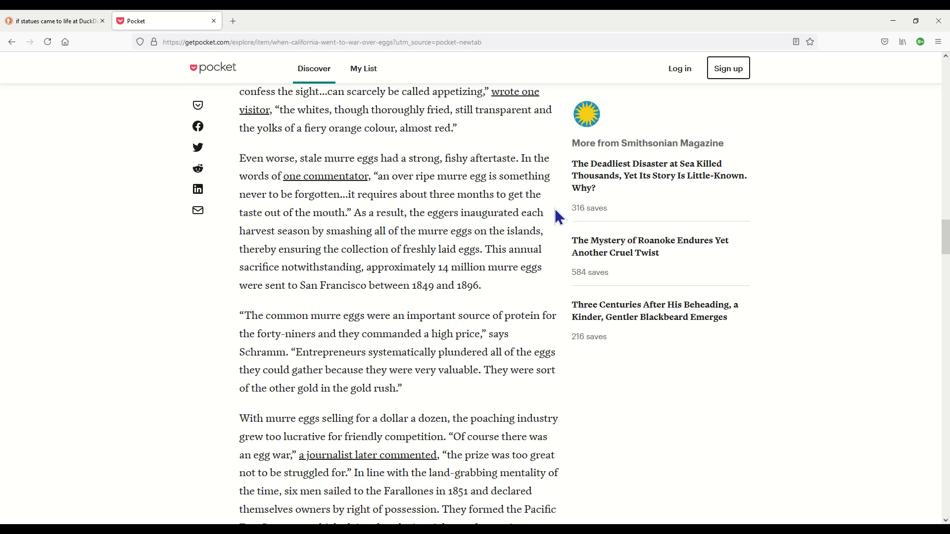
{"action": "mouse_move", "coordinate": [248, 228]}
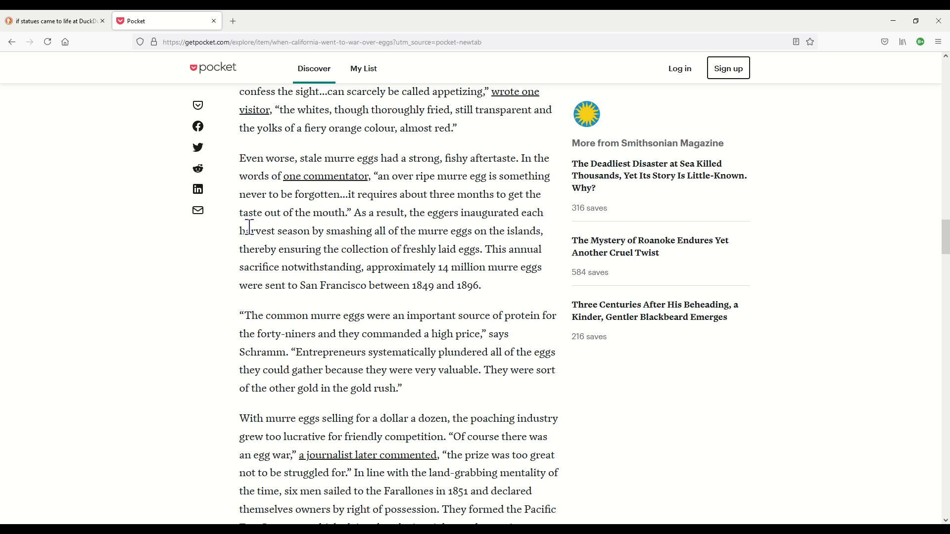
{"action": "mouse_move", "coordinate": [374, 208]}
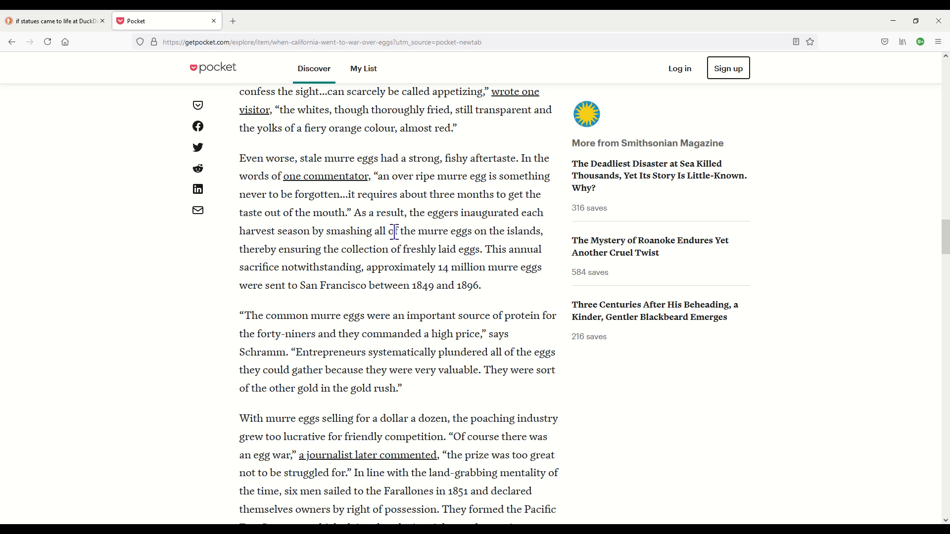
{"action": "mouse_move", "coordinate": [599, 272]}
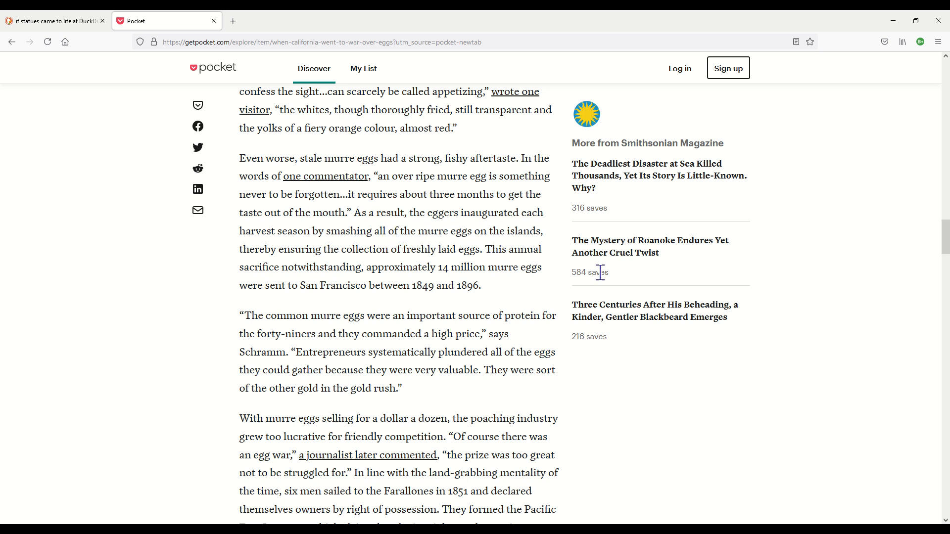
{"action": "mouse_move", "coordinate": [307, 262]}
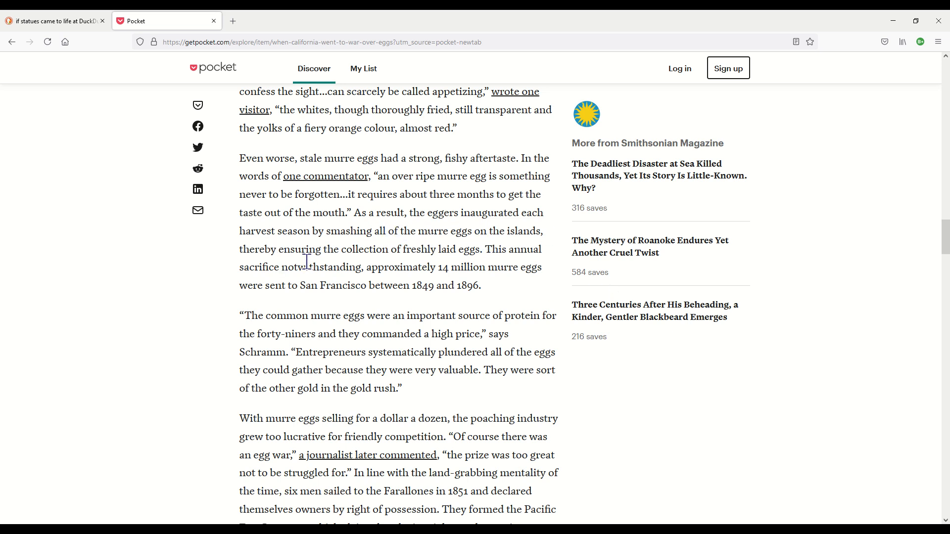
{"action": "mouse_move", "coordinate": [867, 339]}
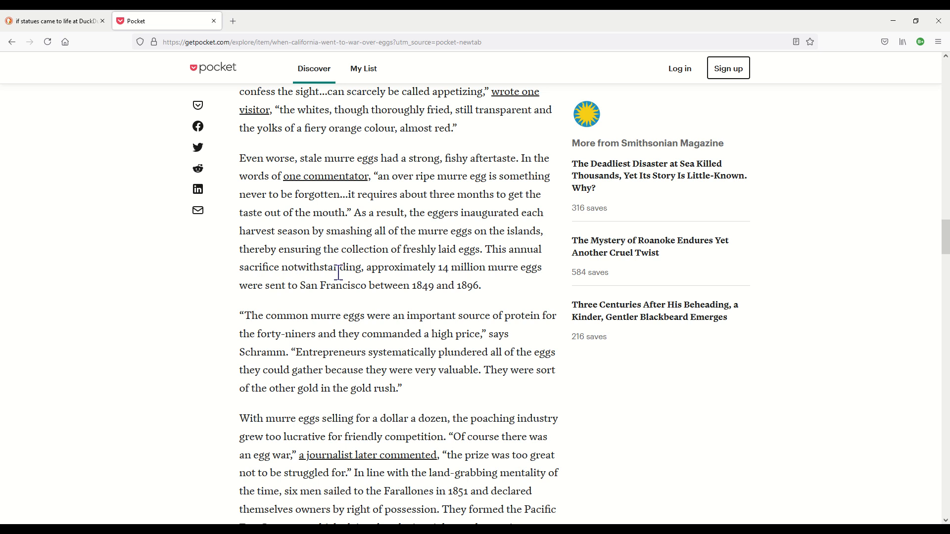
{"action": "mouse_move", "coordinate": [454, 273]}
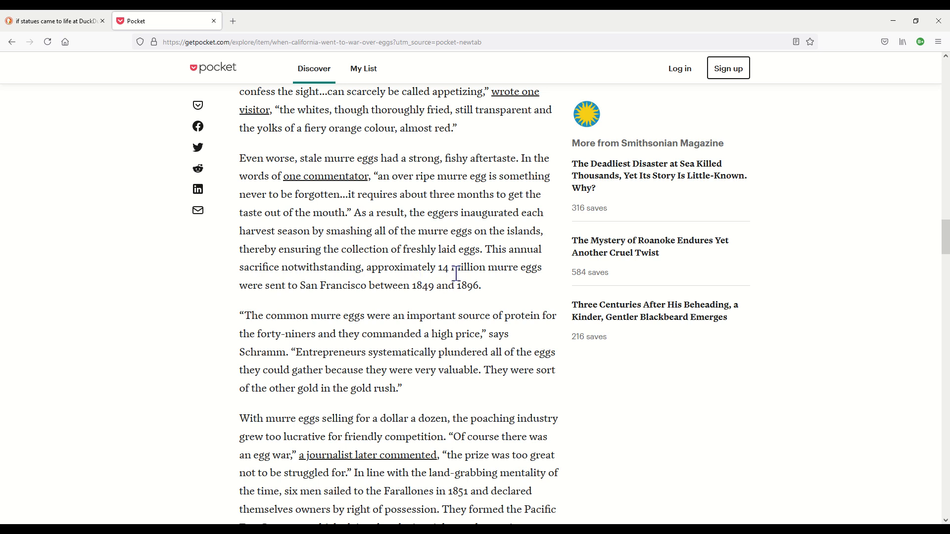
{"action": "mouse_move", "coordinate": [548, 269]}
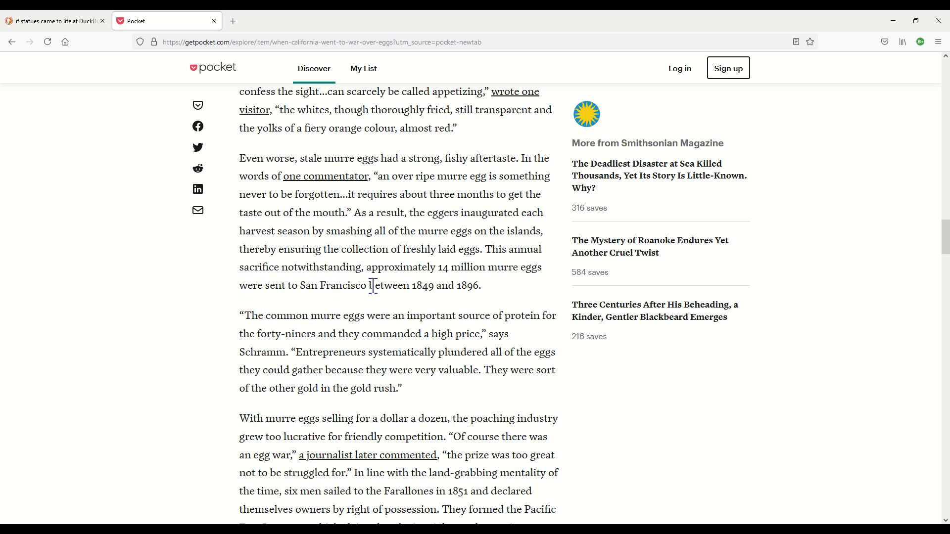
{"action": "mouse_move", "coordinate": [474, 304]}
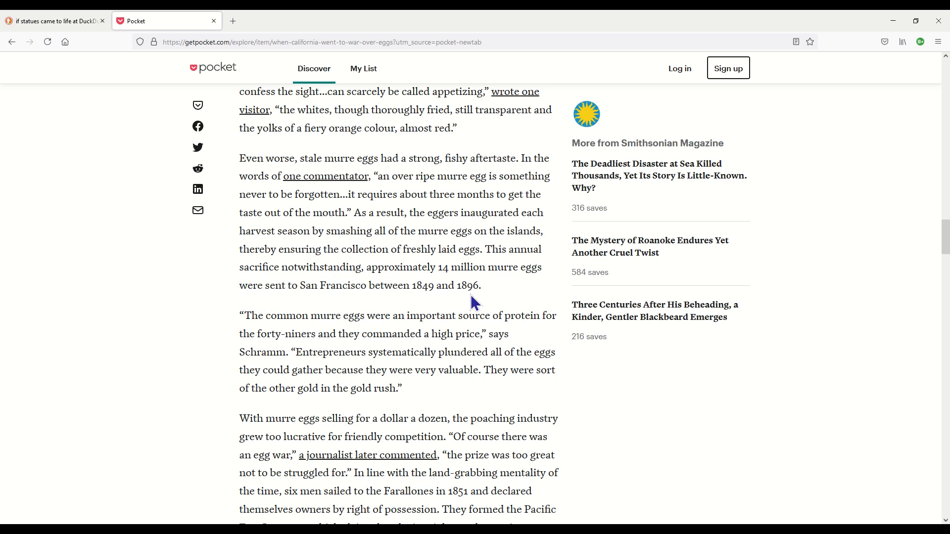
{"action": "scroll", "scroll_direction": "down", "scroll_amount": 3}
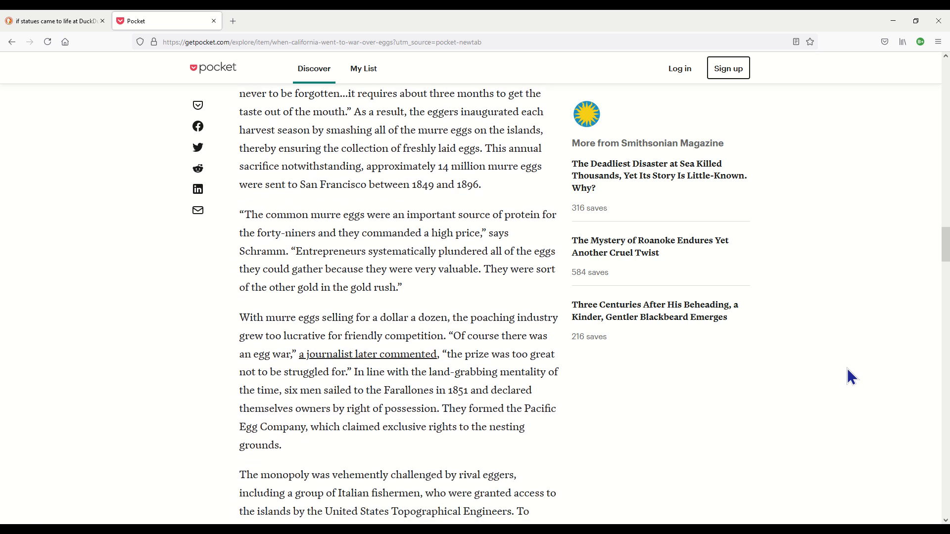
{"action": "scroll", "scroll_direction": "down", "scroll_amount": 3}
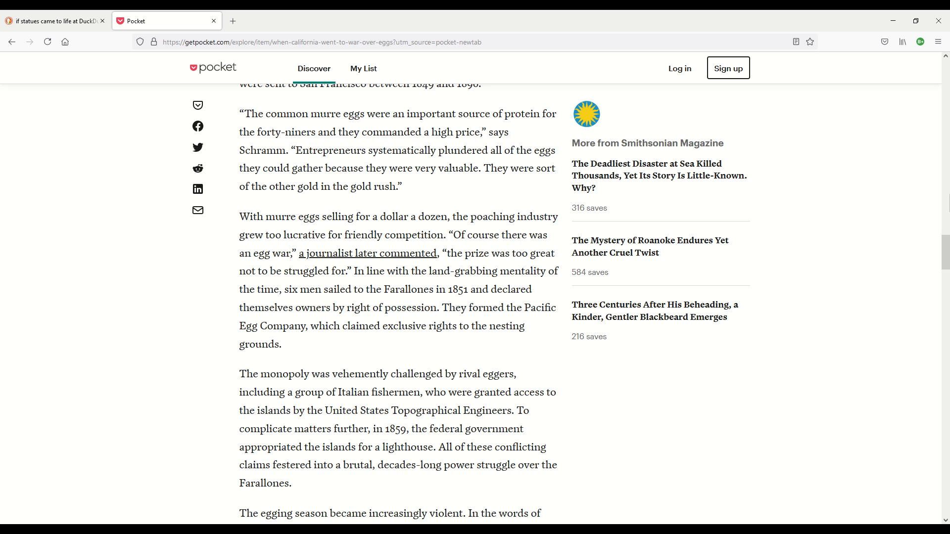
{"action": "scroll", "scroll_direction": "down", "scroll_amount": 3}
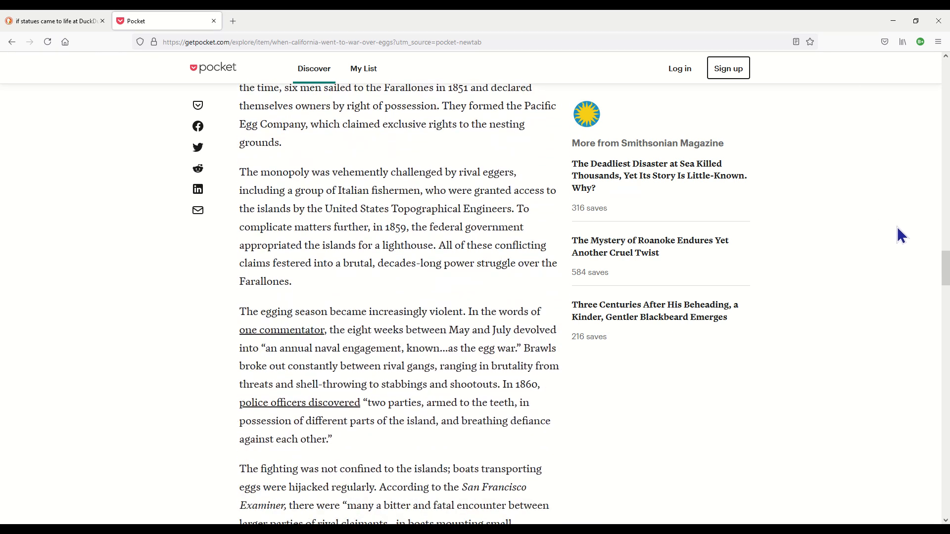
{"action": "mouse_move", "coordinate": [912, 237]}
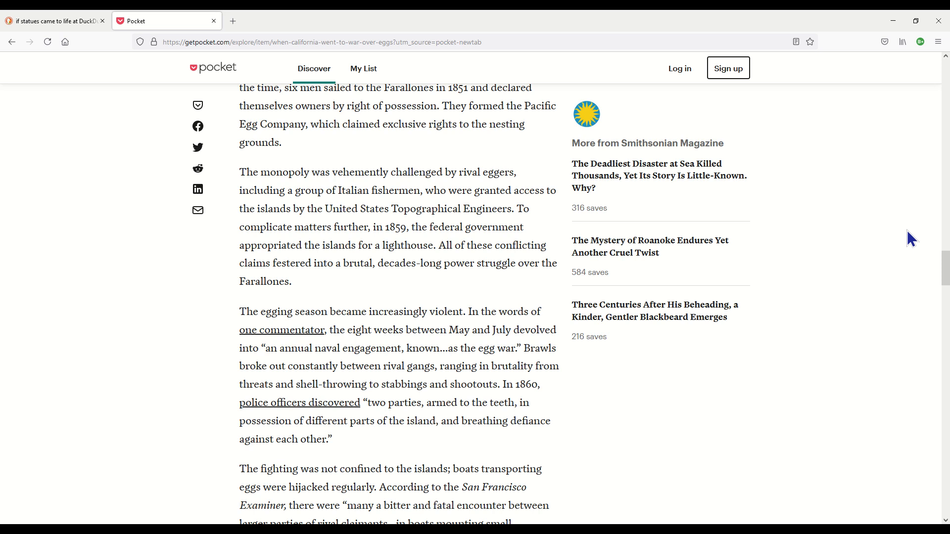
{"action": "mouse_move", "coordinate": [944, 250]}
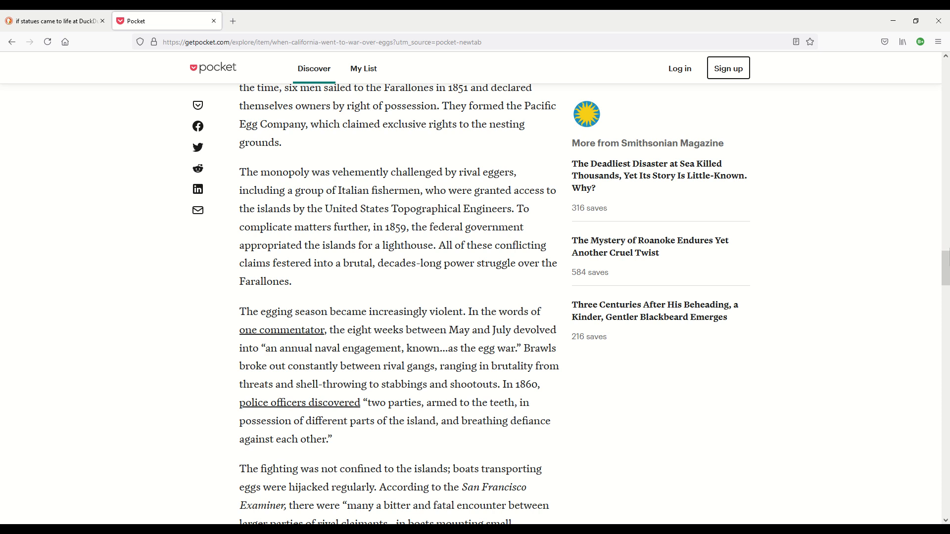
{"action": "mouse_move", "coordinate": [935, 329]}
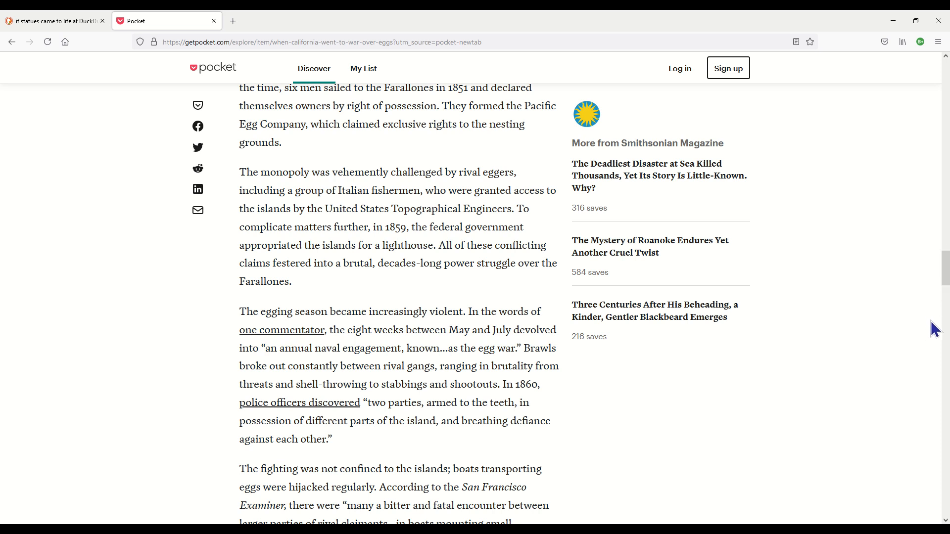
{"action": "mouse_move", "coordinate": [930, 334]}
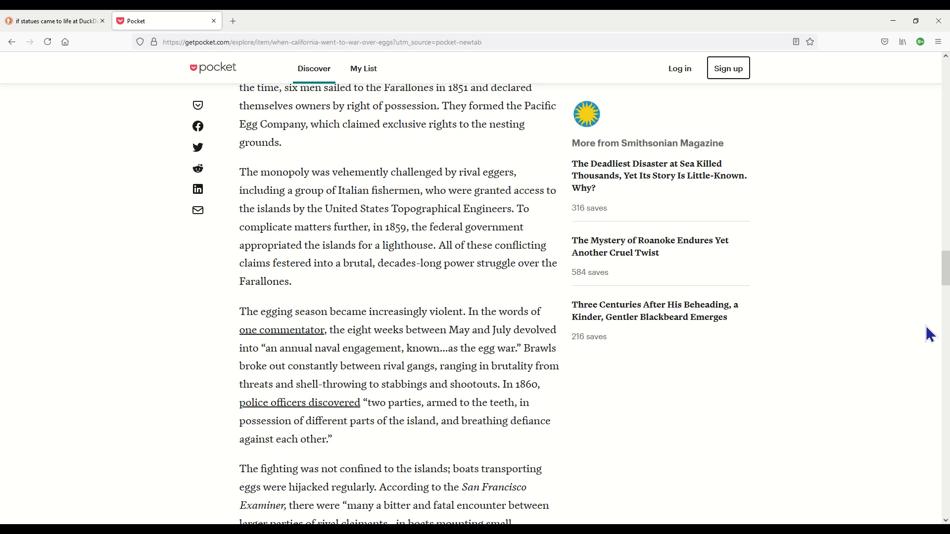
{"action": "mouse_move", "coordinate": [879, 380]}
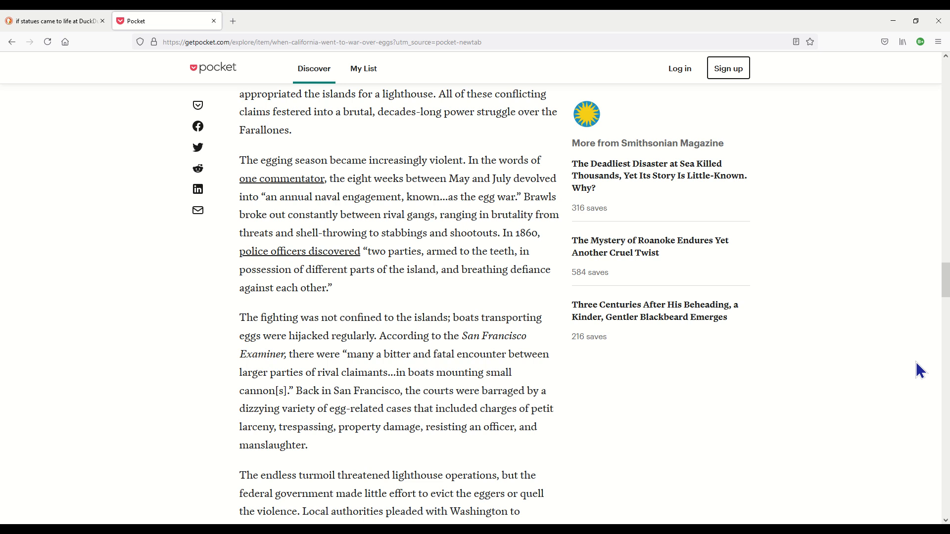
{"action": "mouse_move", "coordinate": [760, 406]}
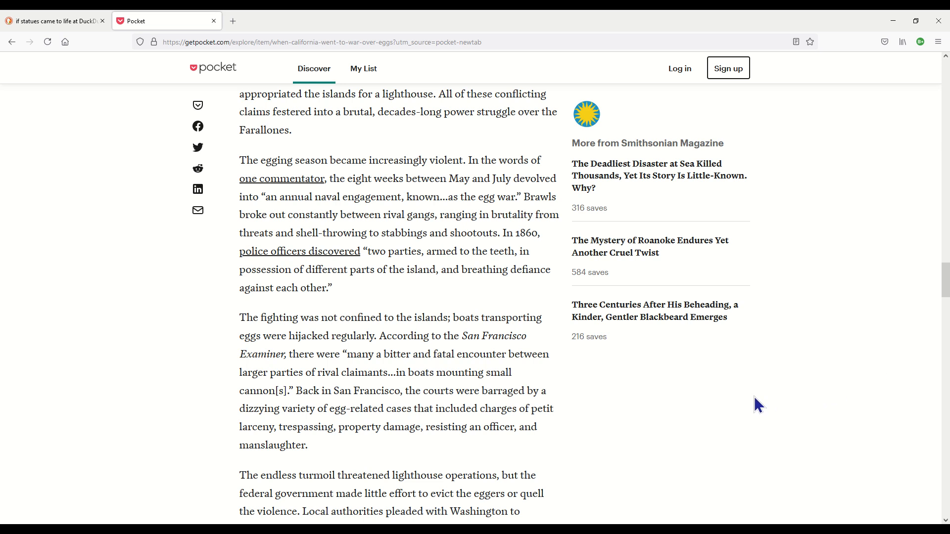
{"action": "mouse_move", "coordinate": [719, 404]}
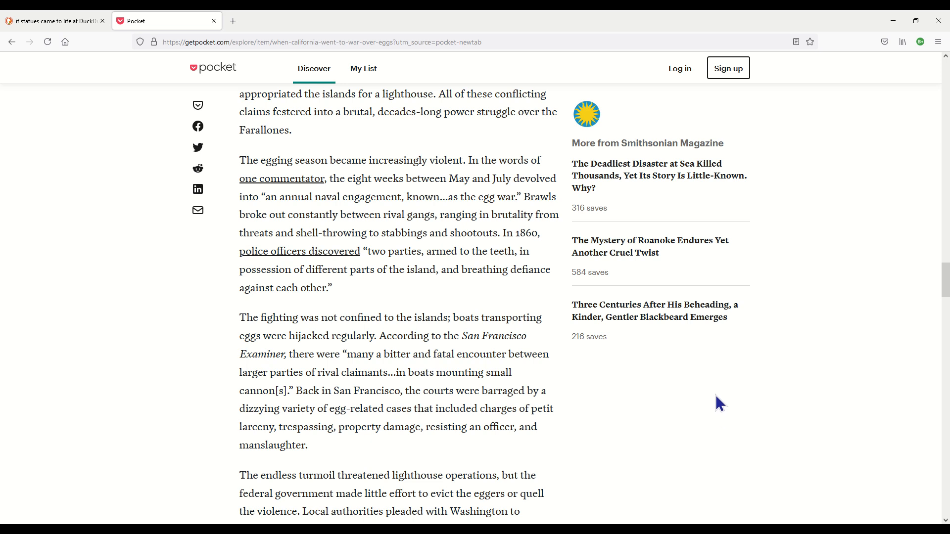
{"action": "scroll", "scroll_direction": "down", "scroll_amount": 3}
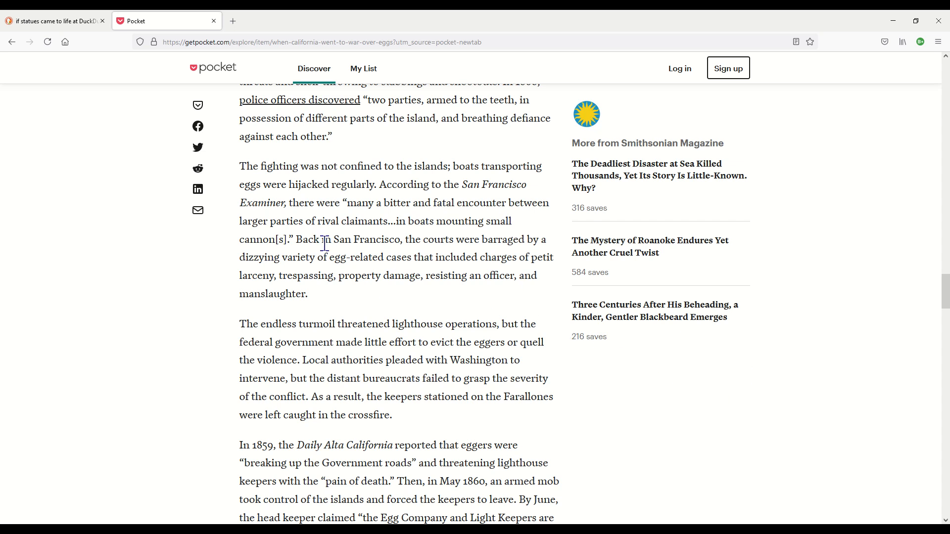
{"action": "mouse_move", "coordinate": [512, 255]}
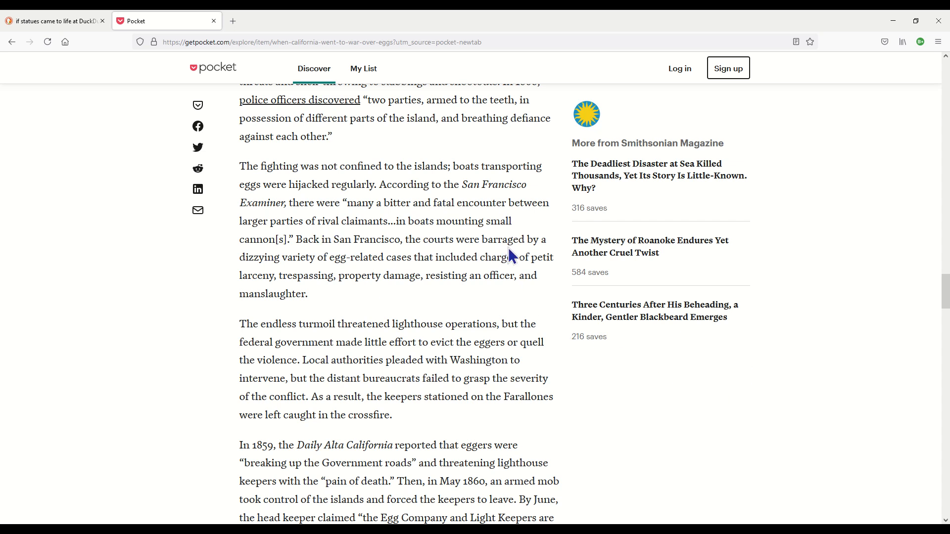
{"action": "mouse_move", "coordinate": [266, 276]}
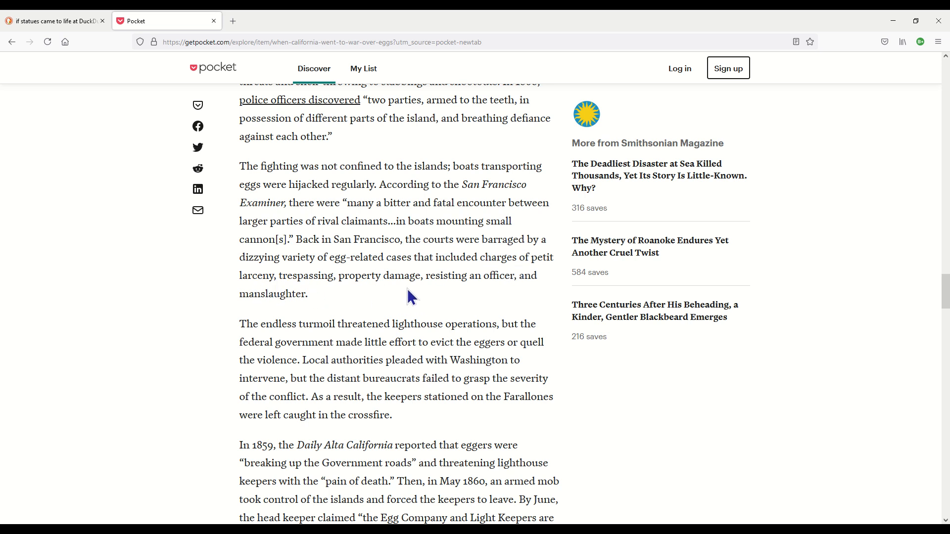
{"action": "mouse_move", "coordinate": [769, 369]}
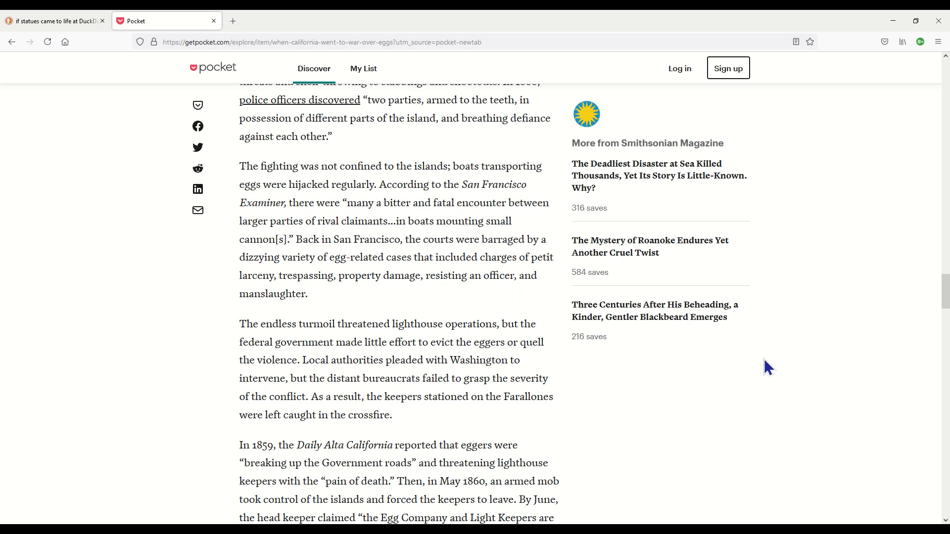
{"action": "mouse_move", "coordinate": [830, 404]}
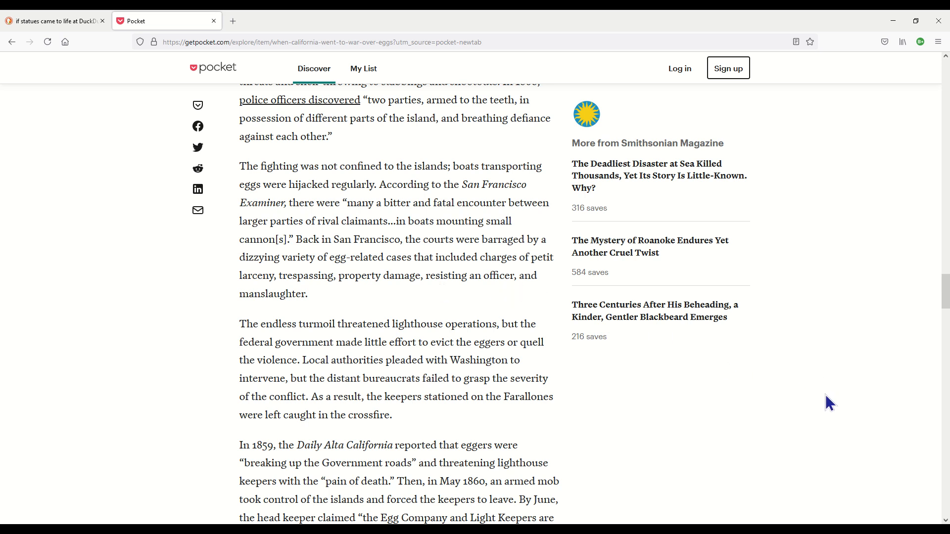
{"action": "mouse_move", "coordinate": [790, 403]}
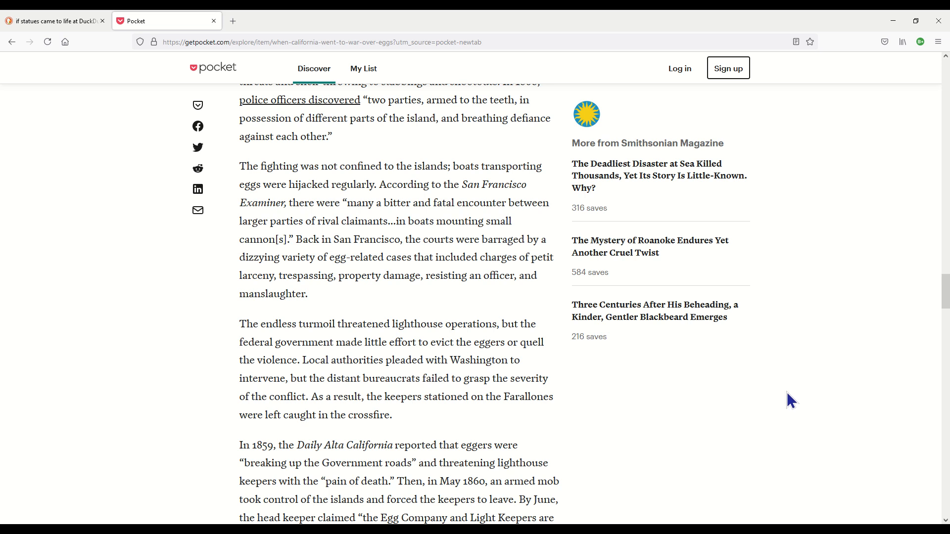
{"action": "mouse_move", "coordinate": [770, 397]}
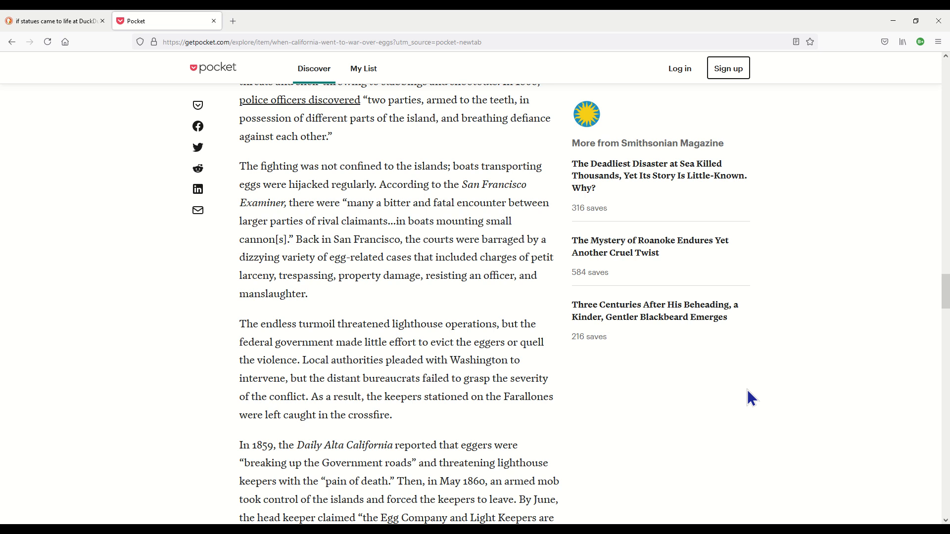
{"action": "mouse_move", "coordinate": [785, 412]}
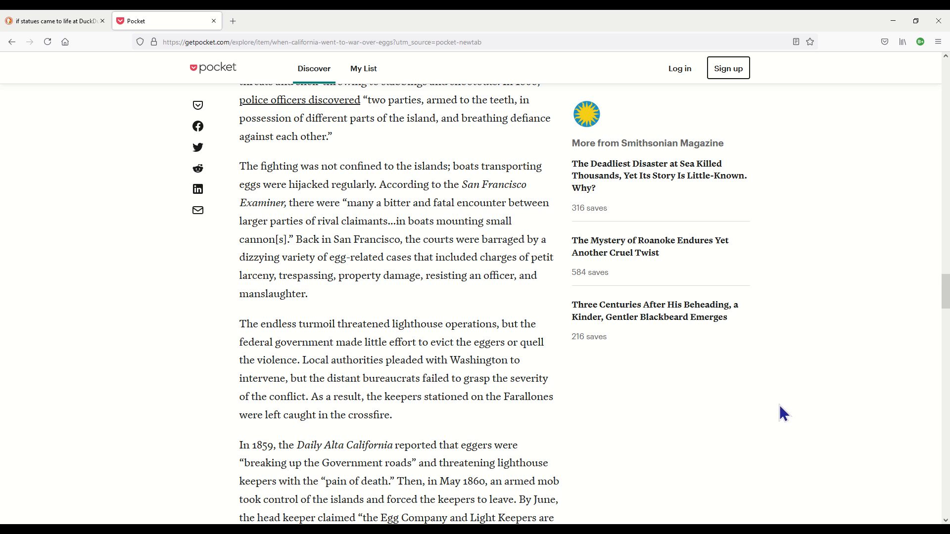
{"action": "mouse_move", "coordinate": [763, 424]}
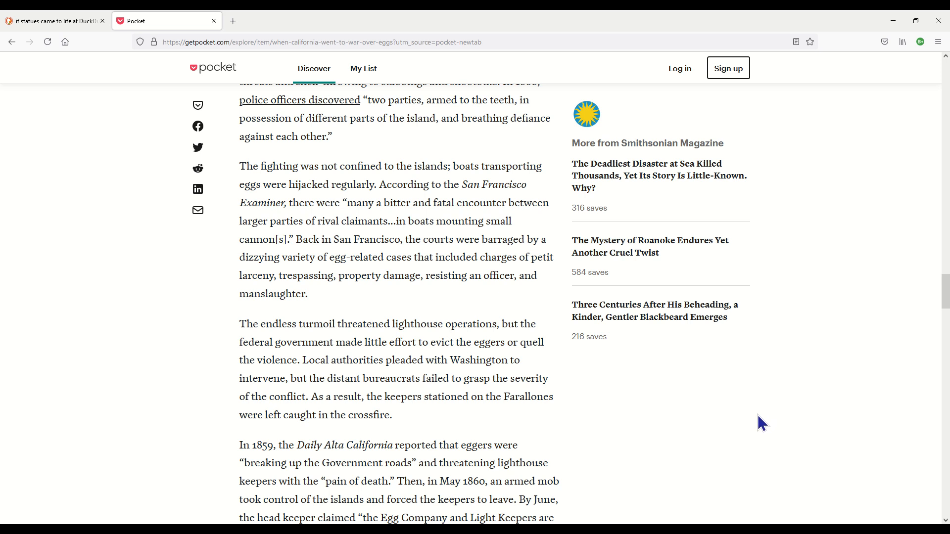
{"action": "mouse_move", "coordinate": [748, 428]}
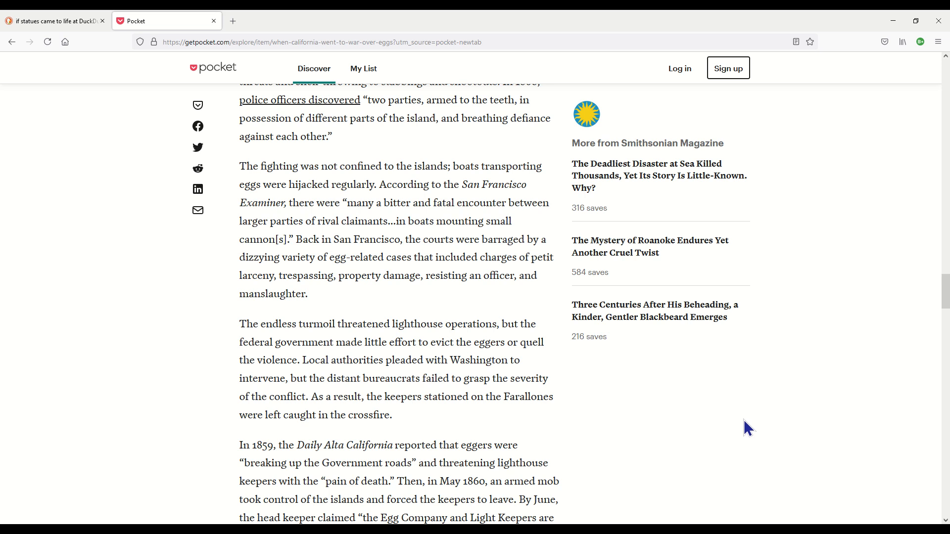
{"action": "mouse_move", "coordinate": [745, 429]}
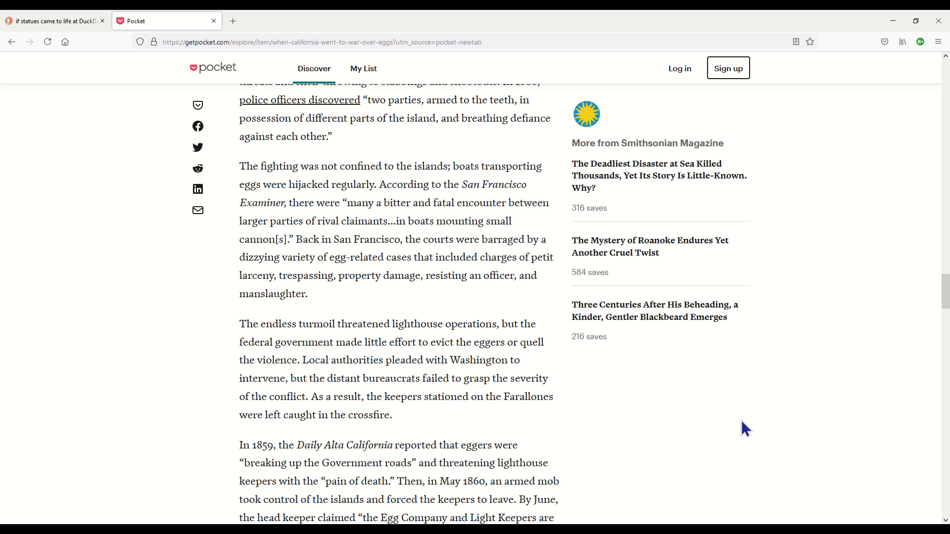
{"action": "mouse_move", "coordinate": [743, 435]}
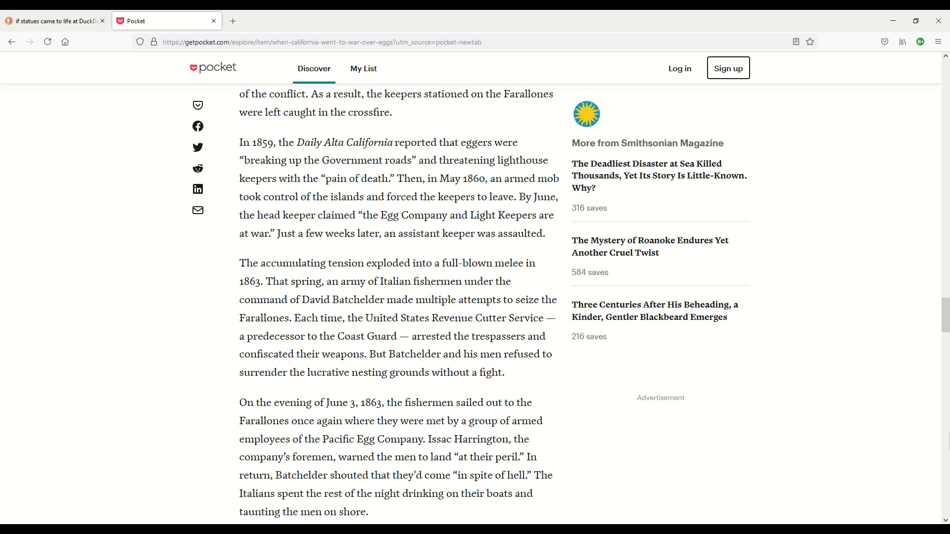
{"action": "mouse_move", "coordinate": [915, 418]}
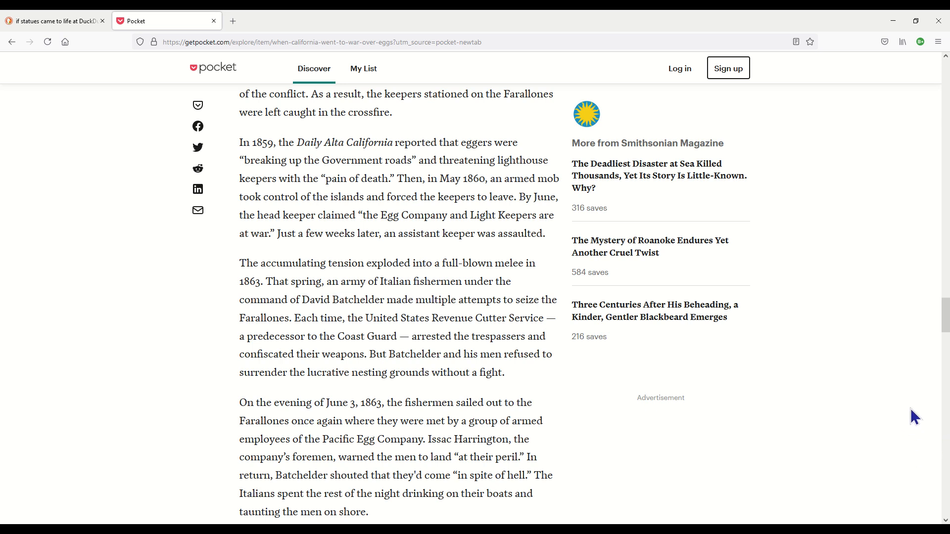
{"action": "scroll", "scroll_direction": "down", "scroll_amount": 3}
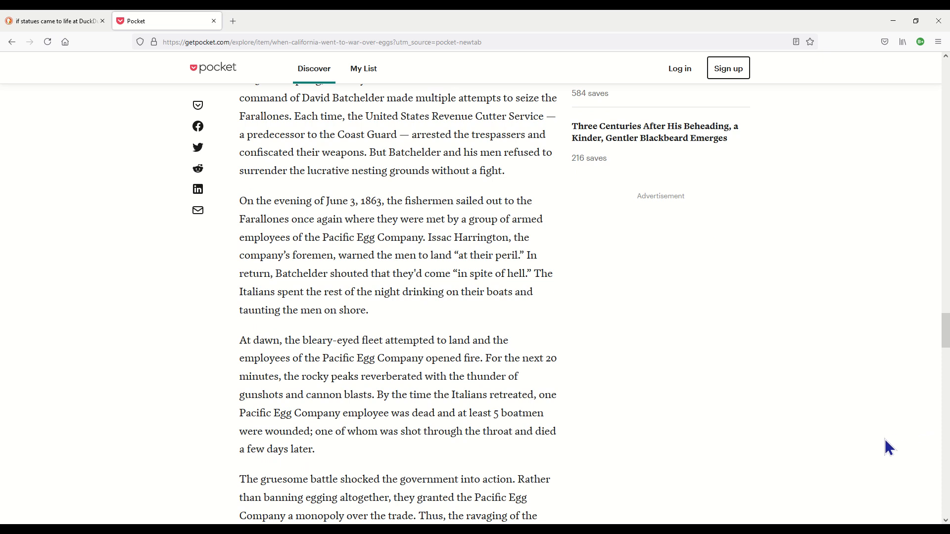
{"action": "mouse_move", "coordinate": [868, 435]}
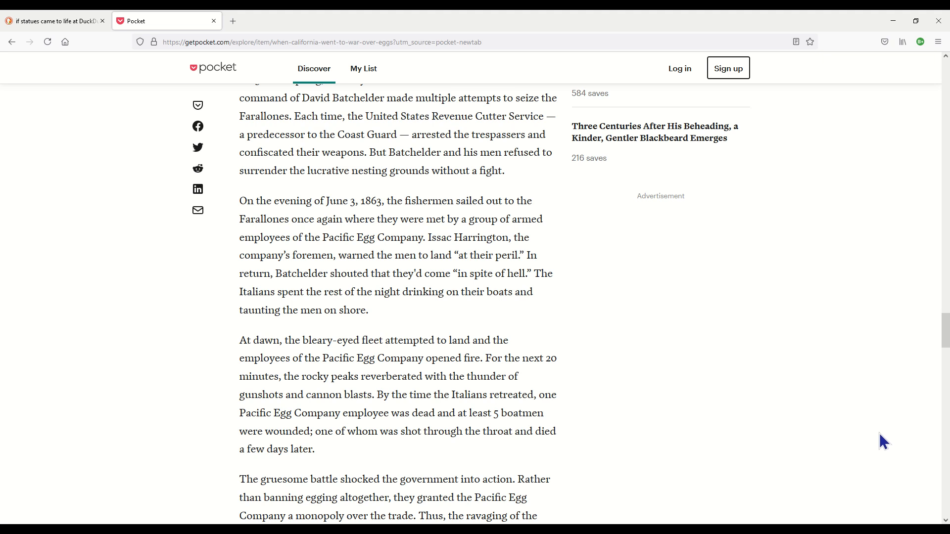
{"action": "mouse_move", "coordinate": [879, 451]}
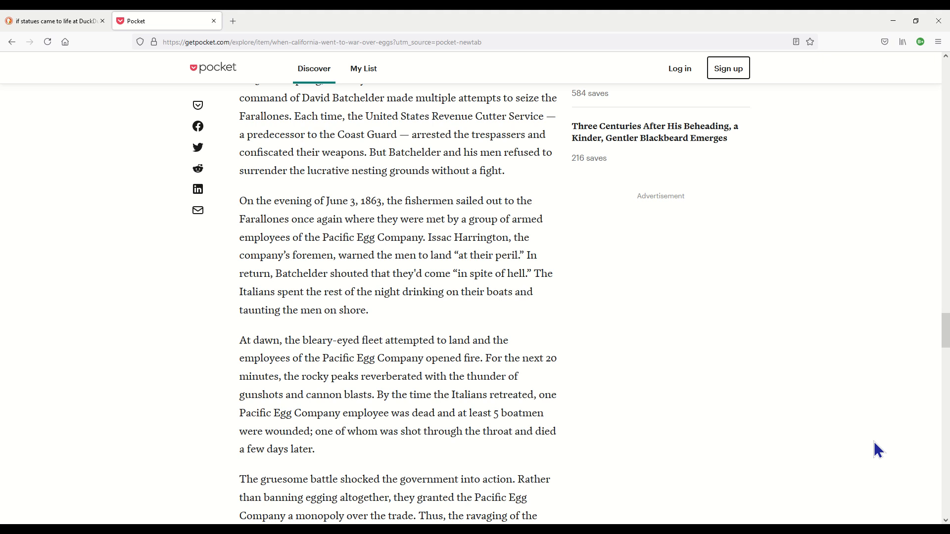
{"action": "mouse_move", "coordinate": [860, 451]}
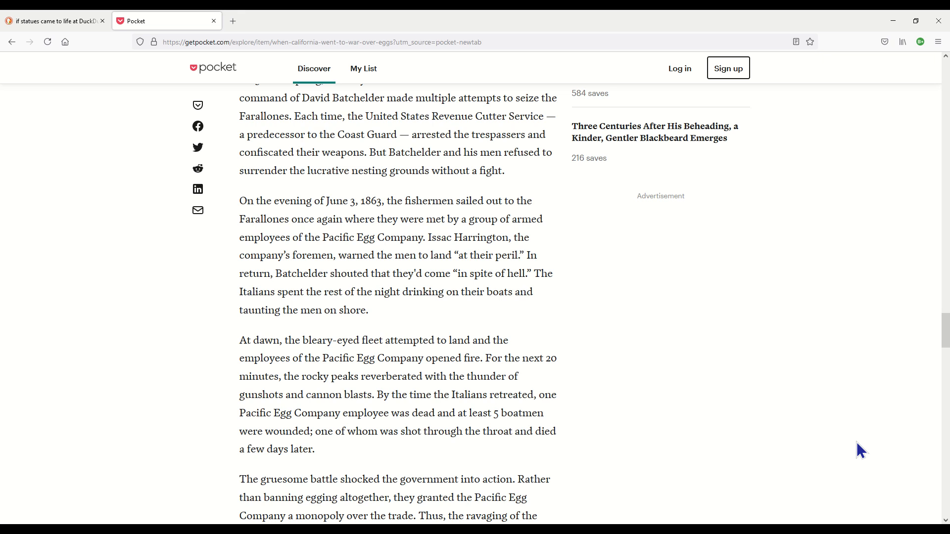
{"action": "scroll", "scroll_direction": "down", "scroll_amount": 3}
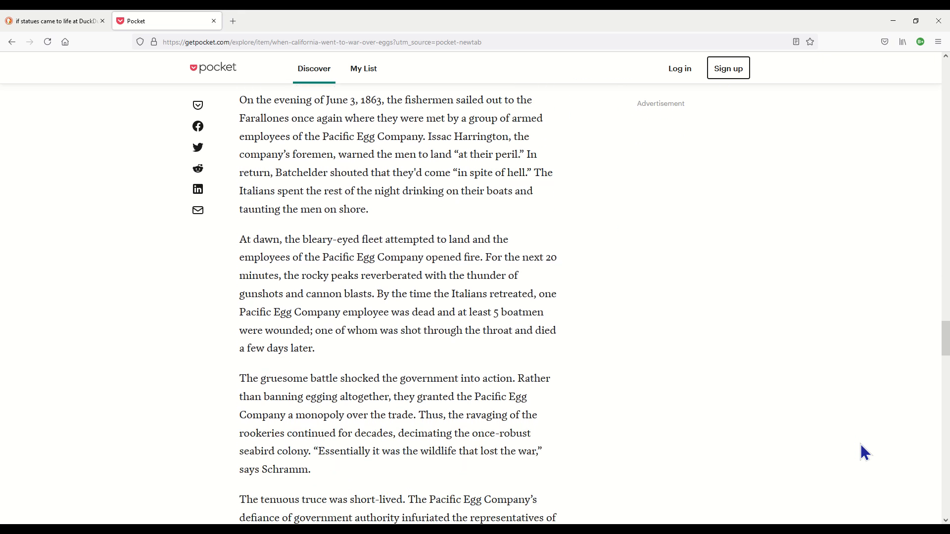
{"action": "scroll", "scroll_direction": "down", "scroll_amount": 3}
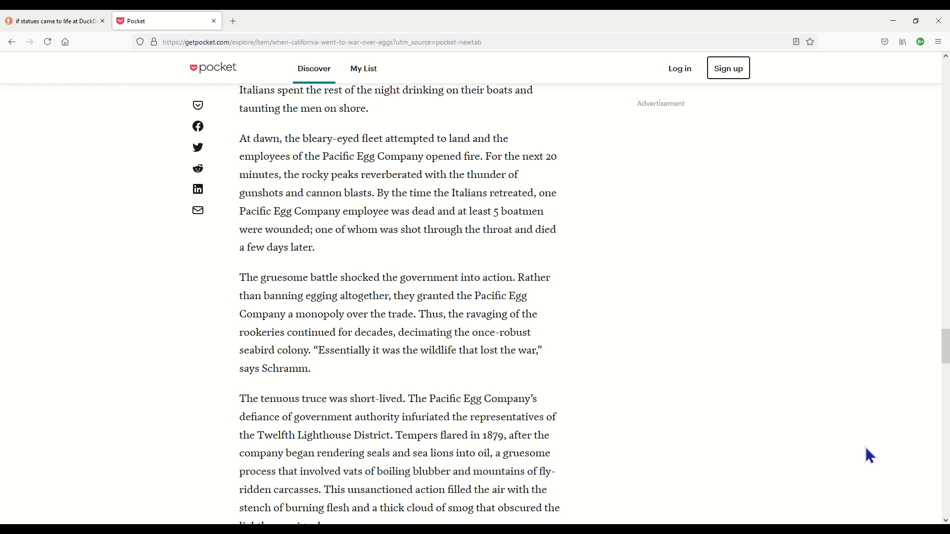
{"action": "mouse_move", "coordinate": [805, 449]}
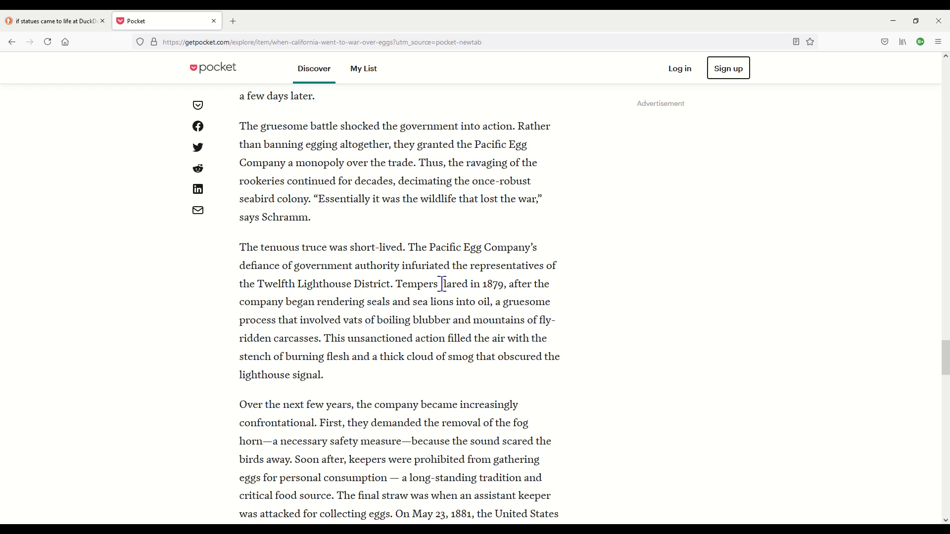
{"action": "mouse_move", "coordinate": [736, 336]}
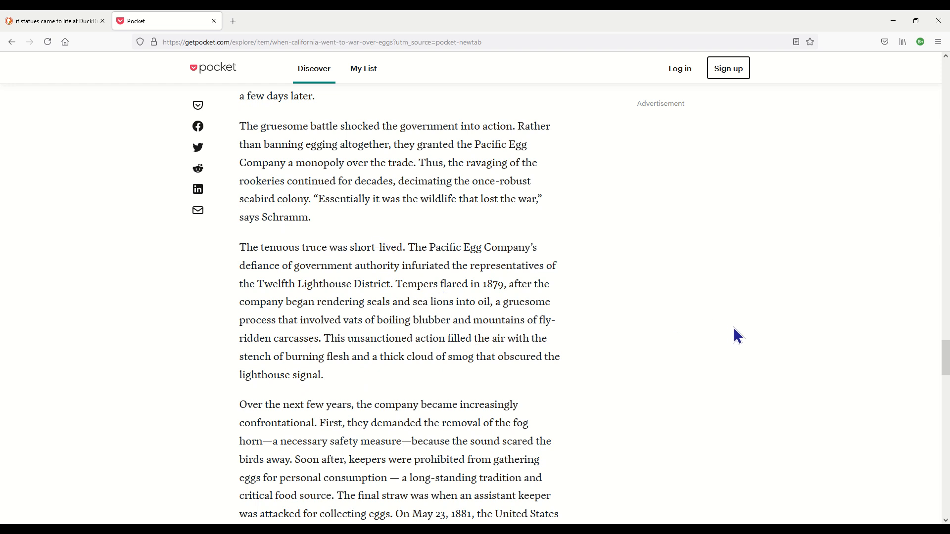
{"action": "mouse_move", "coordinate": [725, 344]}
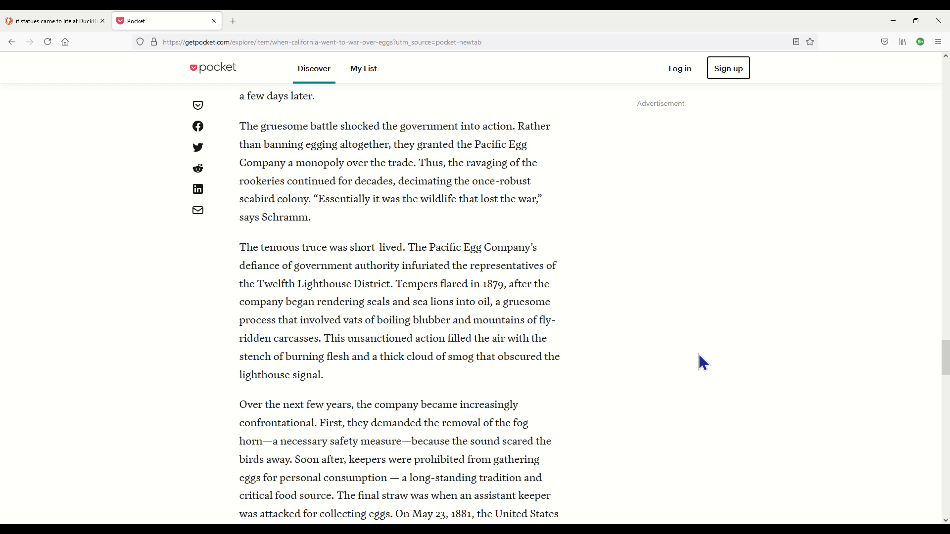
{"action": "mouse_move", "coordinate": [703, 362]}
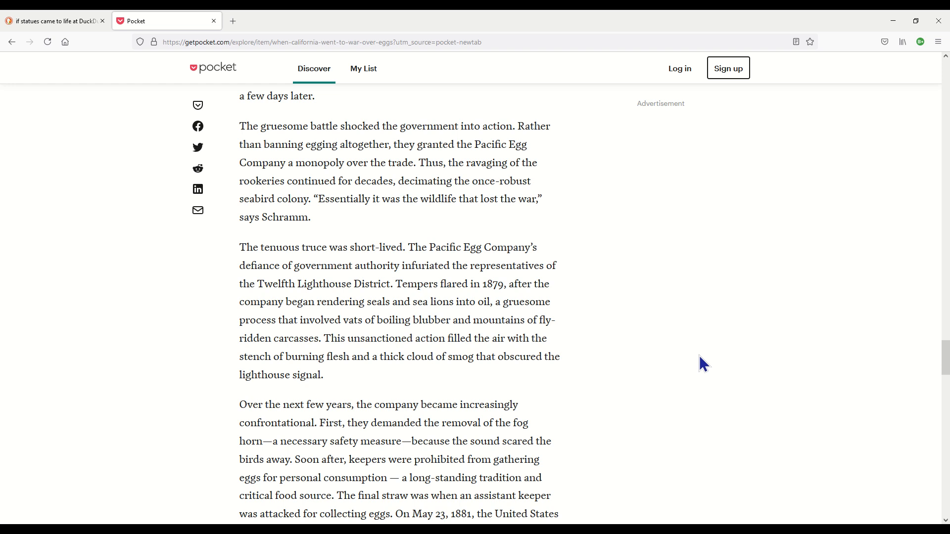
{"action": "mouse_move", "coordinate": [703, 380]}
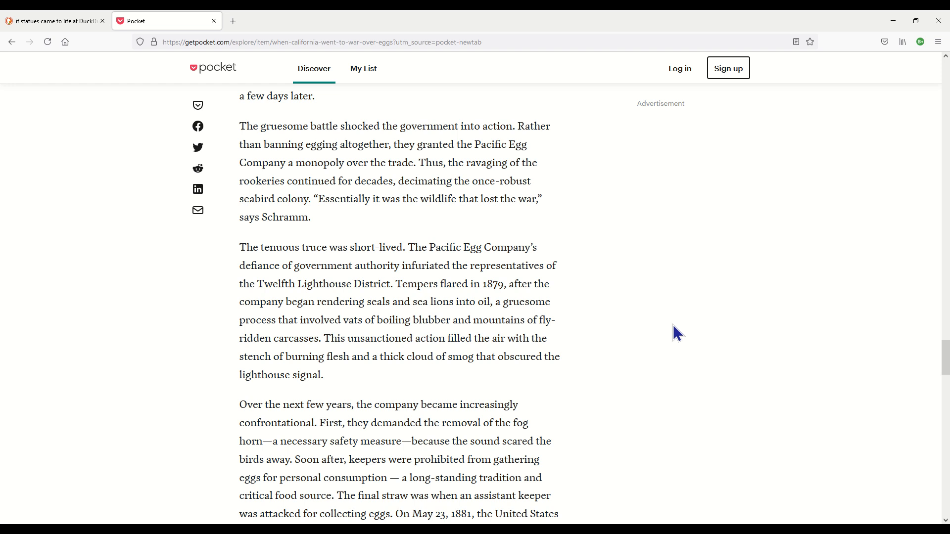
{"action": "mouse_move", "coordinate": [365, 334]}
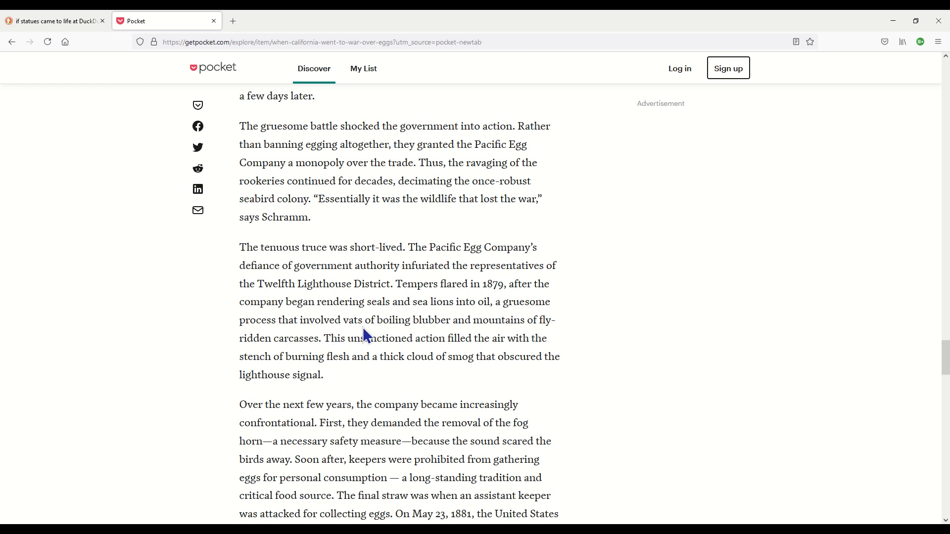
{"action": "mouse_move", "coordinate": [513, 335]}
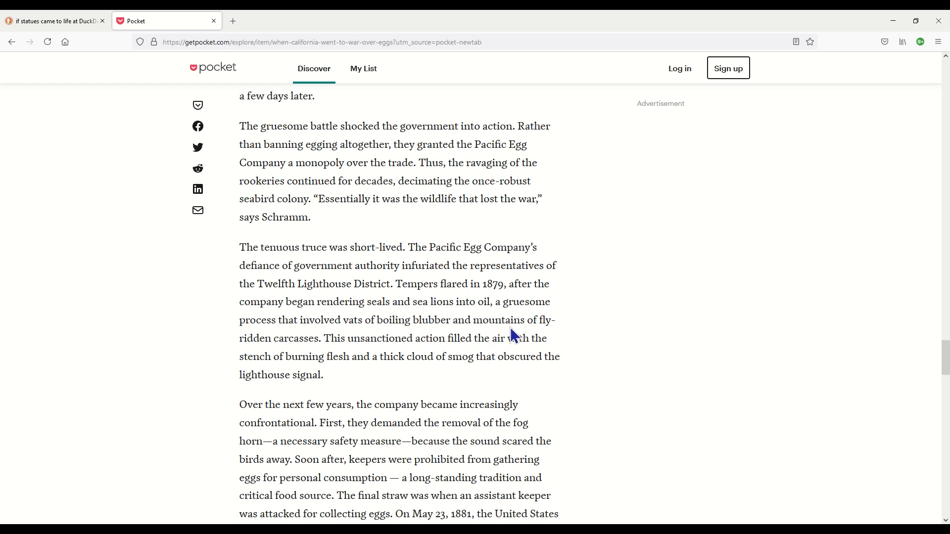
{"action": "mouse_move", "coordinate": [698, 419]}
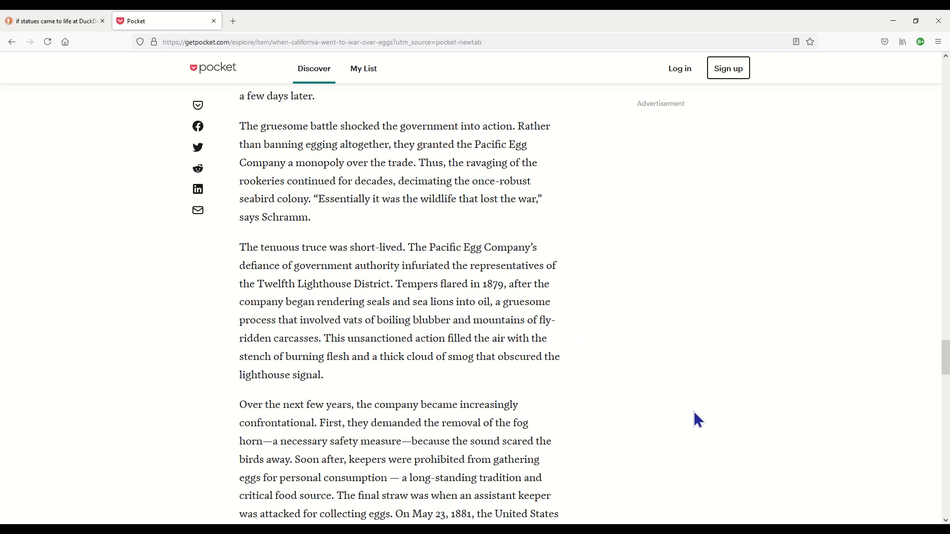
{"action": "mouse_move", "coordinate": [753, 433]}
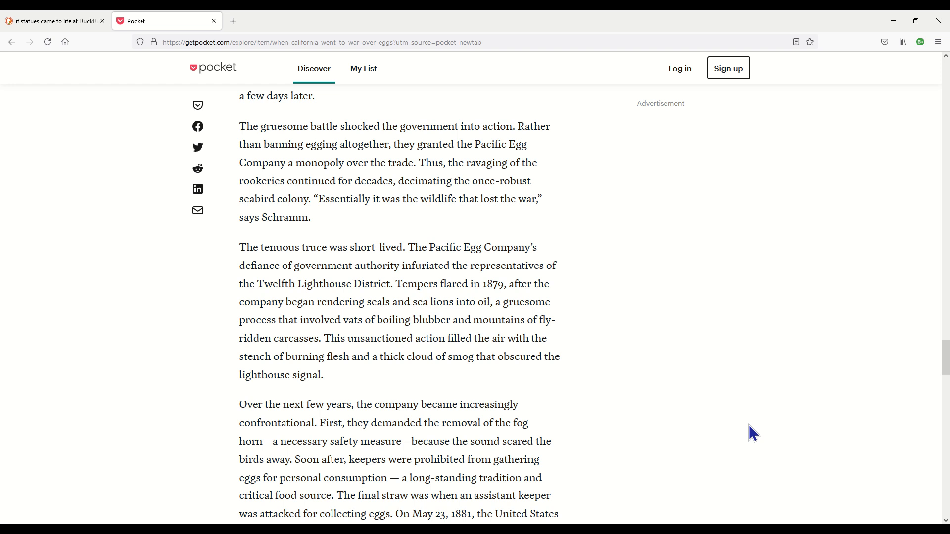
{"action": "mouse_move", "coordinate": [499, 393]}
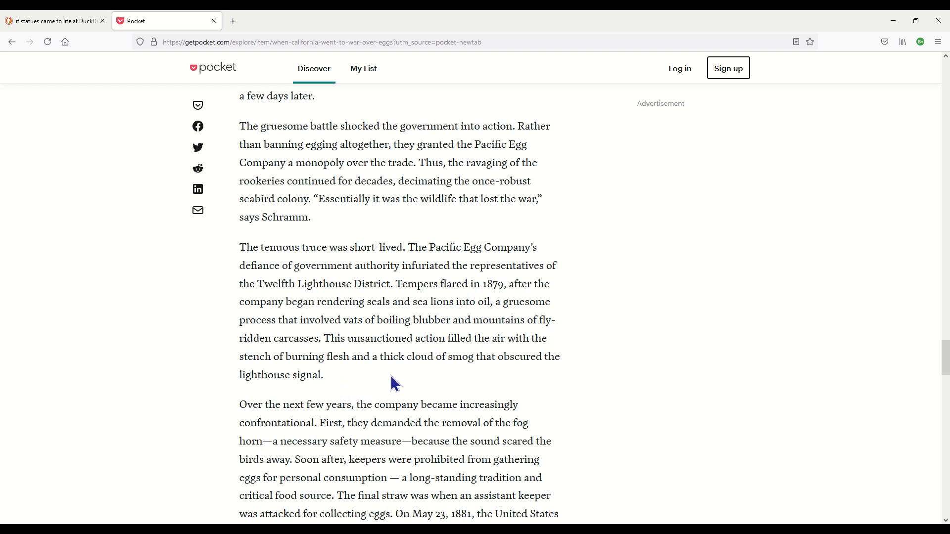
{"action": "mouse_move", "coordinate": [554, 379]}
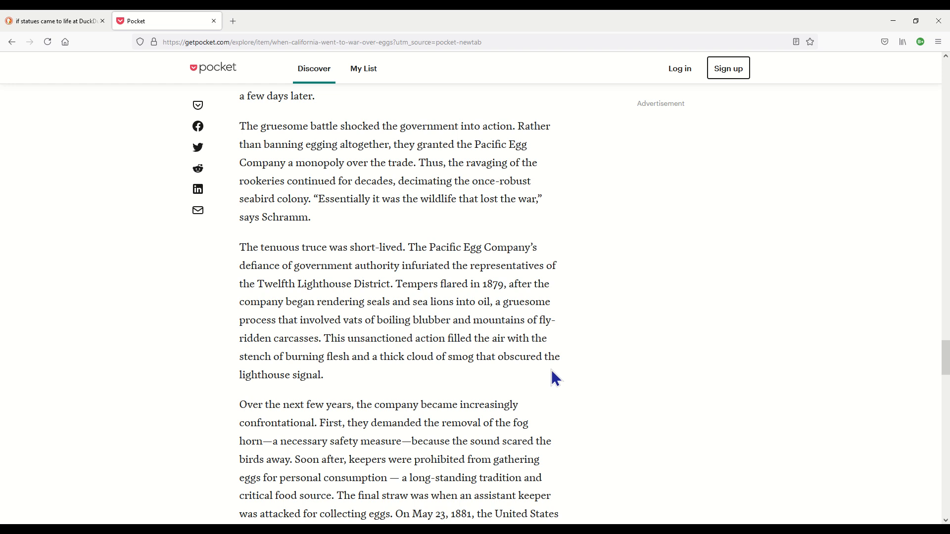
{"action": "mouse_move", "coordinate": [774, 392]}
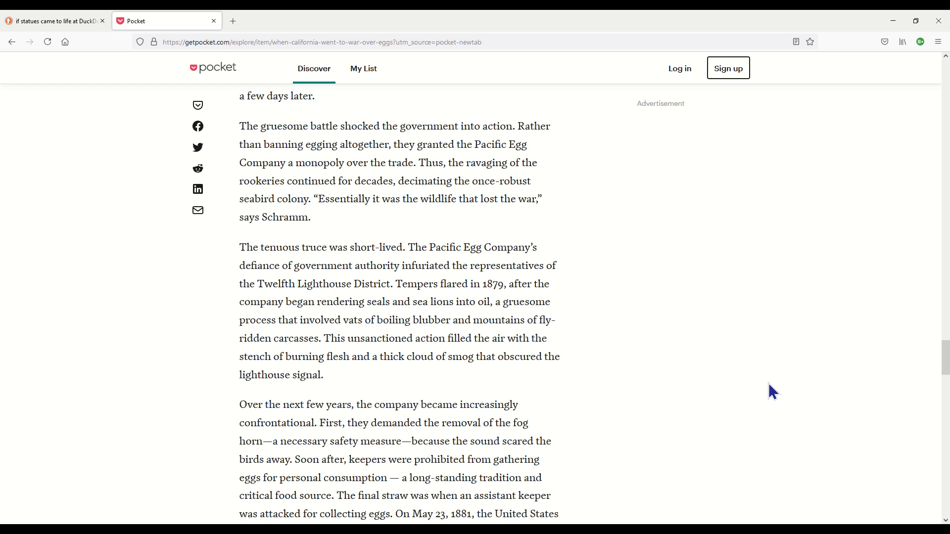
{"action": "mouse_move", "coordinate": [859, 401]}
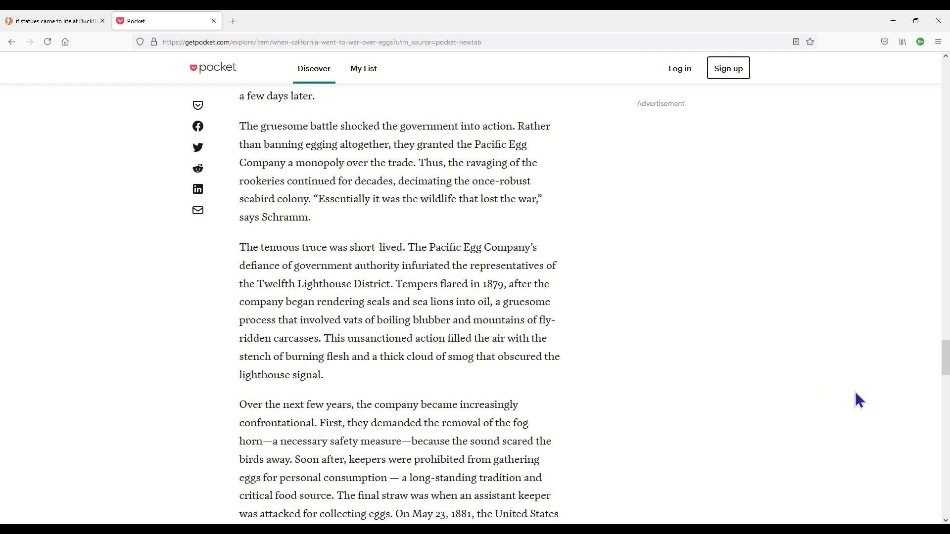
{"action": "scroll", "scroll_direction": "down", "scroll_amount": 3}
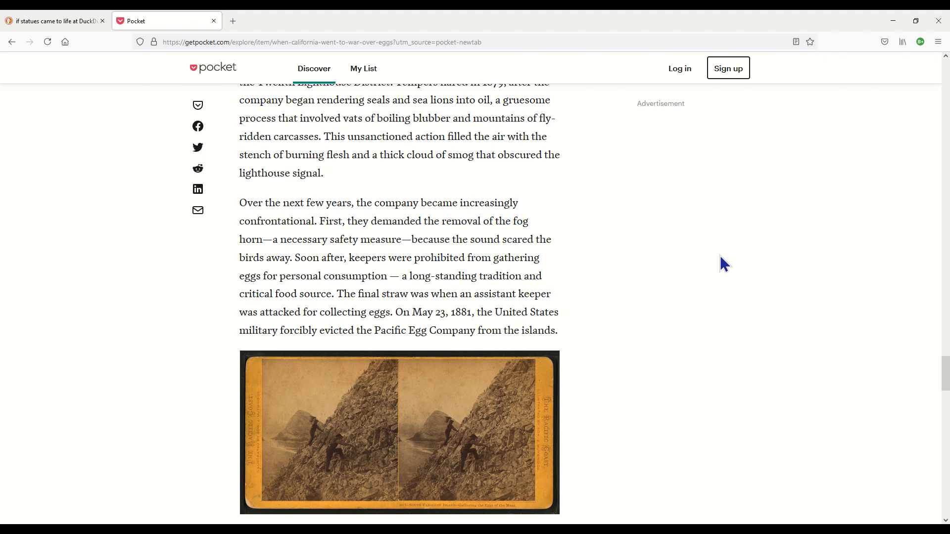
{"action": "mouse_move", "coordinate": [739, 276]}
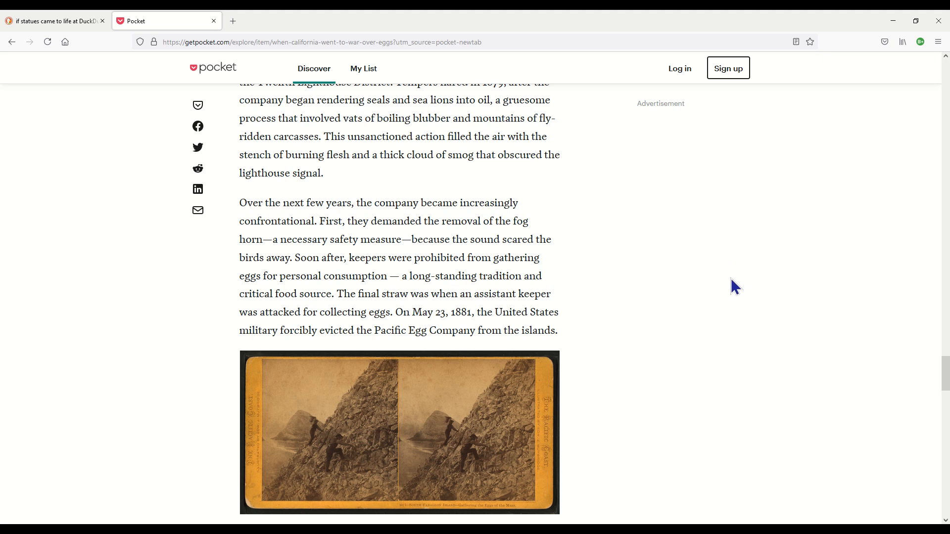
{"action": "mouse_move", "coordinate": [852, 318]}
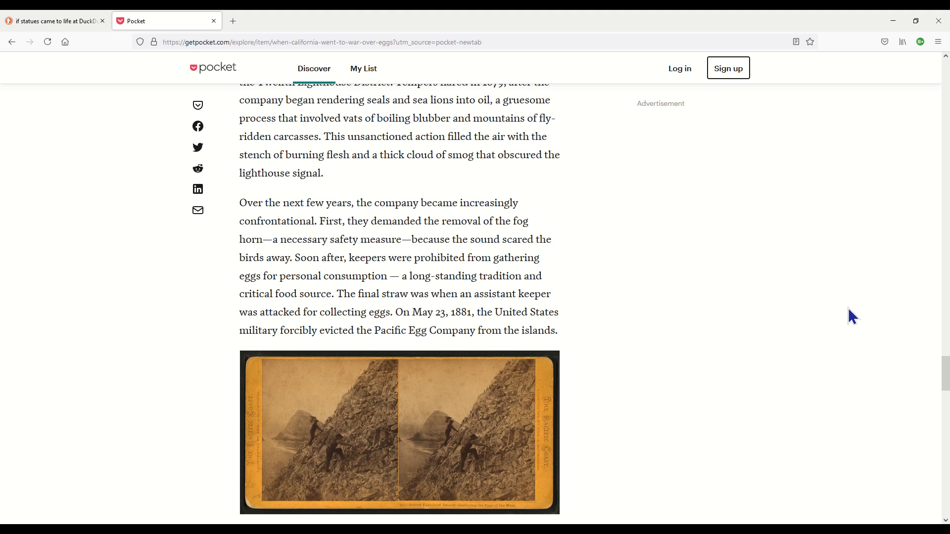
{"action": "mouse_move", "coordinate": [863, 306]}
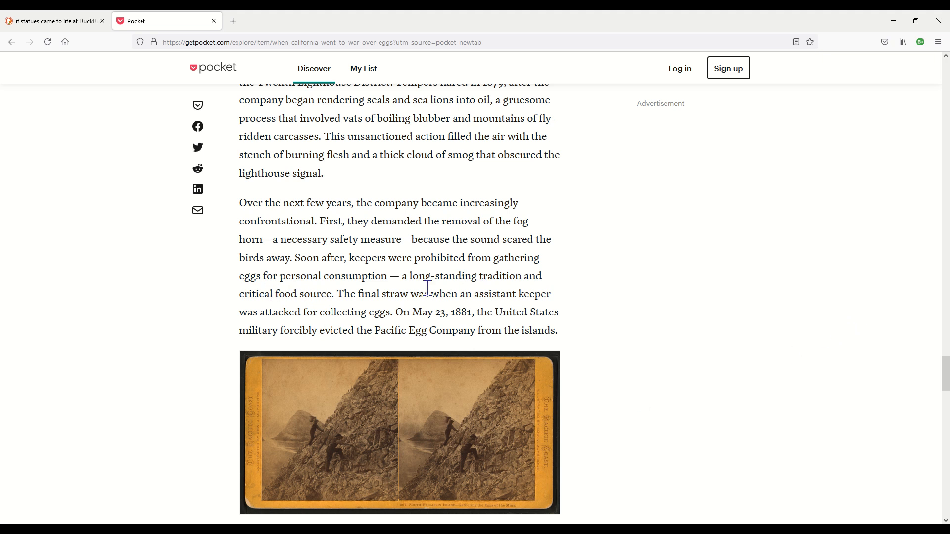
{"action": "mouse_move", "coordinate": [644, 321]}
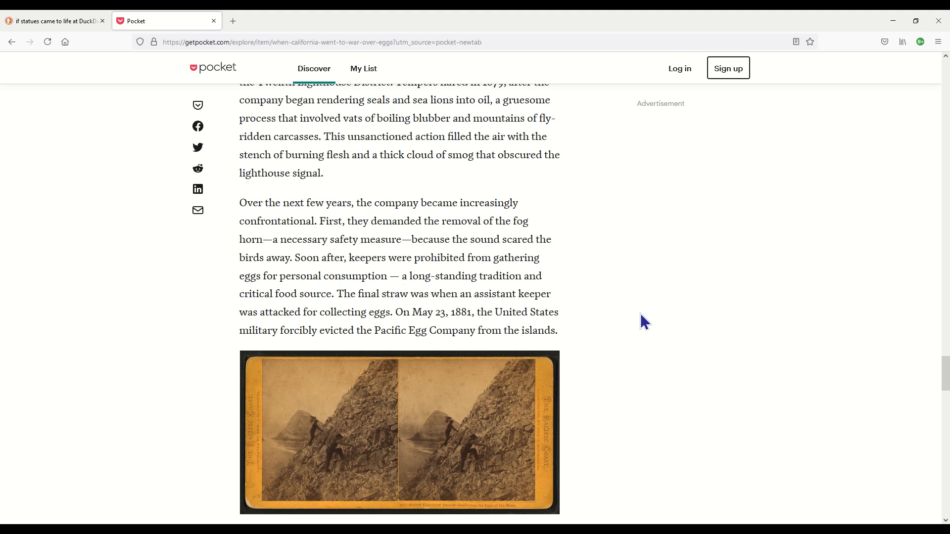
{"action": "mouse_move", "coordinate": [657, 317]}
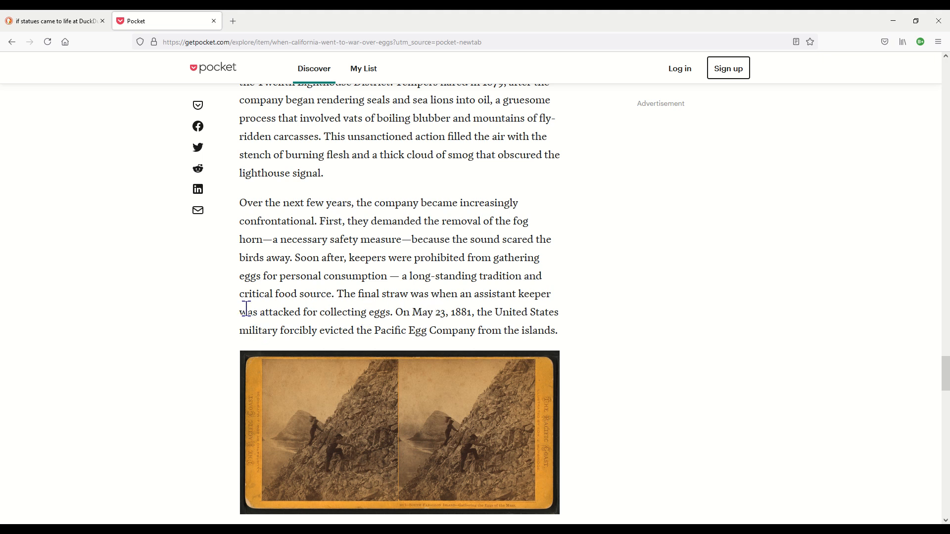
{"action": "mouse_move", "coordinate": [632, 331]}
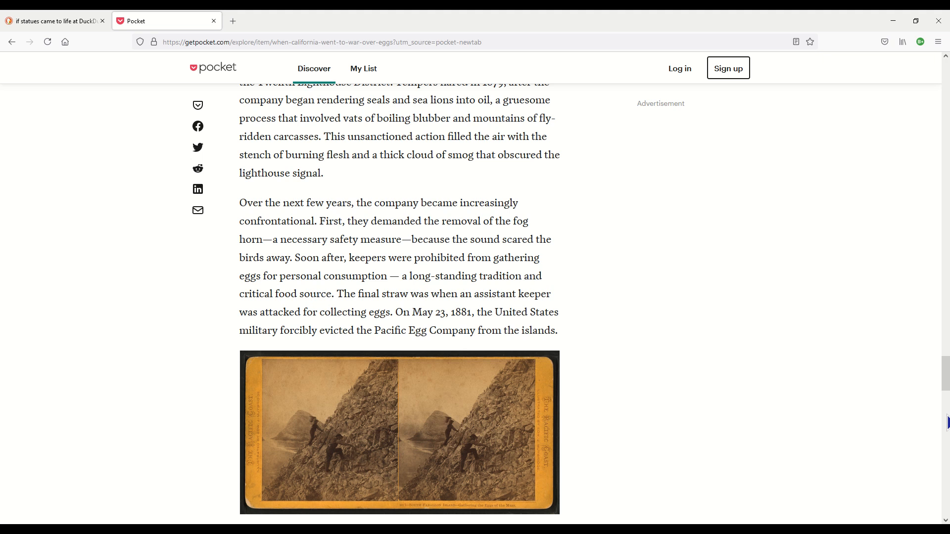
{"action": "mouse_move", "coordinate": [778, 434]}
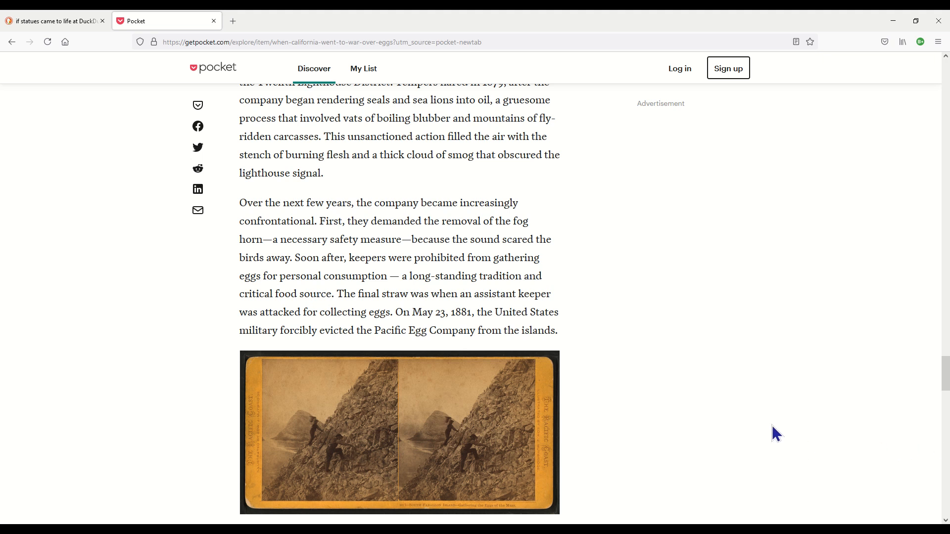
{"action": "mouse_move", "coordinate": [759, 412]}
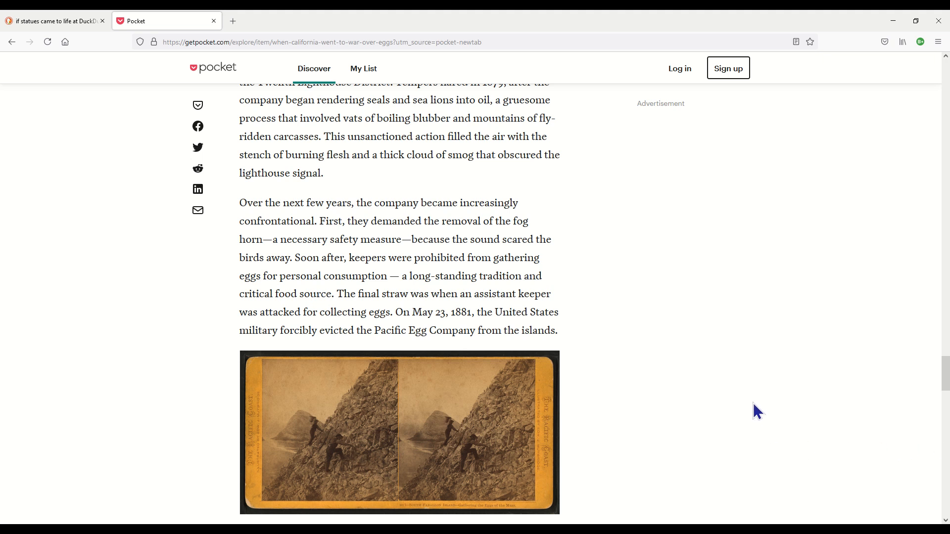
{"action": "scroll", "scroll_direction": "down", "scroll_amount": 3}
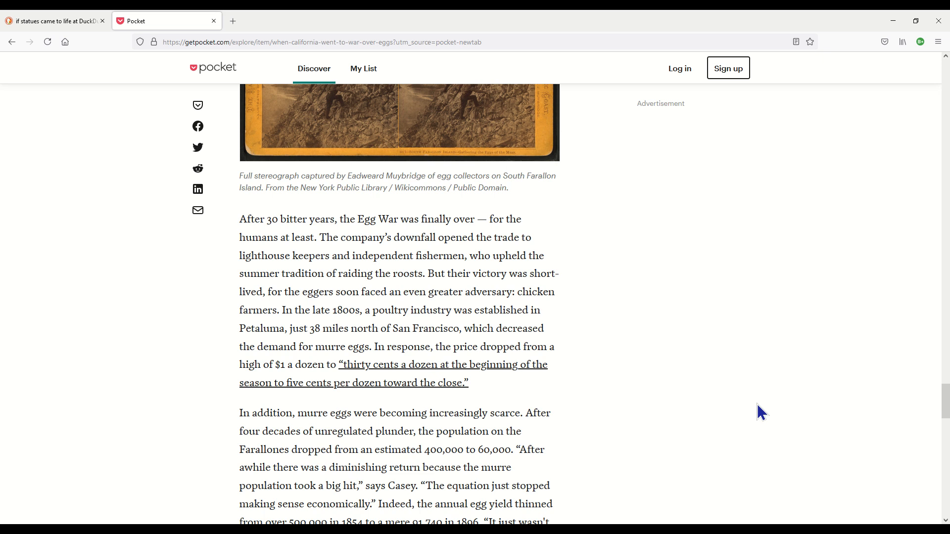
{"action": "scroll", "scroll_direction": "down", "scroll_amount": 3}
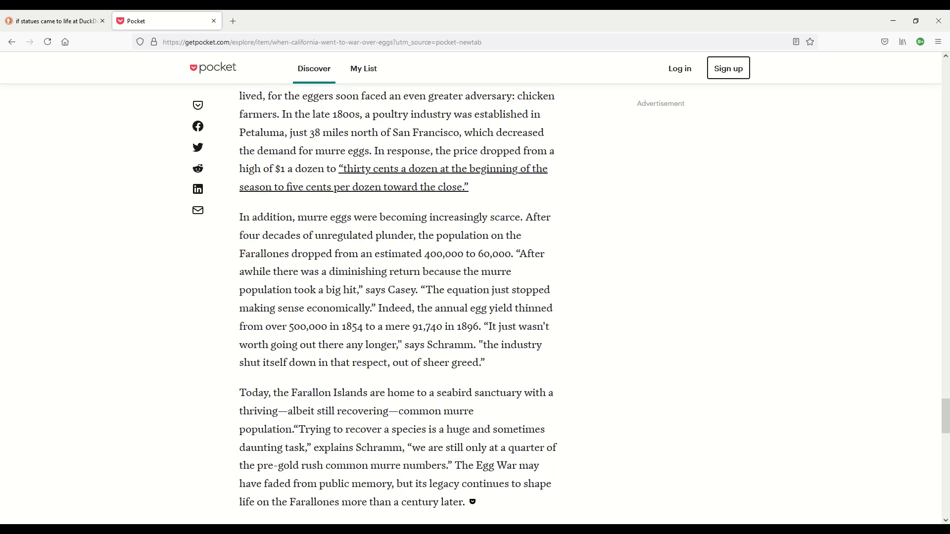
{"action": "scroll", "scroll_direction": "down", "scroll_amount": 3}
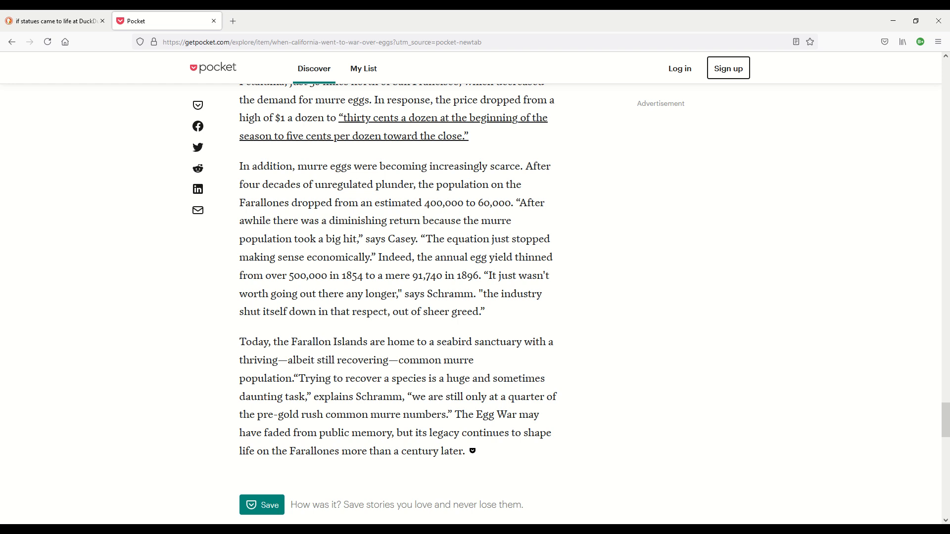
{"action": "mouse_move", "coordinate": [657, 205]}
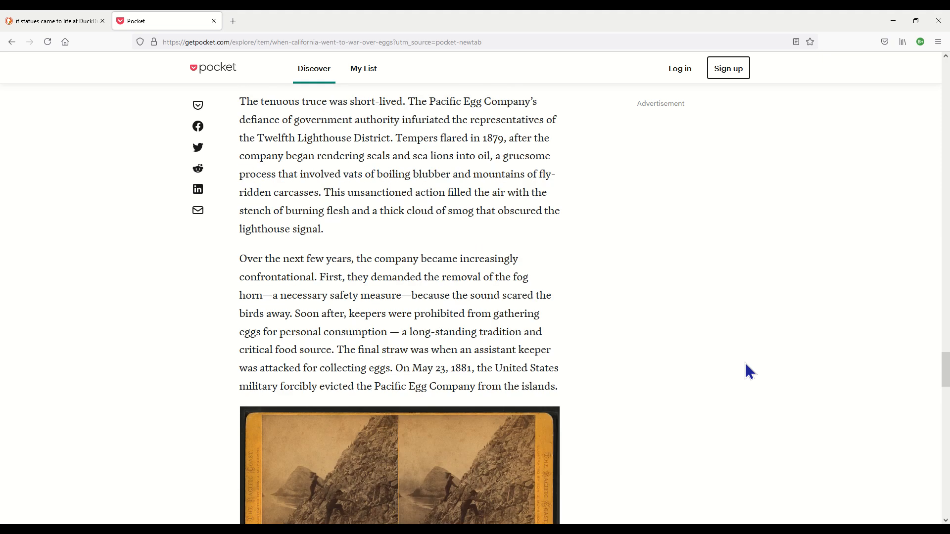
{"action": "scroll", "scroll_direction": "down", "scroll_amount": 3}
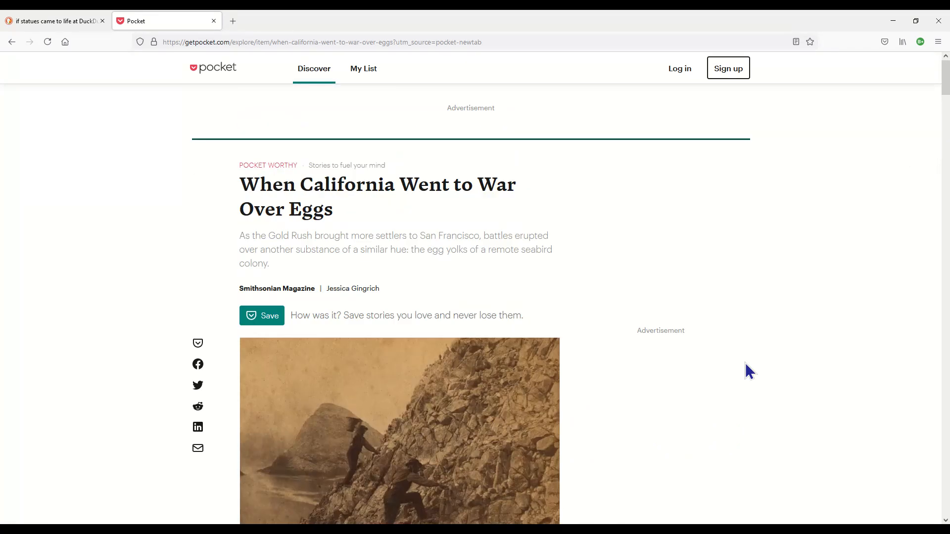
{"action": "scroll", "scroll_direction": "down", "scroll_amount": 3}
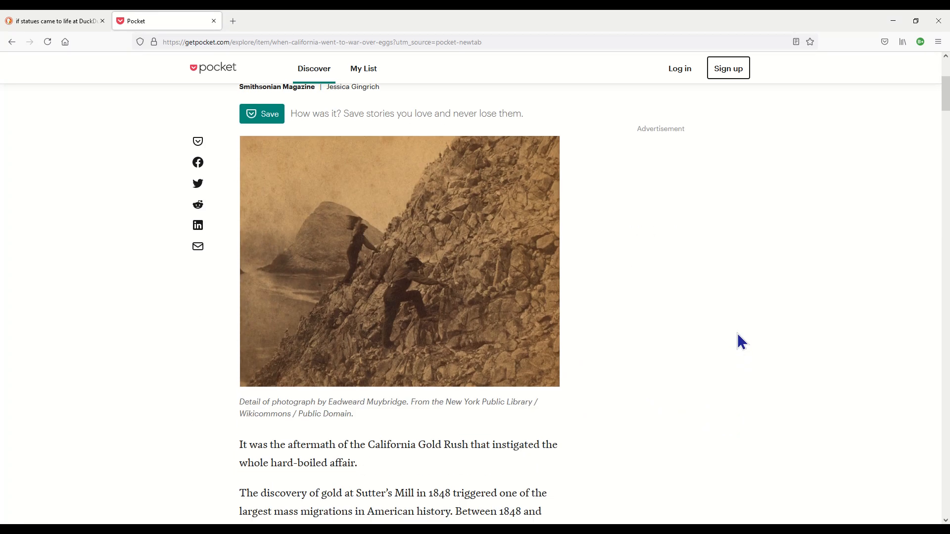
{"action": "scroll", "scroll_direction": "down", "scroll_amount": 3}
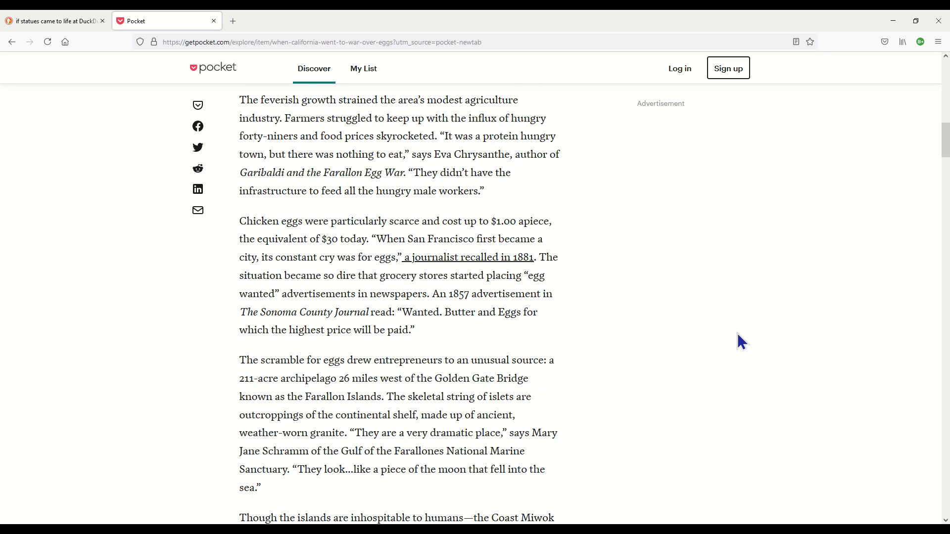
{"action": "scroll", "scroll_direction": "down", "scroll_amount": 3}
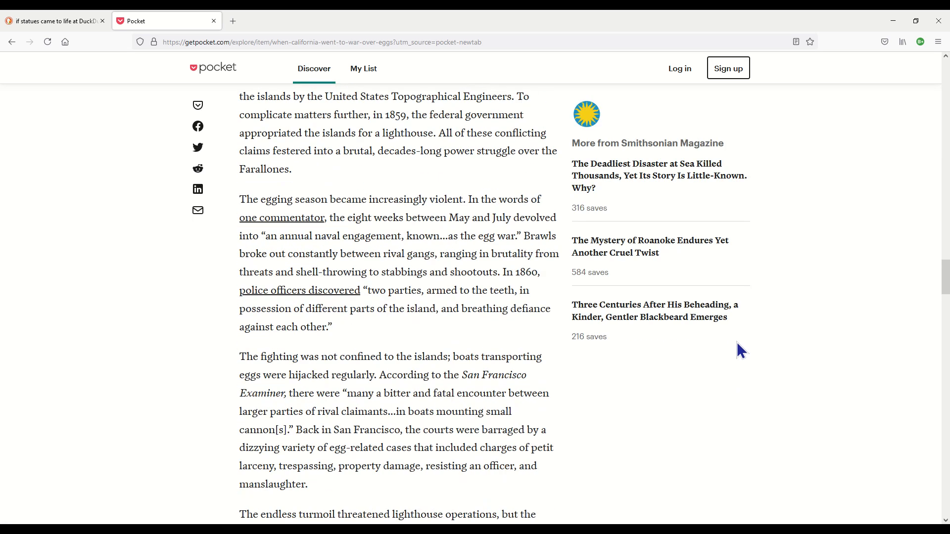
{"action": "scroll", "scroll_direction": "down", "scroll_amount": 3}
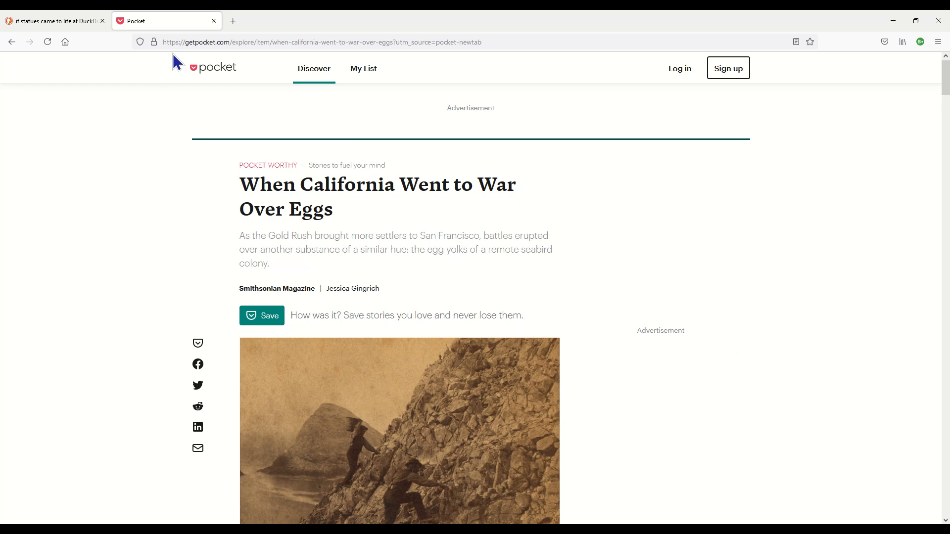
{"action": "mouse_move", "coordinate": [738, 453]}
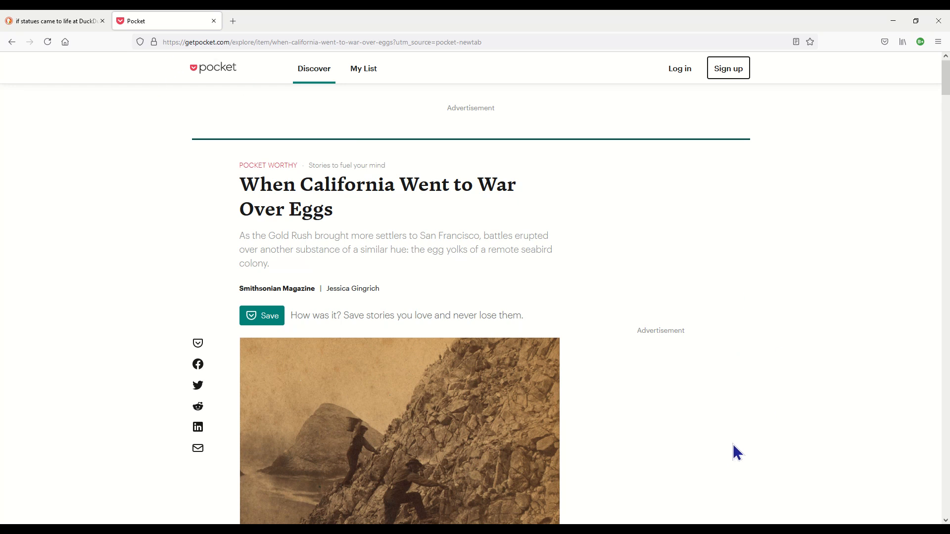
{"action": "mouse_move", "coordinate": [729, 481]}
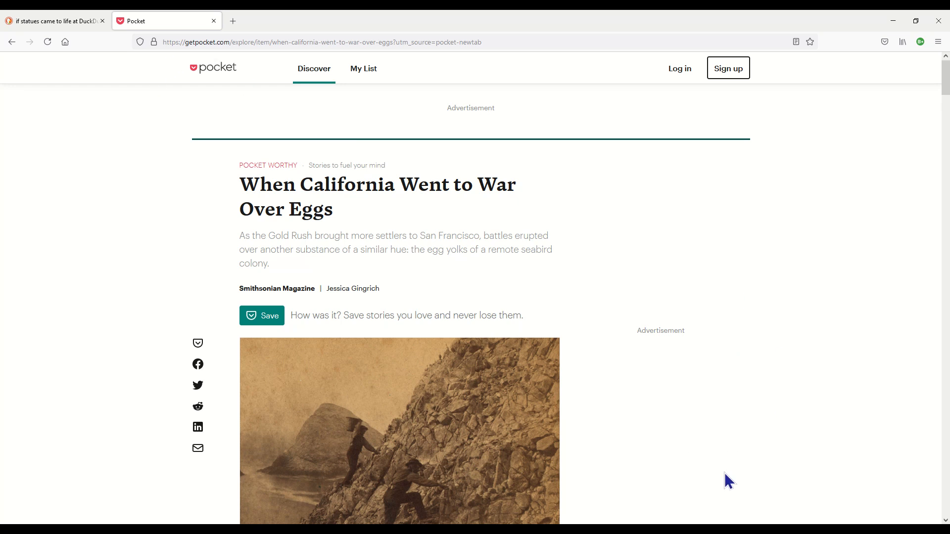
{"action": "mouse_move", "coordinate": [630, 477]}
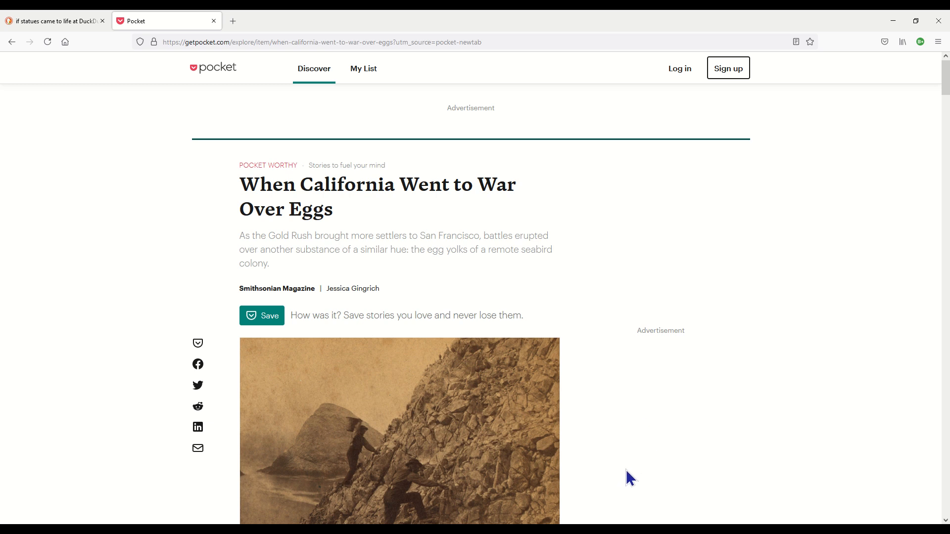
{"action": "scroll", "scroll_direction": "down", "scroll_amount": 3}
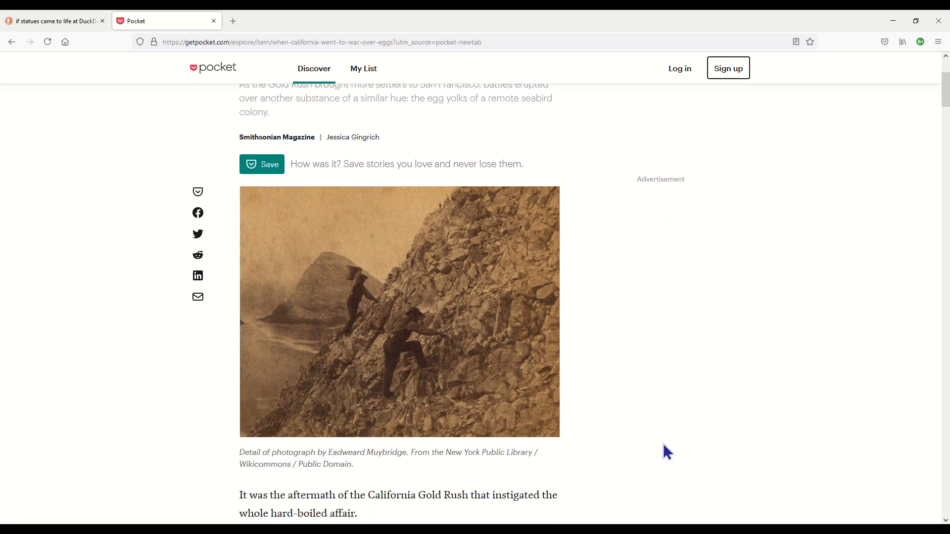
{"action": "mouse_move", "coordinate": [337, 140]}
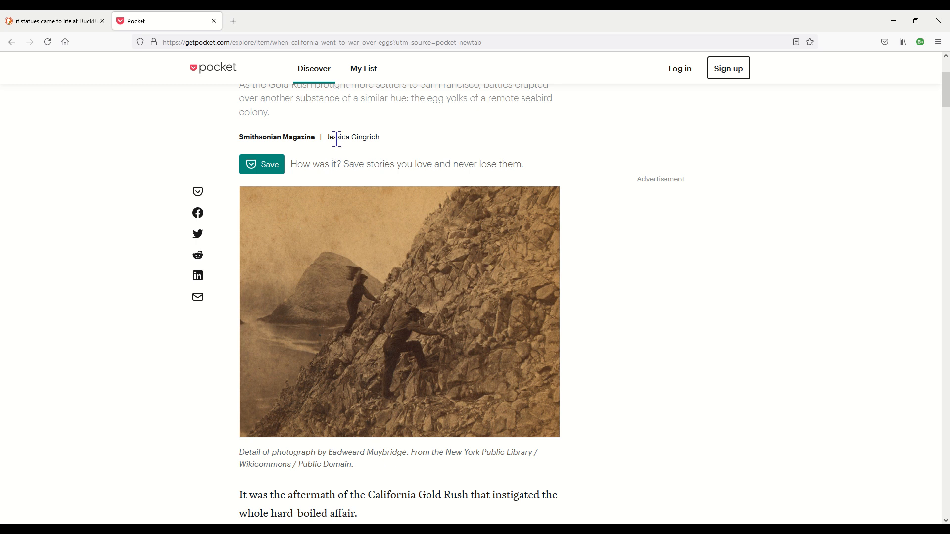
{"action": "mouse_move", "coordinate": [693, 339]}
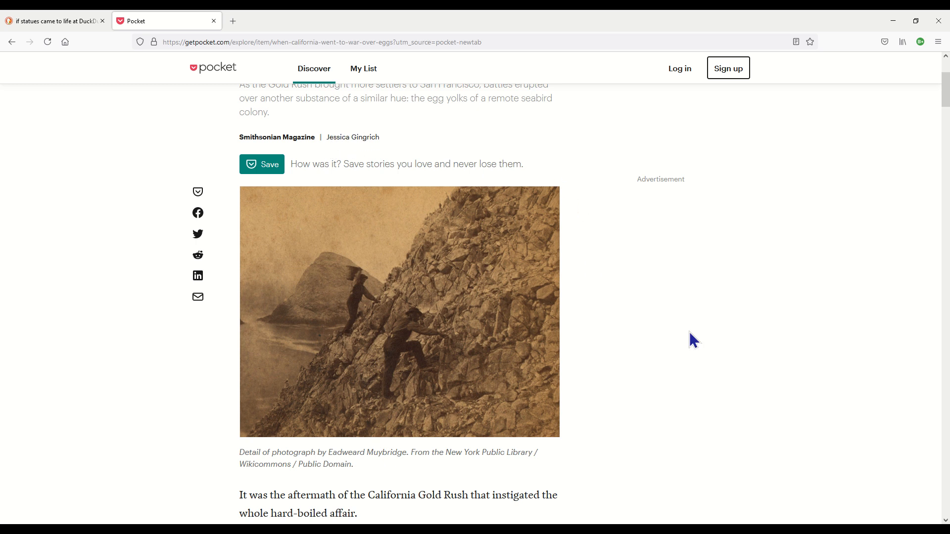
{"action": "mouse_move", "coordinate": [377, 520]}
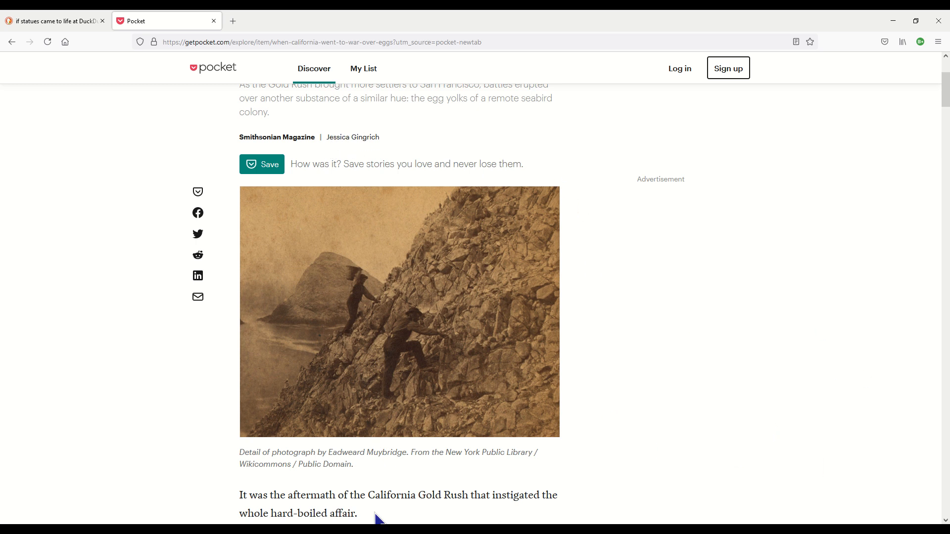